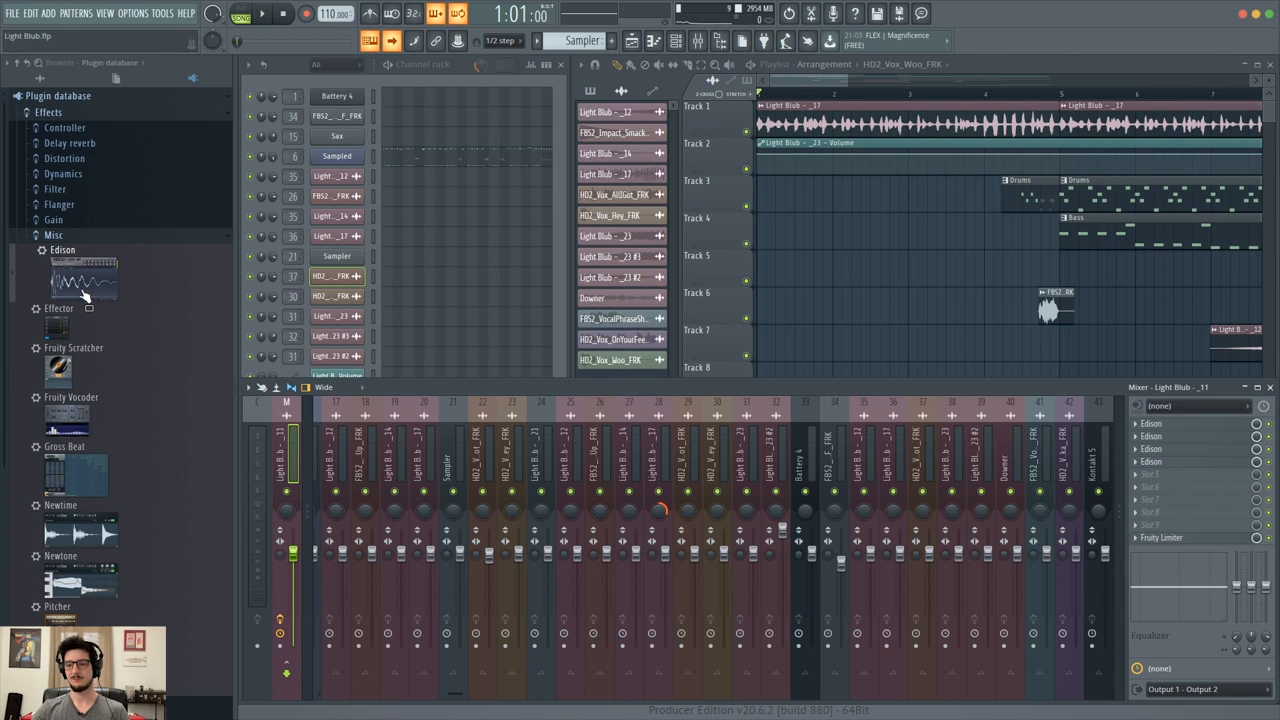
# Put Edison on a mixer slot and load the Old Jazz Speakeasy sample from the personal samples folder.
pyautogui.moveTo(85, 280); pyautogui.dragTo(1165, 490)
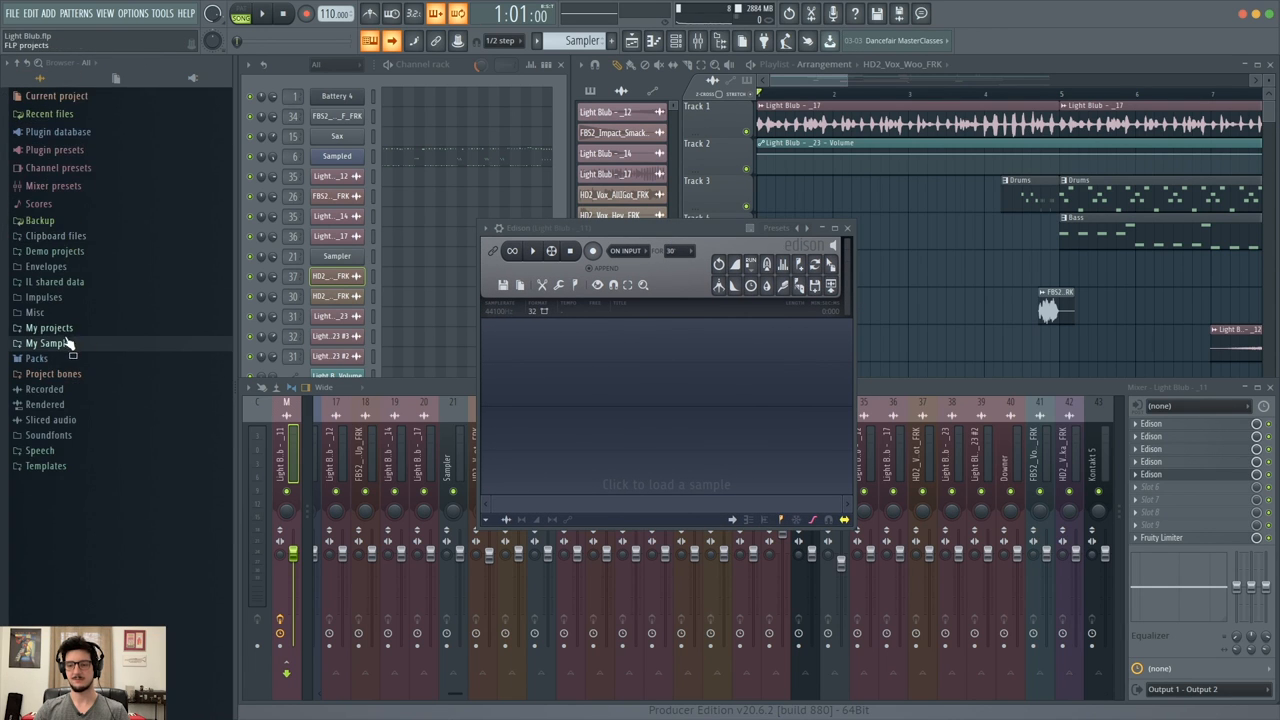
pyautogui.click(48, 343)
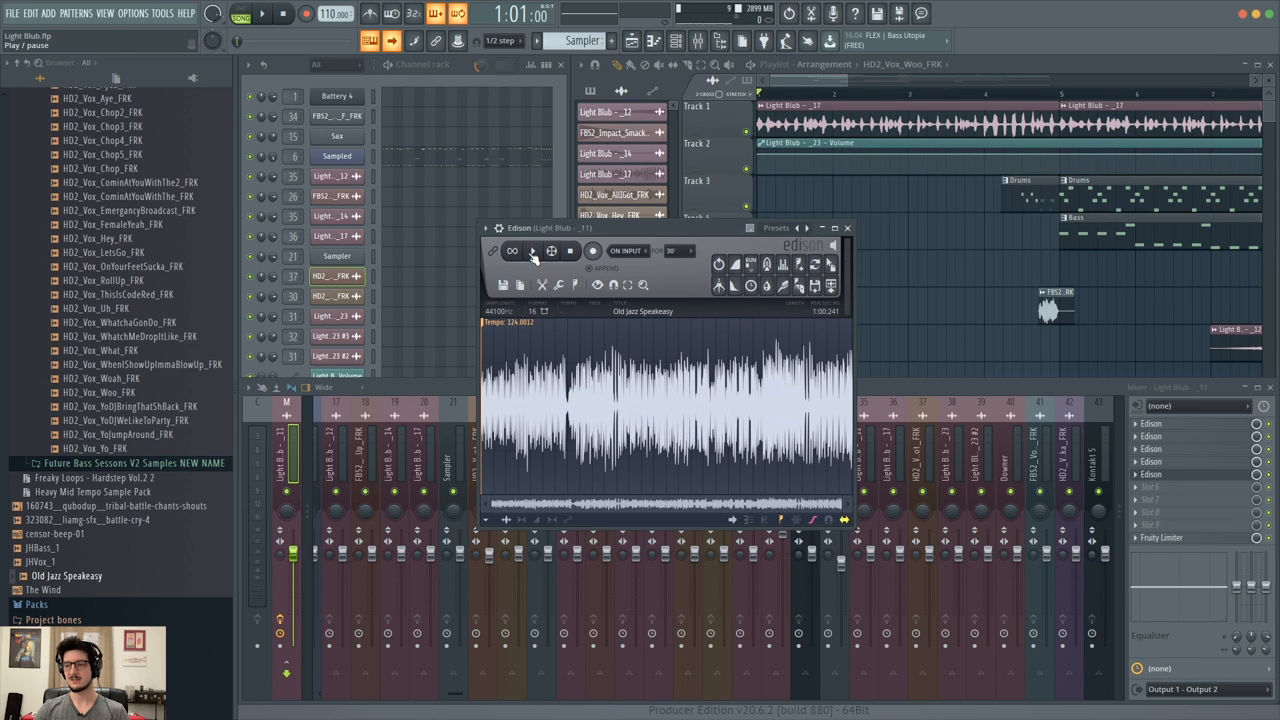
# Play and stop the Old Jazz Speakeasy loop in Edison, then replay it with Loop enabled.
pyautogui.click(532, 251)
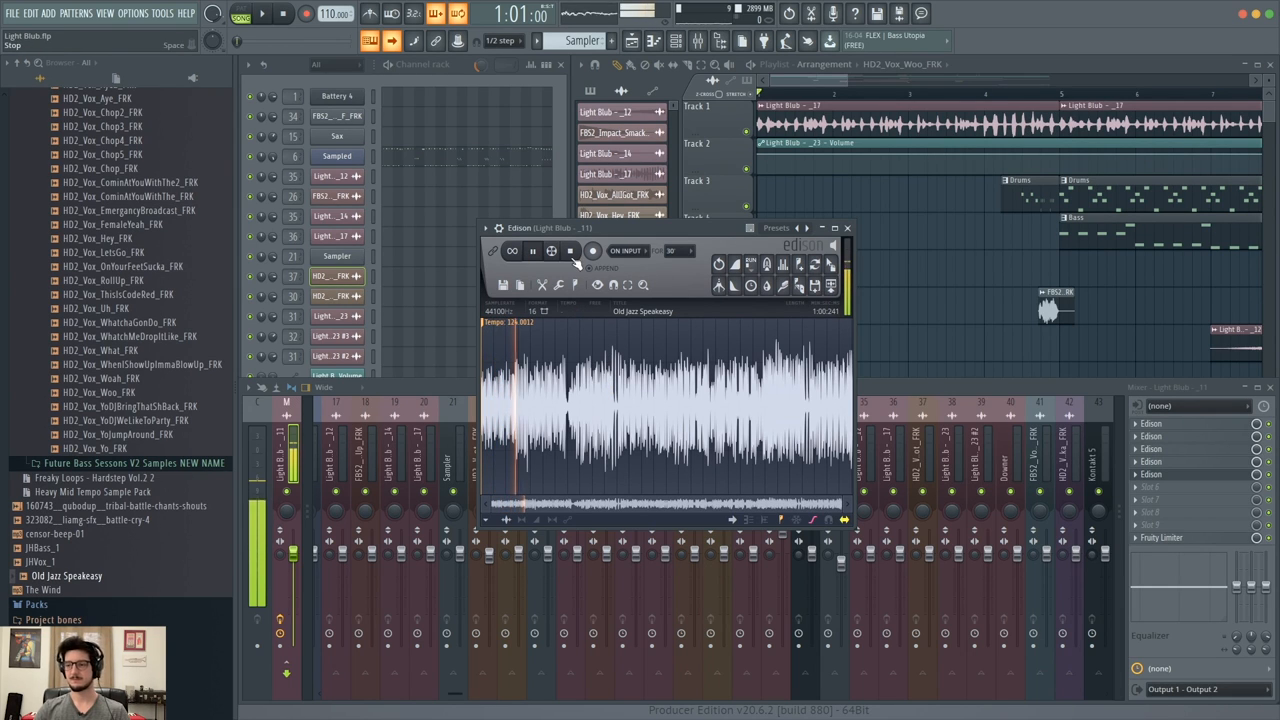
pyautogui.click(512, 250)
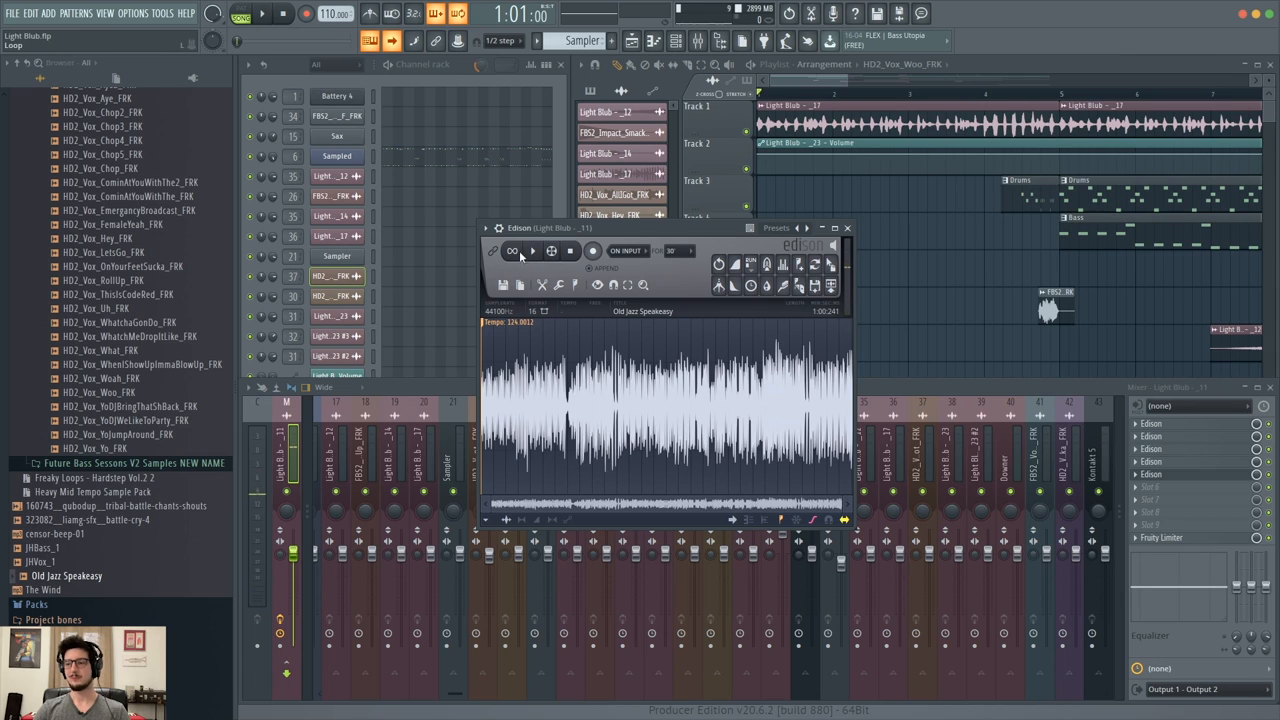
pyautogui.click(532, 251)
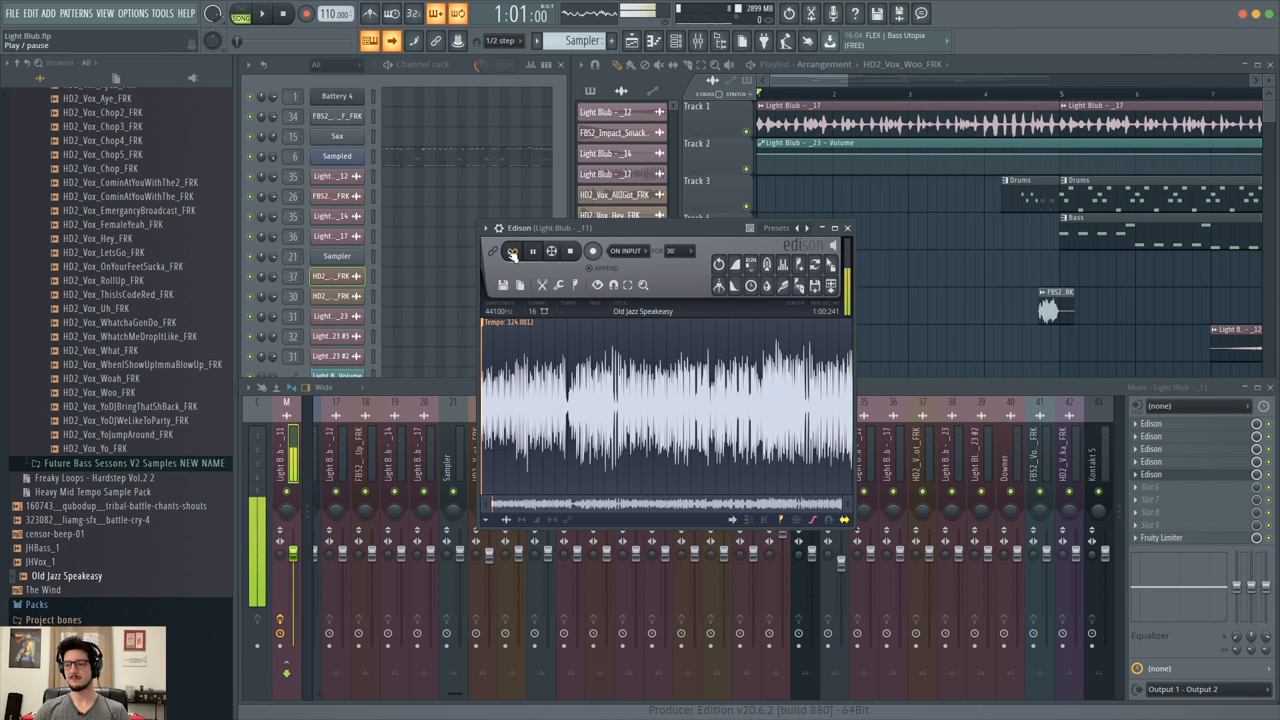
pyautogui.click(533, 251)
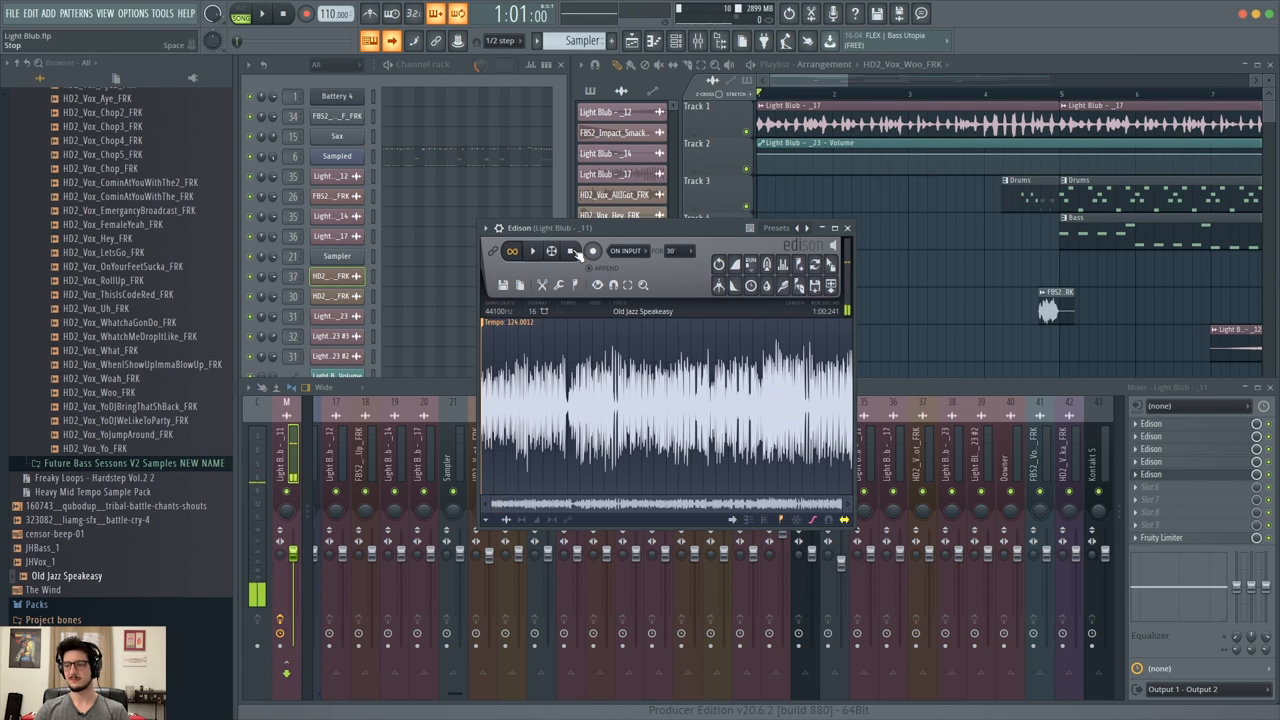
pyautogui.click(551, 250)
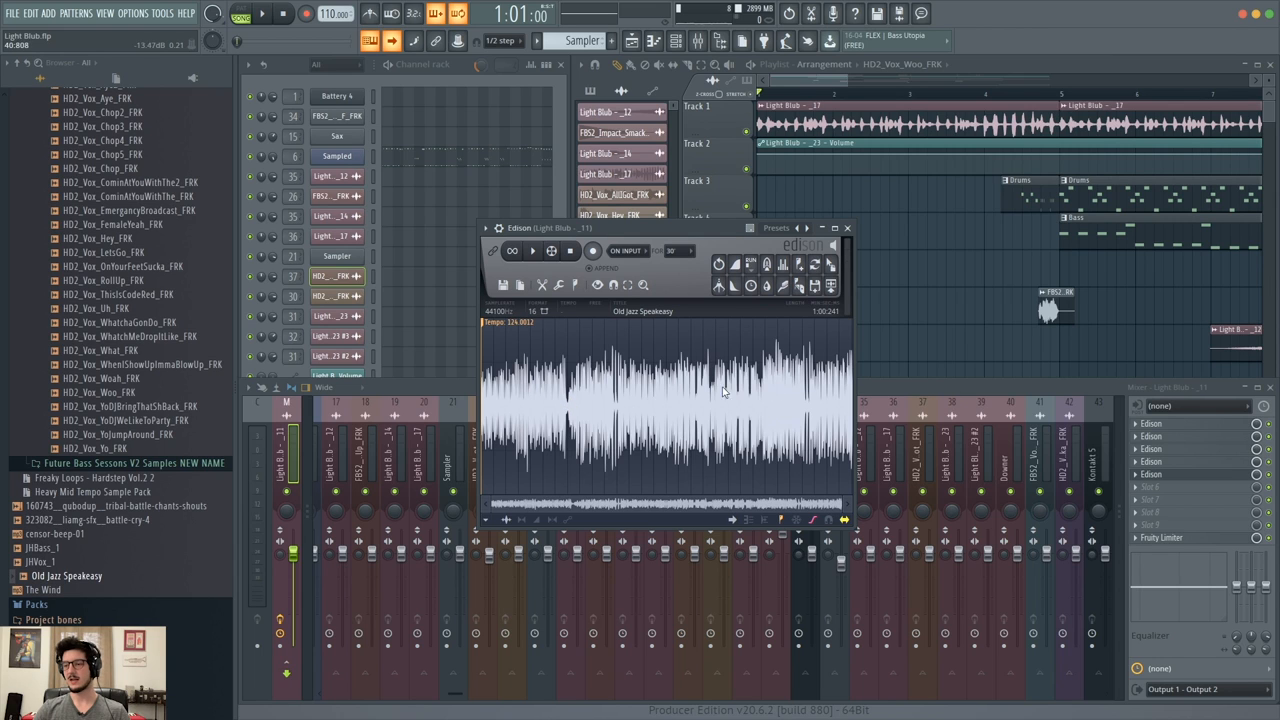
pyautogui.moveTo(568, 398)
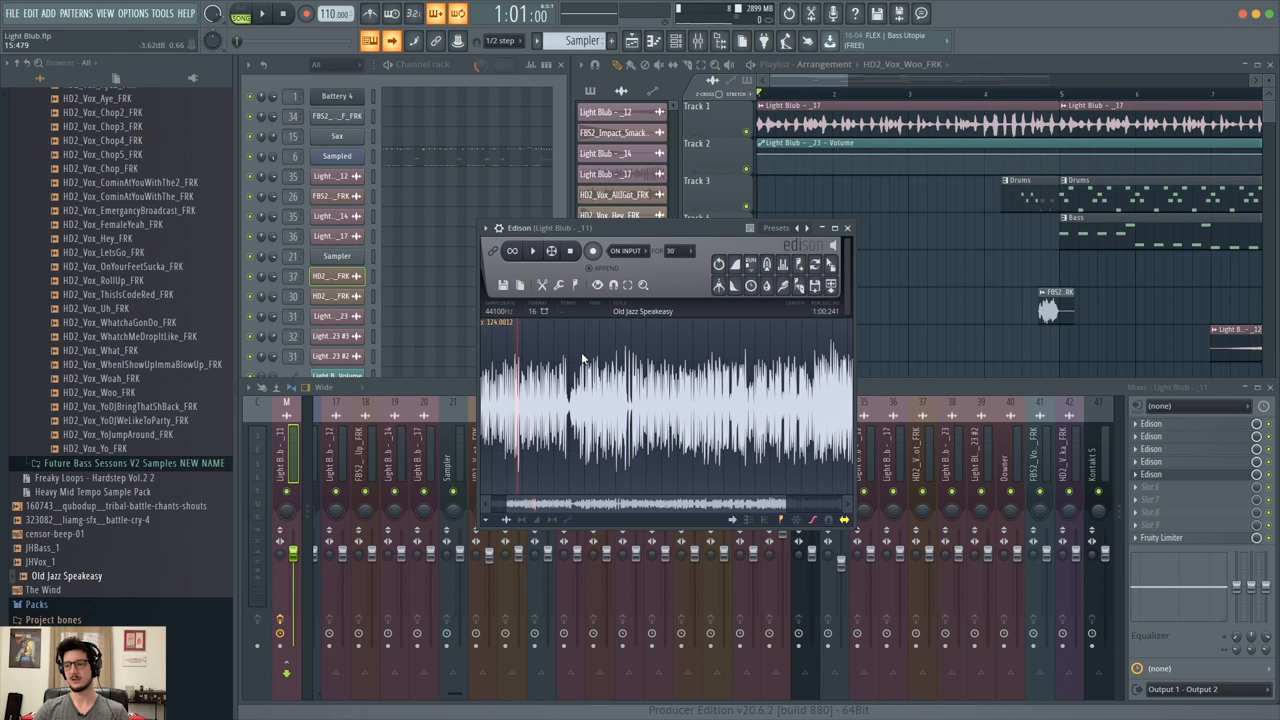
pyautogui.click(532, 250)
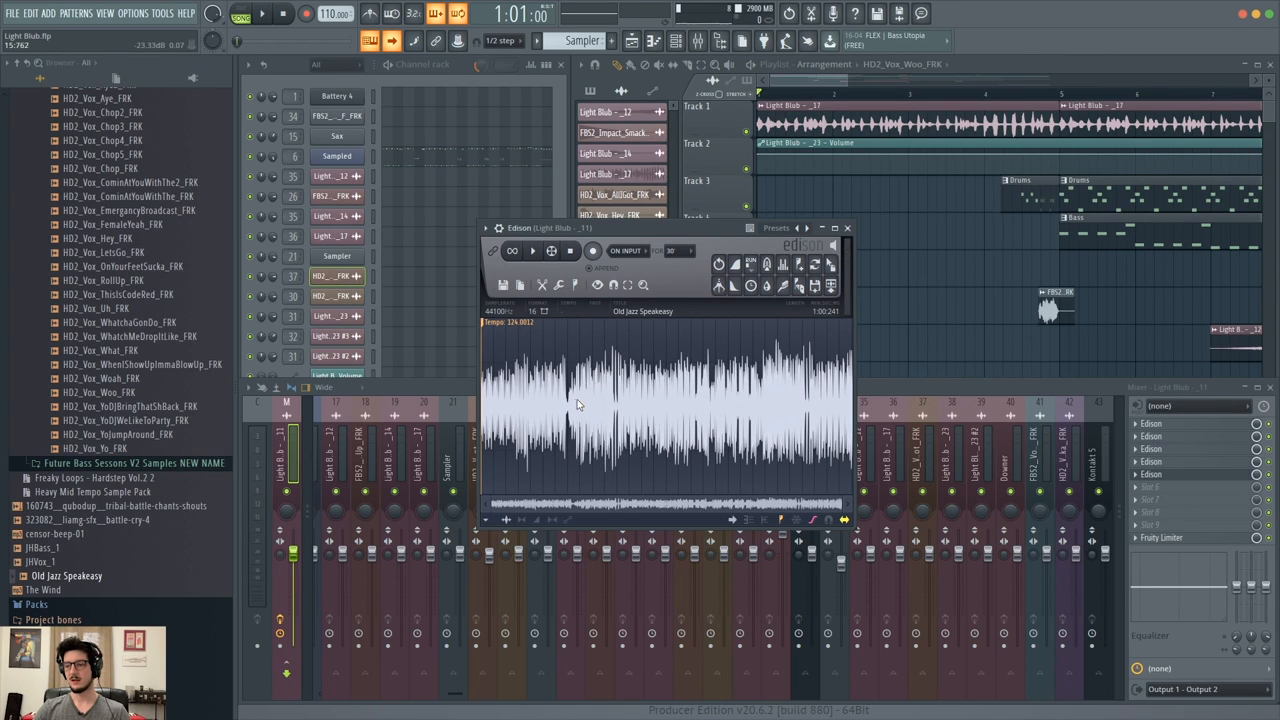
# Select and crop the jazz loop twice down to a roughly 7.7-second section, toggling loop playback.
pyautogui.moveTo(575, 405); pyautogui.dragTo(800, 405)
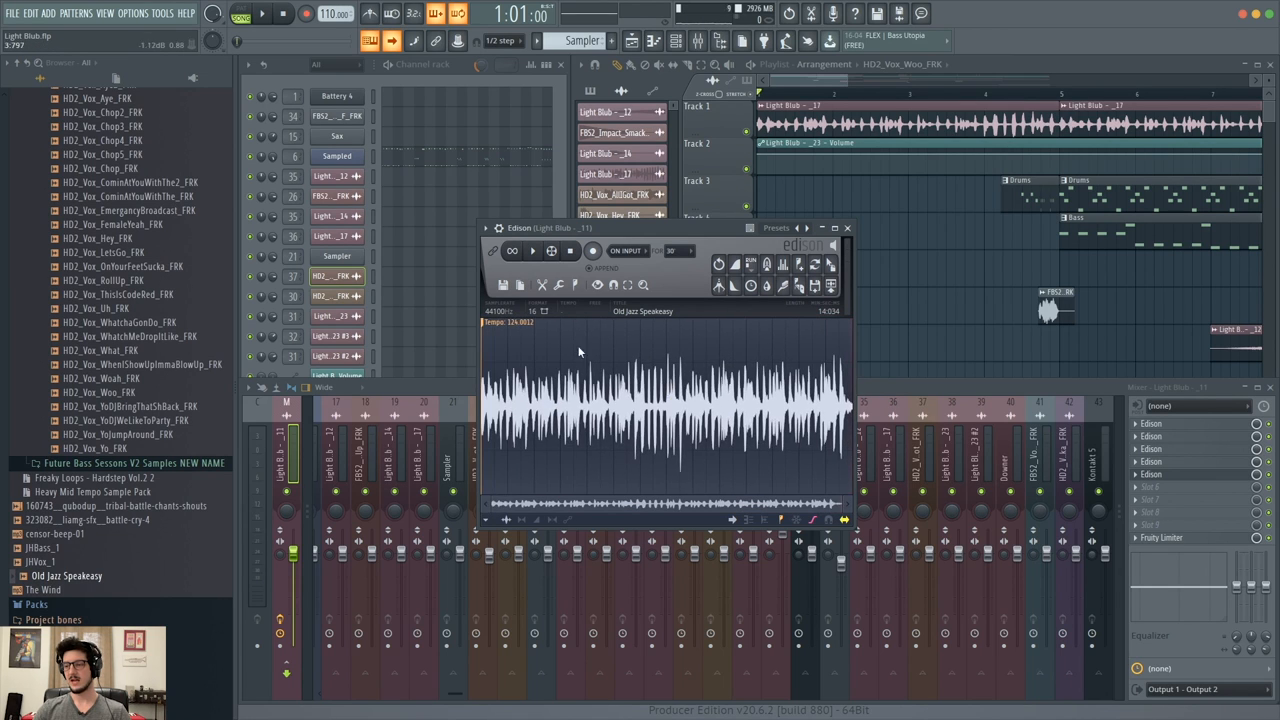
pyautogui.moveTo(622, 385)
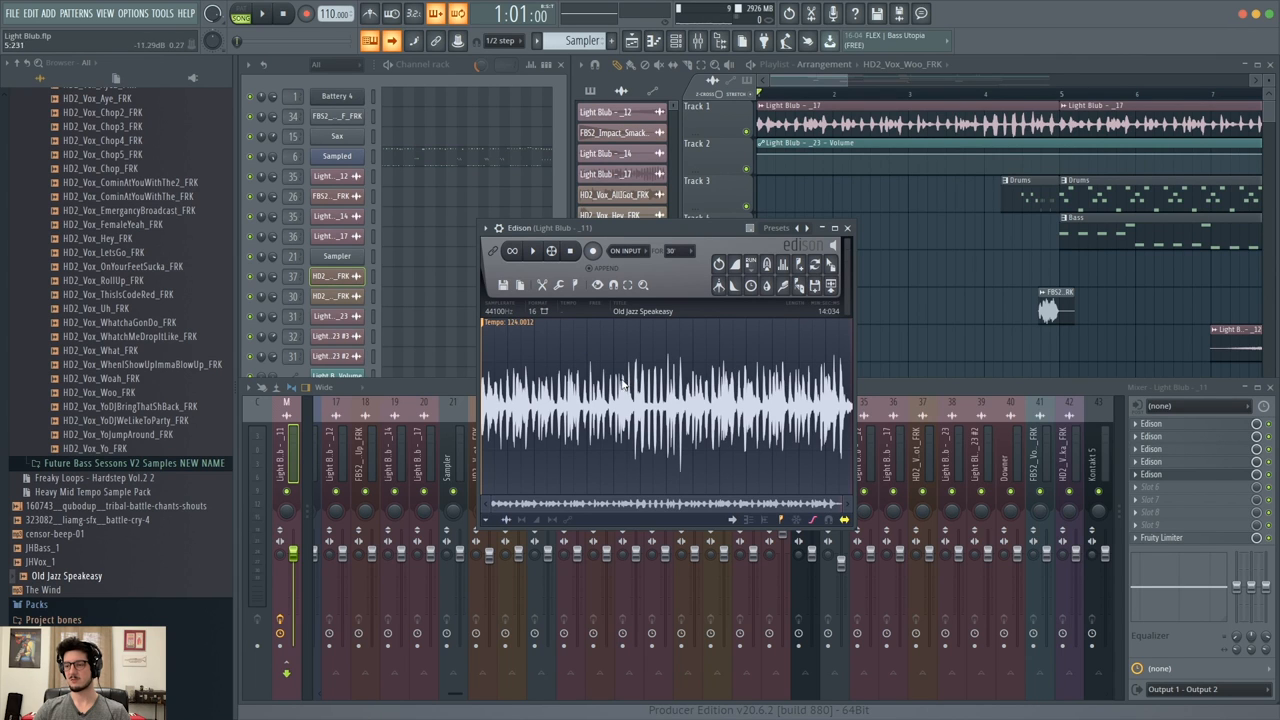
pyautogui.click(531, 251)
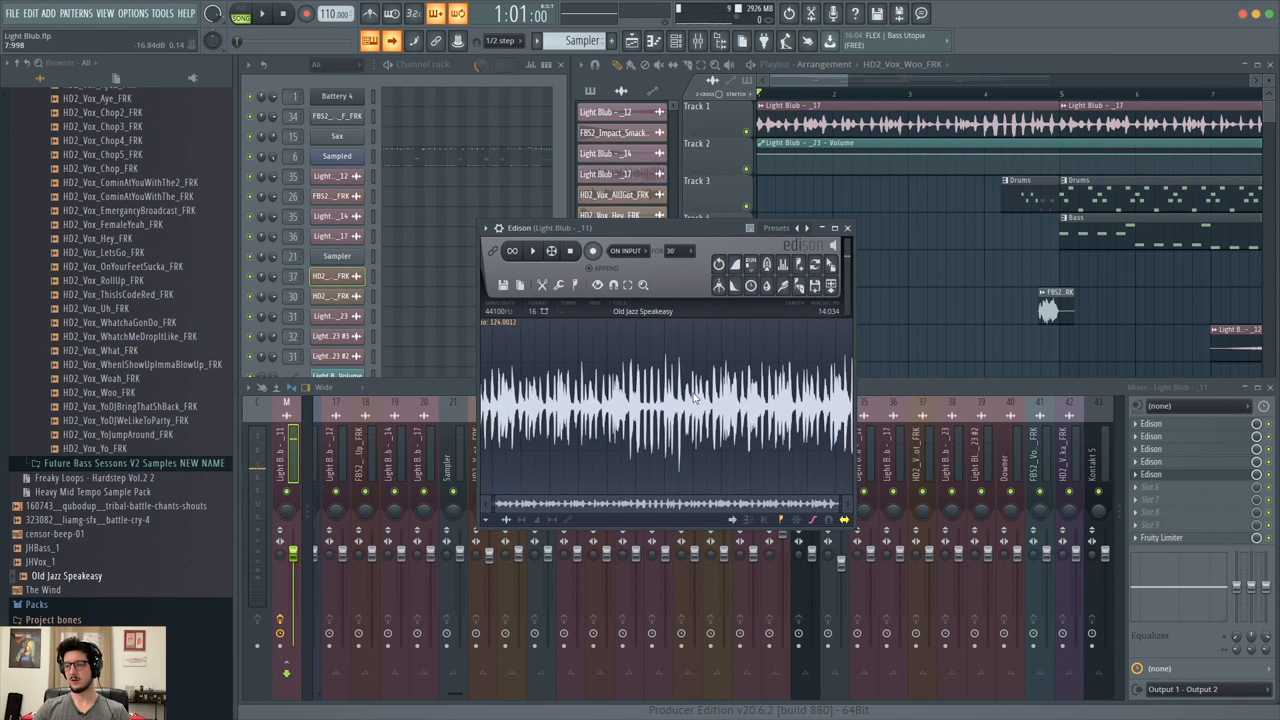
pyautogui.moveTo(685, 405); pyautogui.dragTo(850, 405)
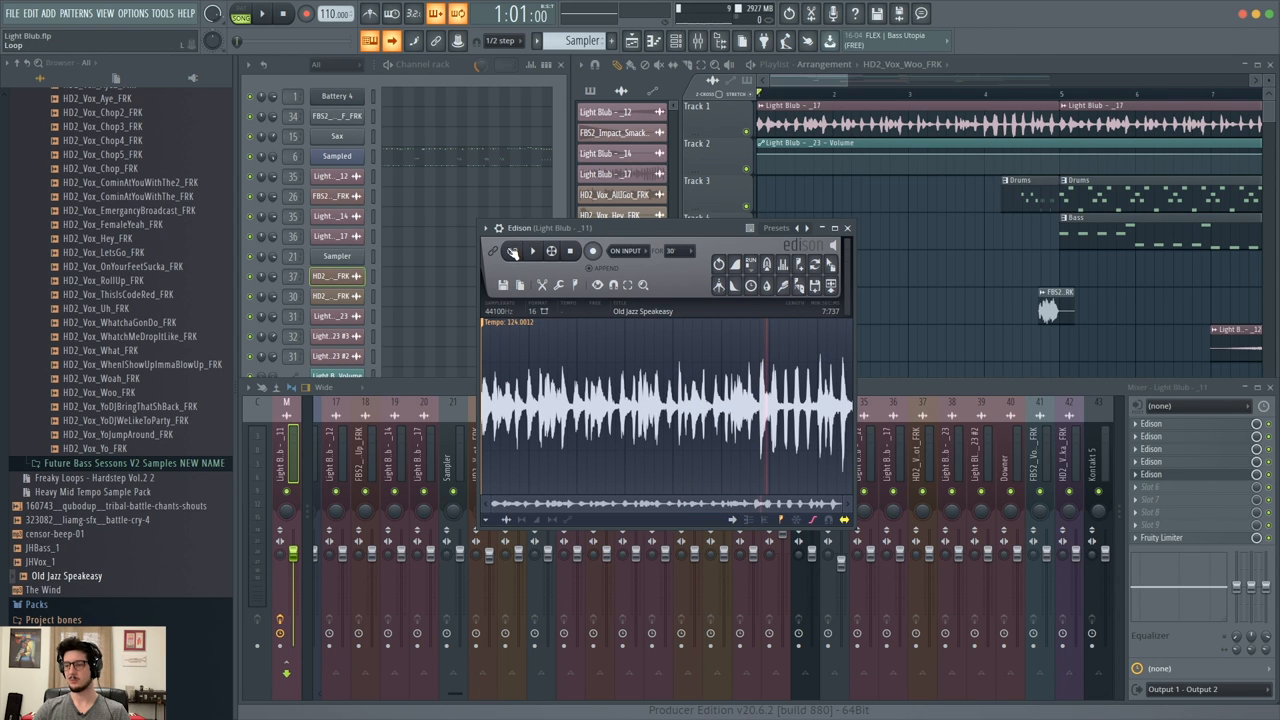
pyautogui.click(531, 251)
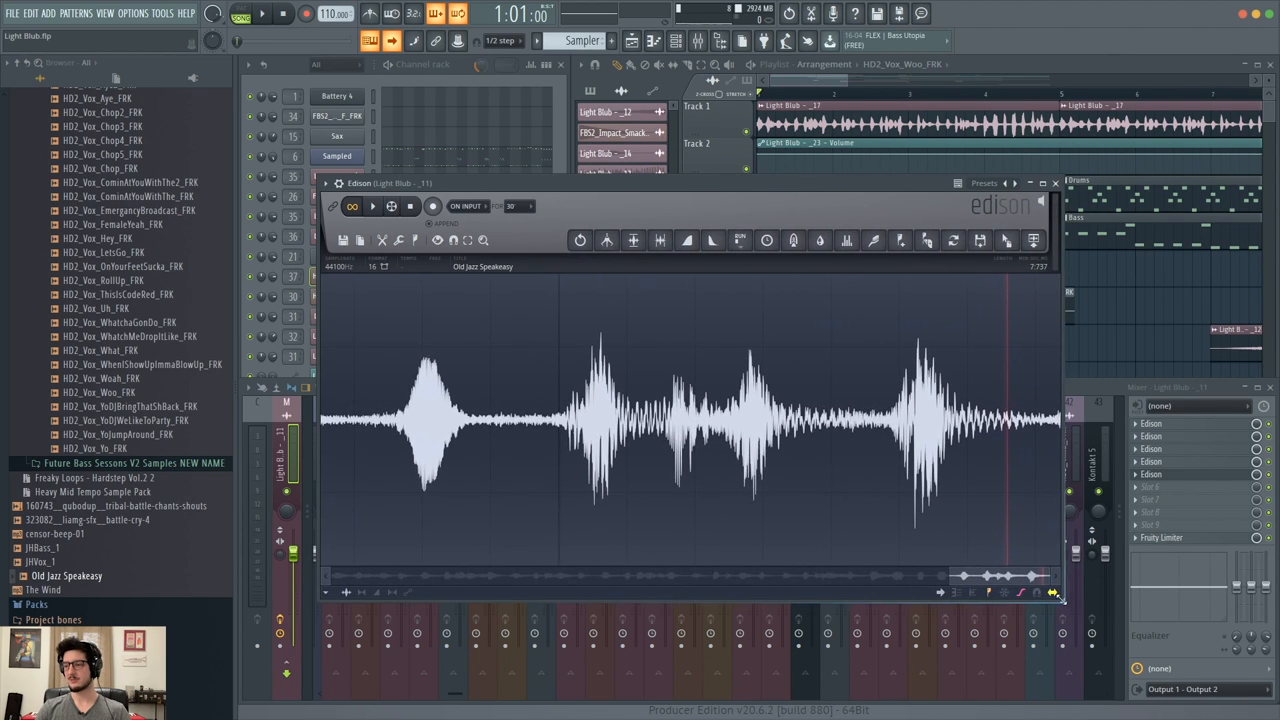
pyautogui.moveTo(958, 382)
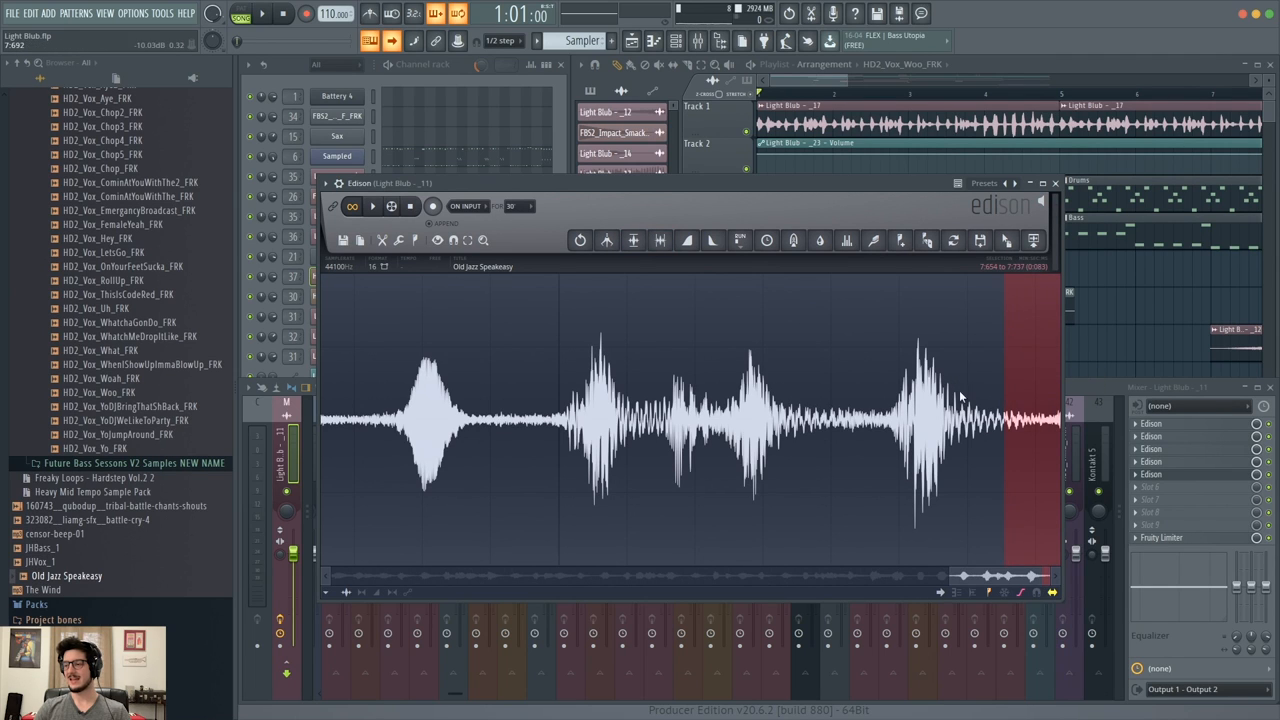
# Apply Fade out / declick out to the tail of the trimmed jazz cut.
pyautogui.click(713, 240)
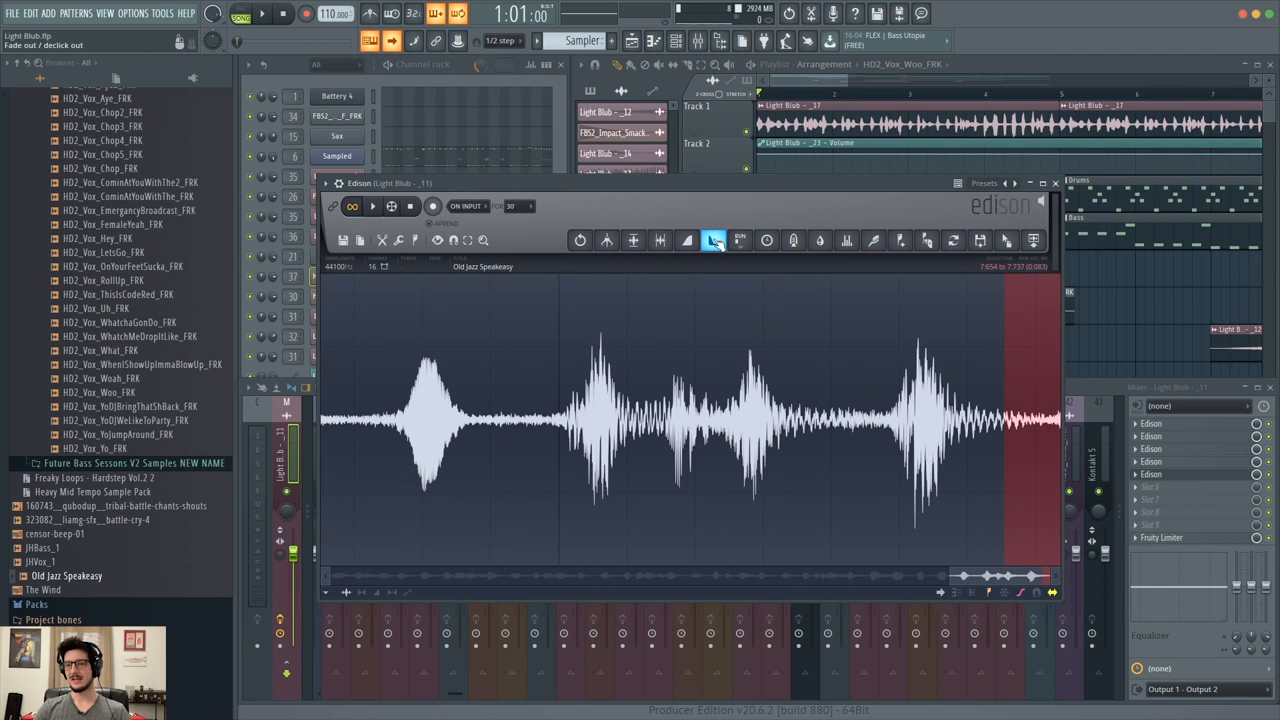
pyautogui.moveTo(715, 245)
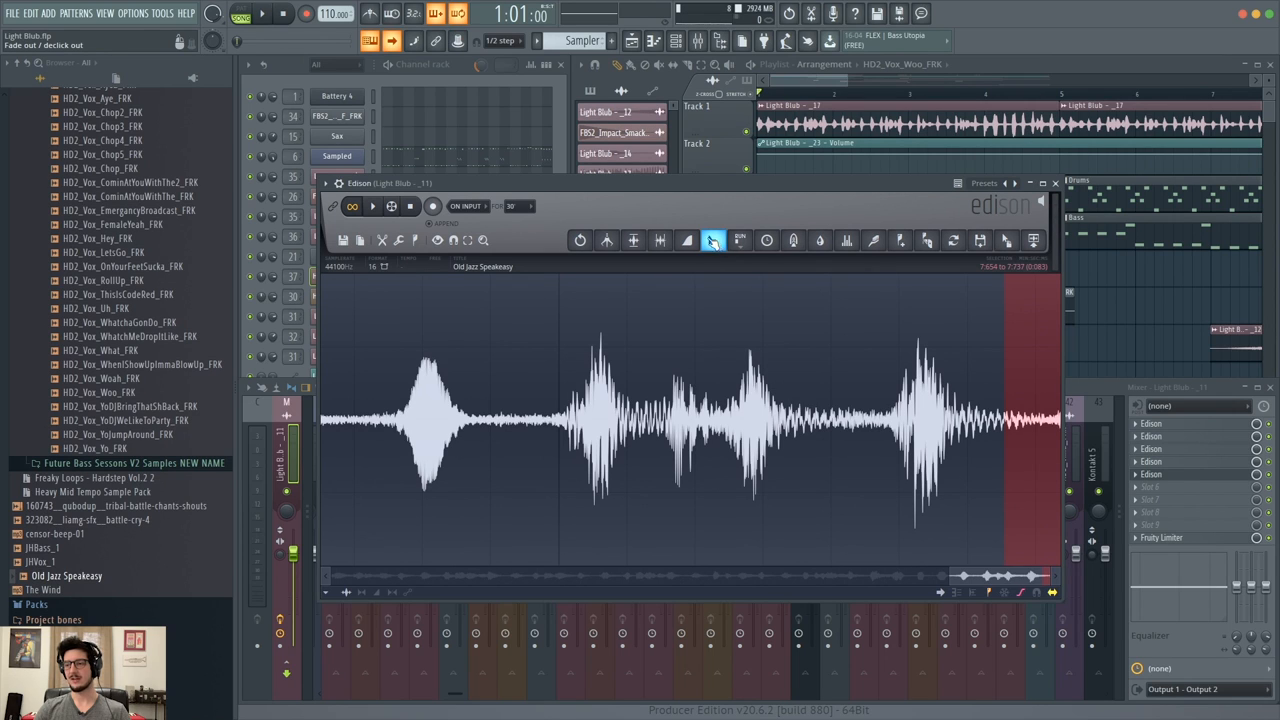
pyautogui.click(712, 240)
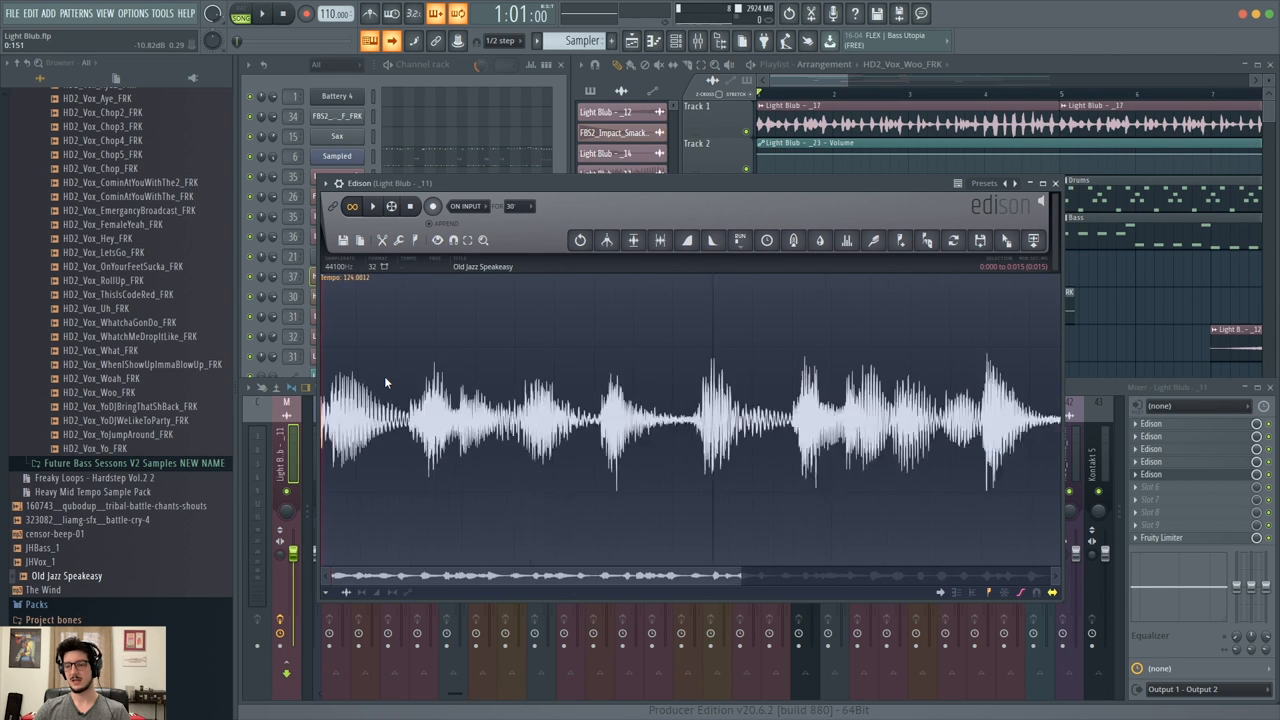
# Reposition Edison and select the entire 7.7-second jazz cut with Ctrl+A.
pyautogui.click(687, 240)
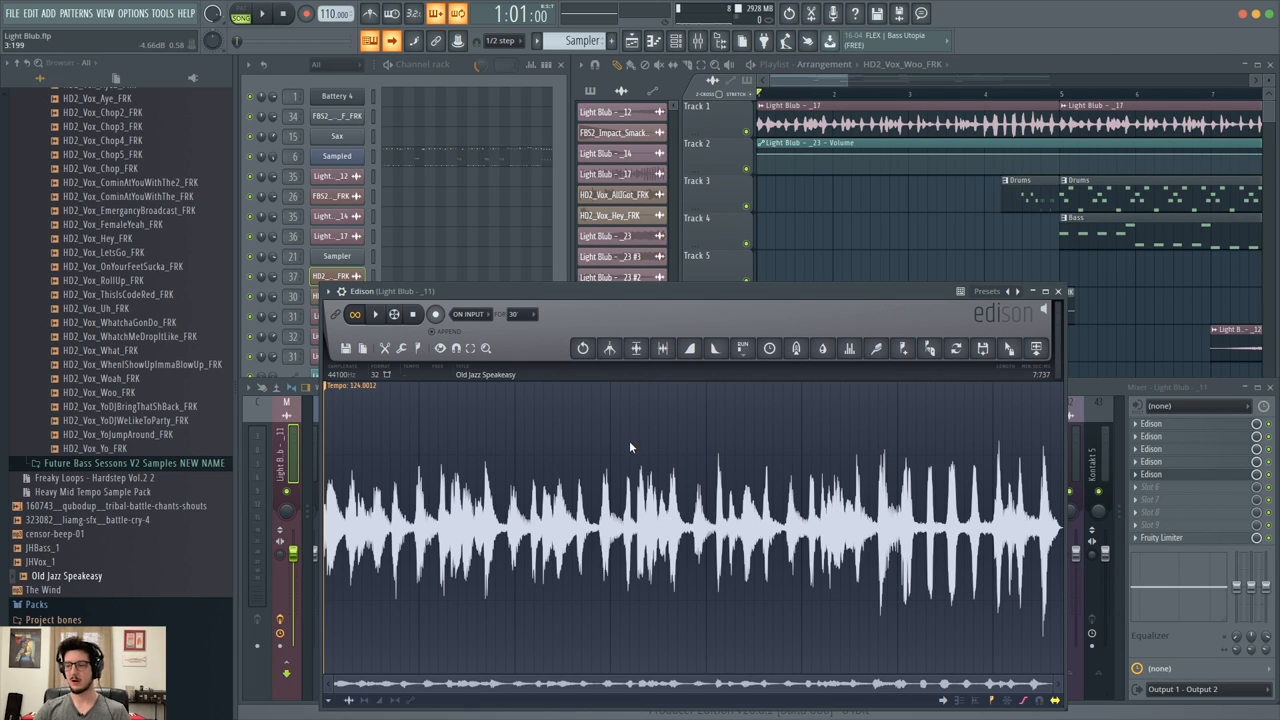
pyautogui.click(375, 314)
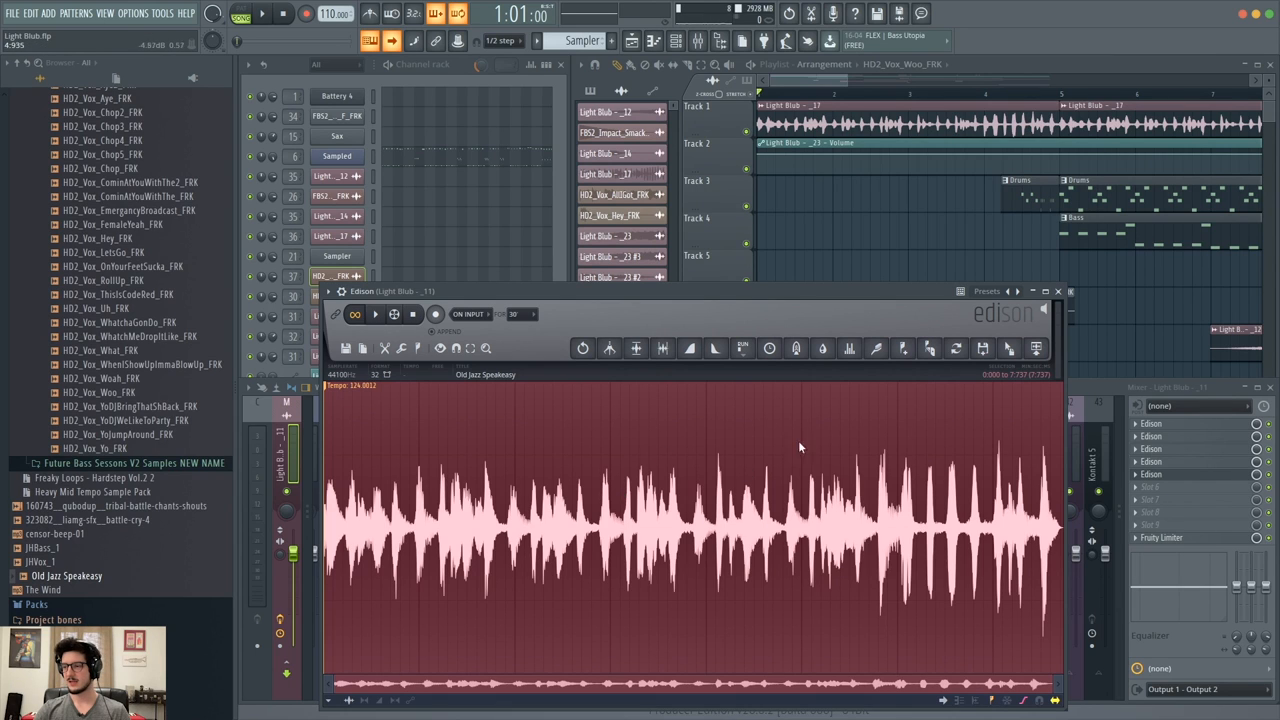
# Open Edison's equalizer on the whole cut and pull the low EQ points down below about 200 Hz.
pyautogui.click(849, 348)
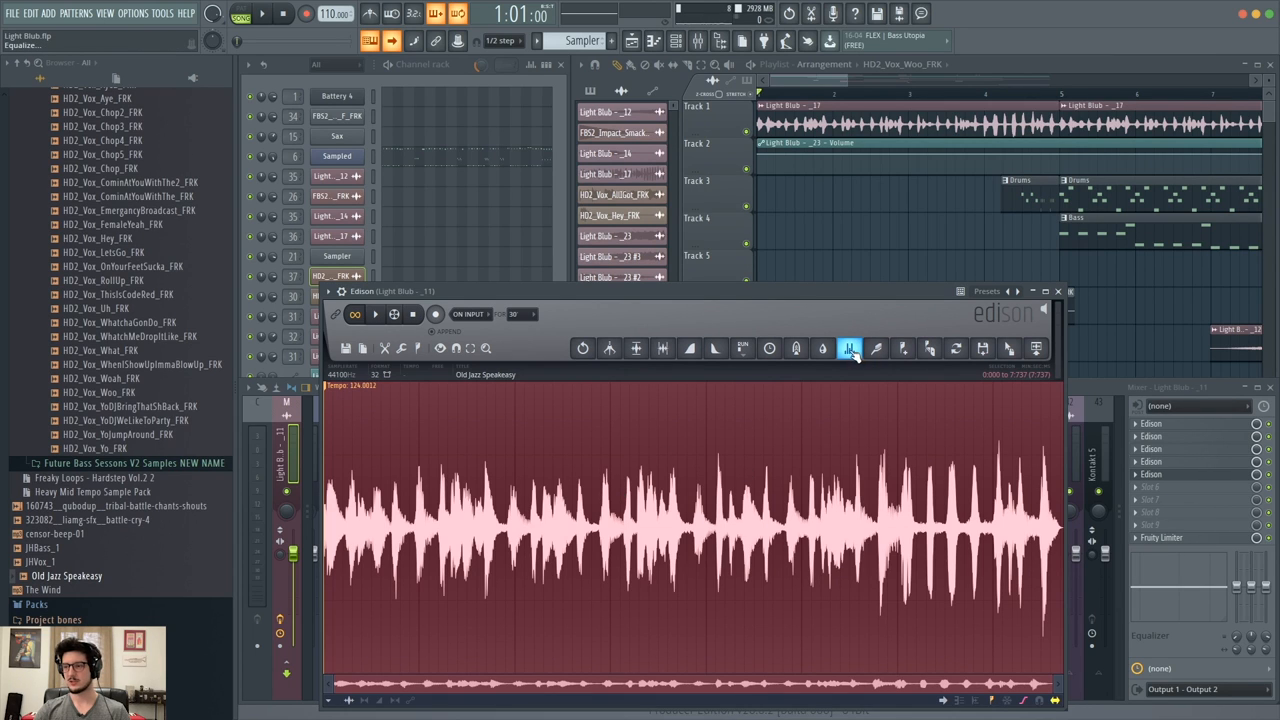
pyautogui.click(849, 348)
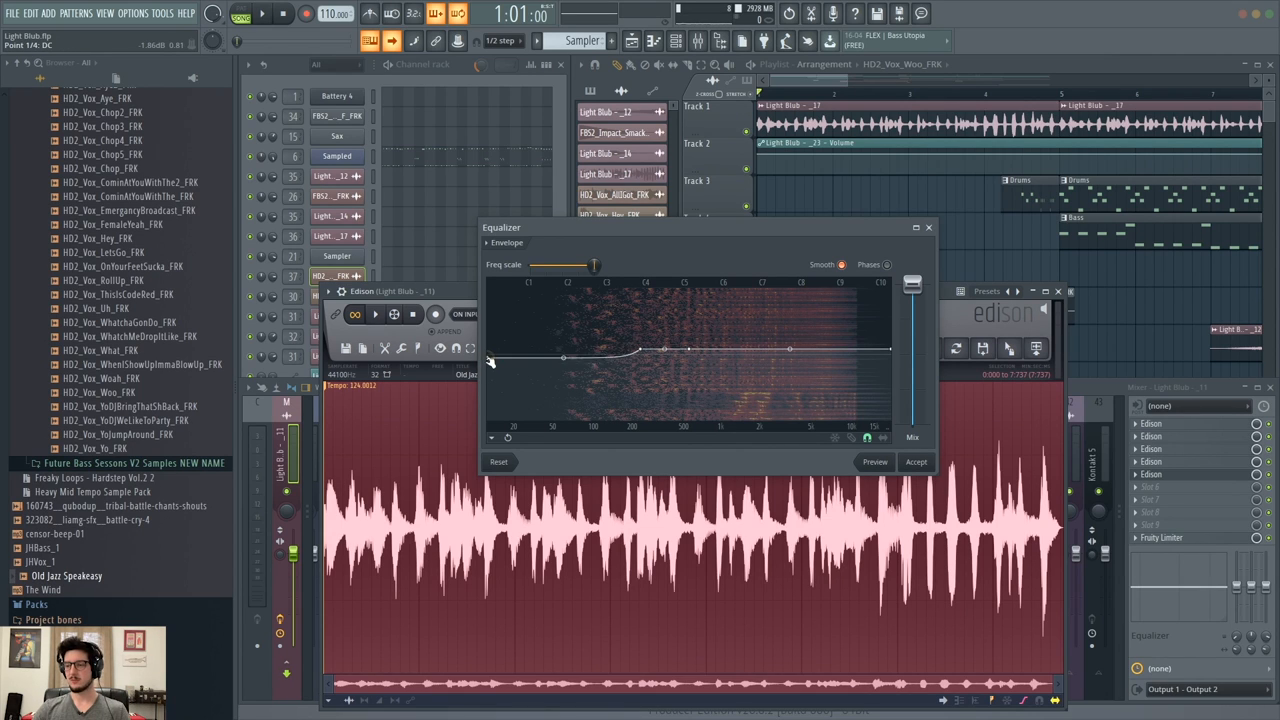
pyautogui.moveTo(490, 360); pyautogui.dragTo(490, 420)
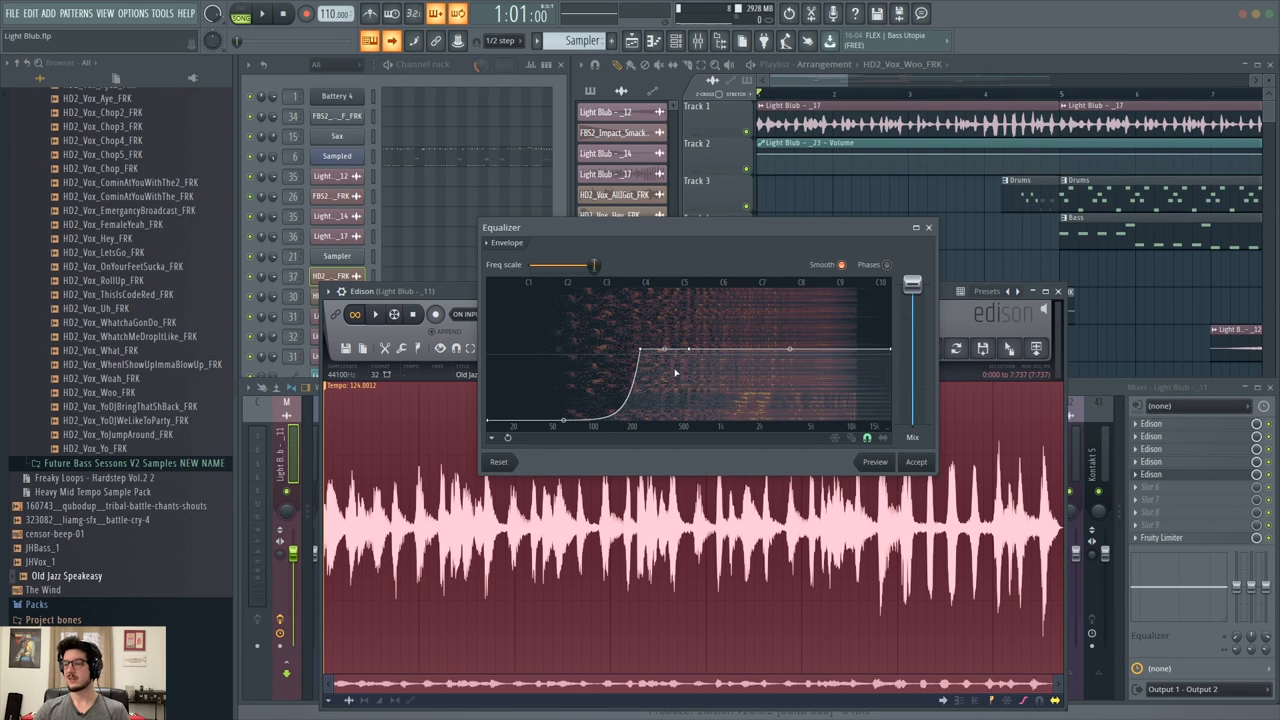
pyautogui.moveTo(810, 445)
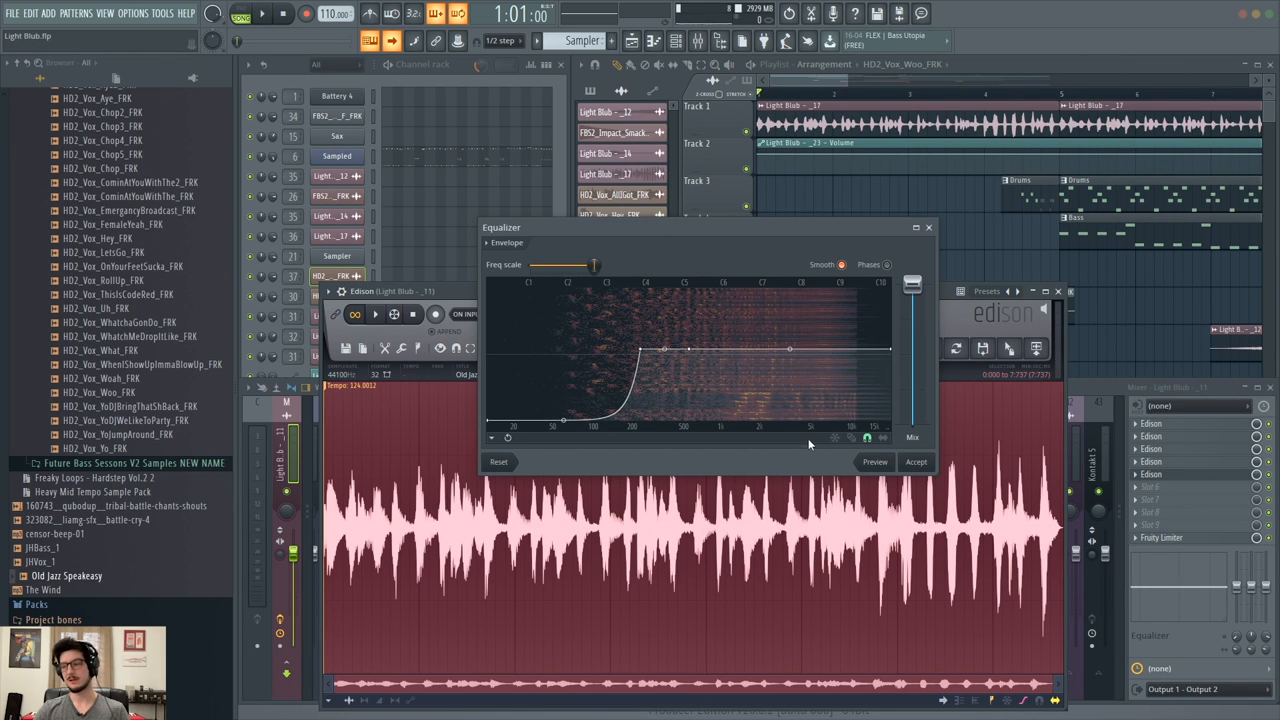
pyautogui.moveTo(852, 490)
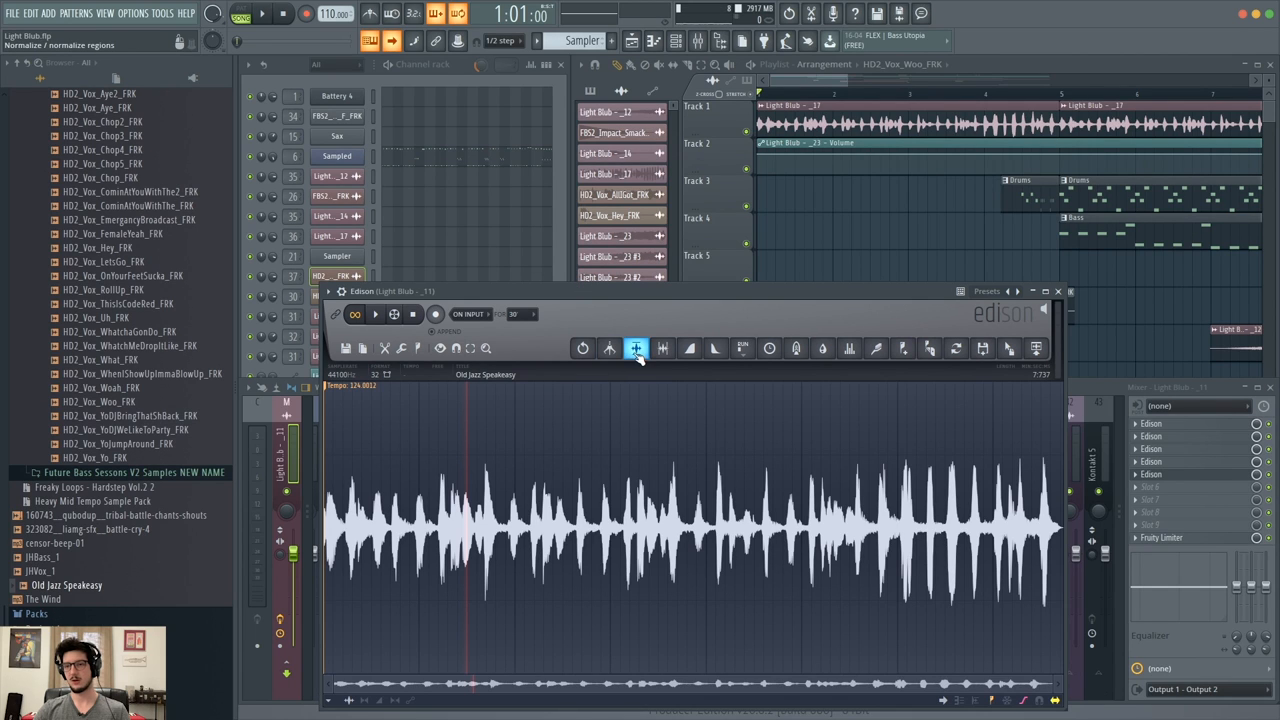
# Normalize the EQ'd jazz cut, undo it, and drag the cut into the playlist on Track 5.
pyautogui.click(583, 348)
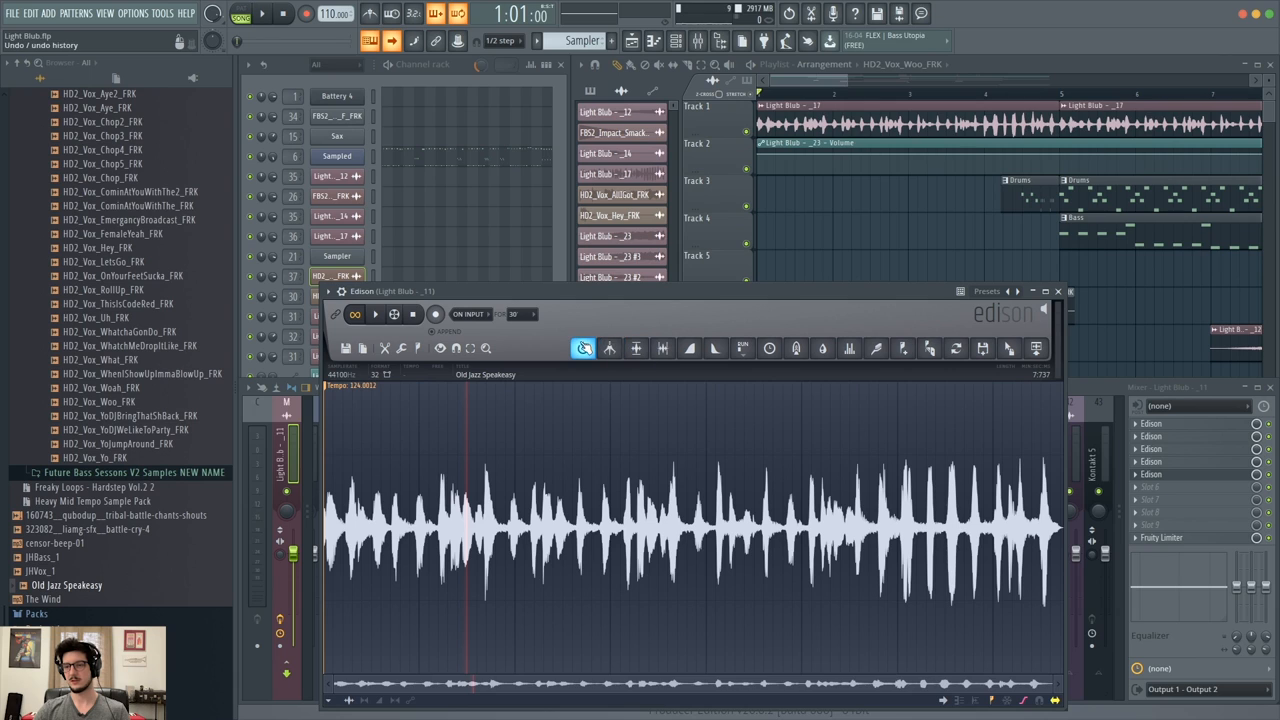
pyautogui.click(636, 348)
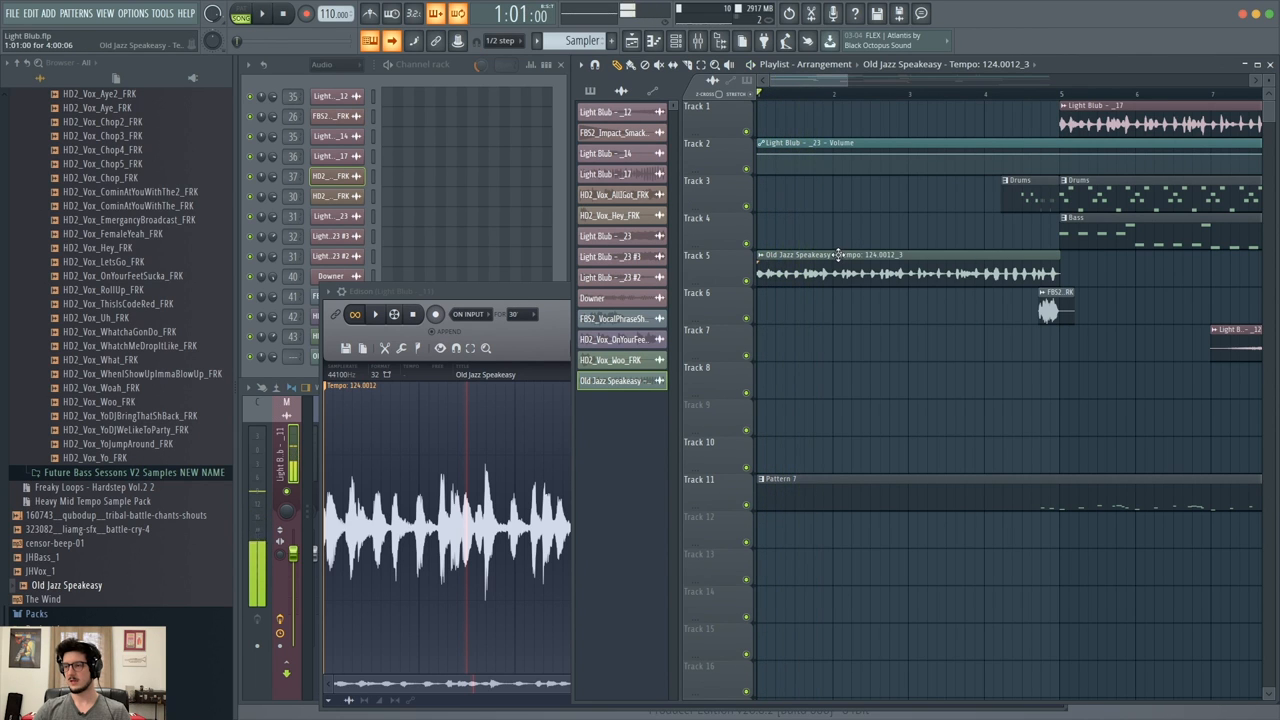
# Open the jazz clip's sample settings and pick a Time stretching mode from the dropdown.
pyautogui.click(680, 300)
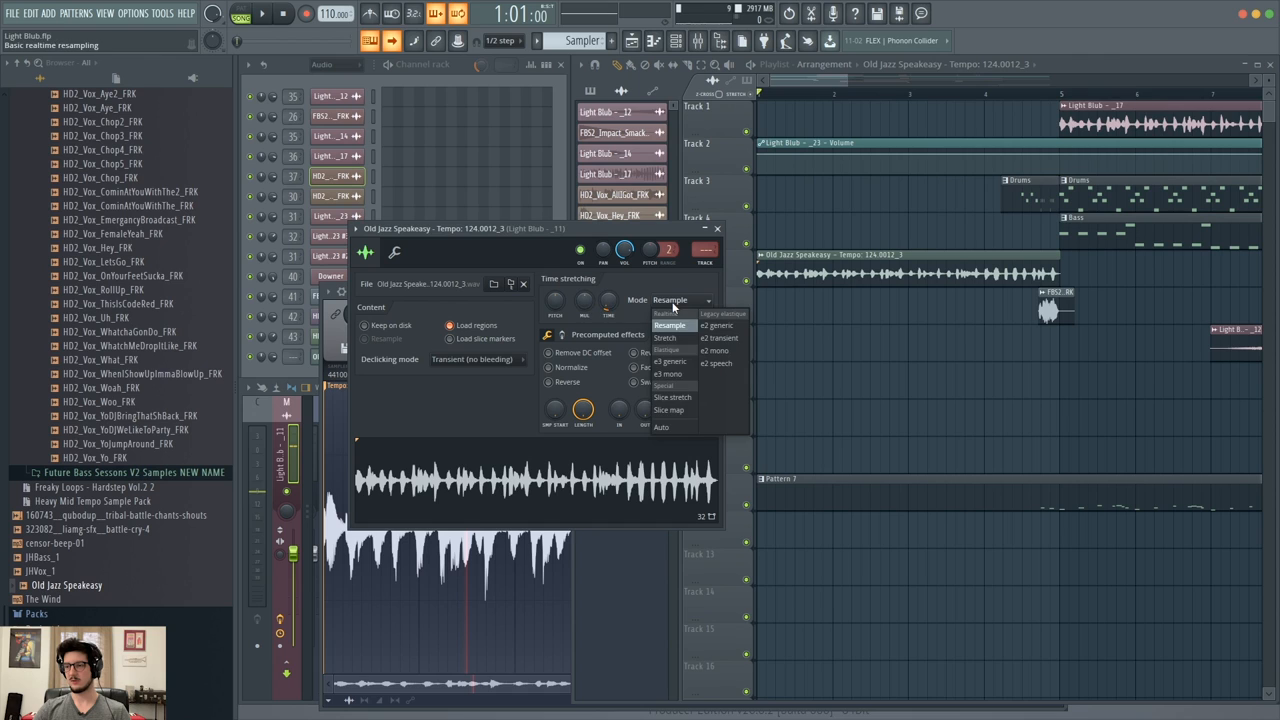
pyautogui.click(660, 427)
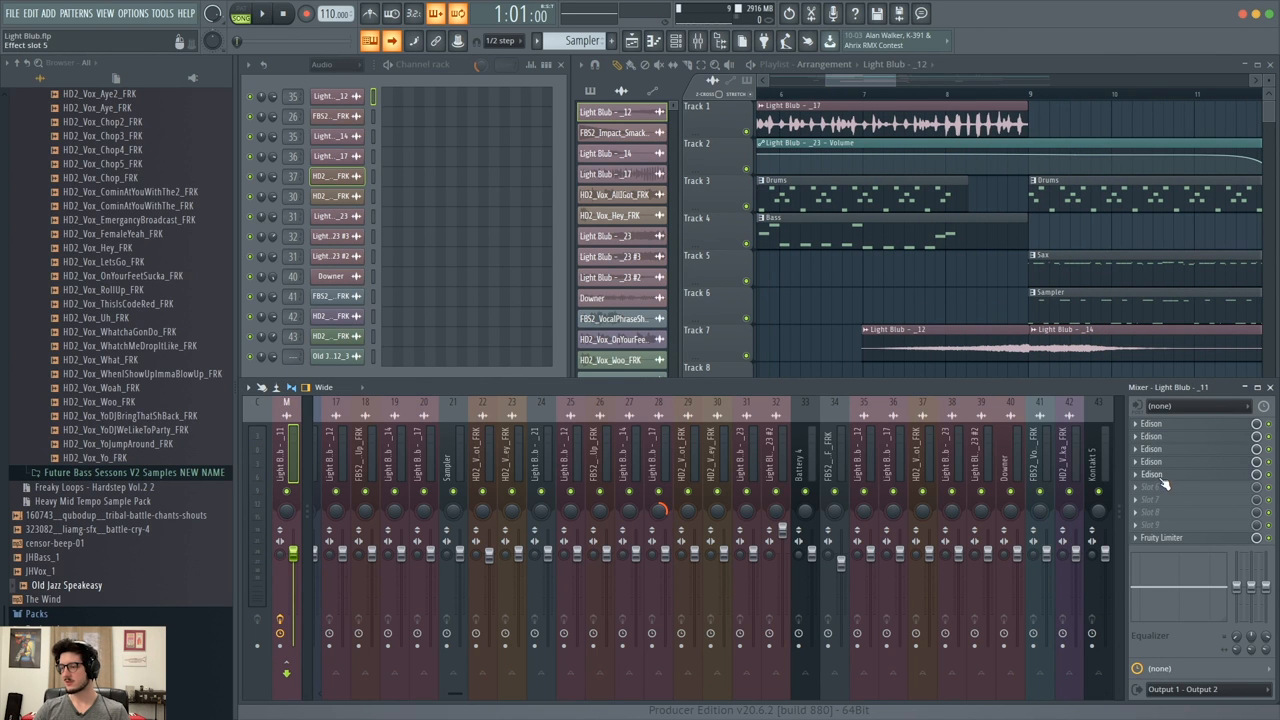
# Open Edison from the mixer track's insert slot with the Old Jazz Speakeasy loop.
pyautogui.click(1150, 423)
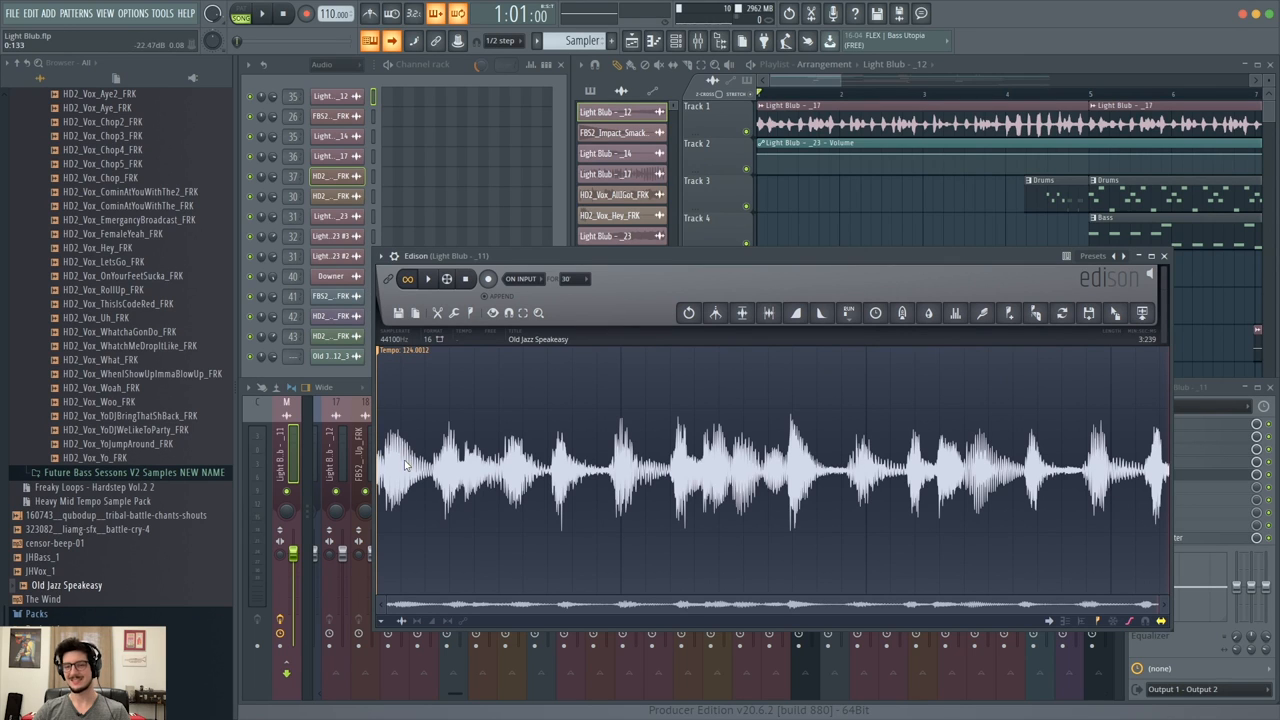
# Select and preview the jazz loop's first hit, adjusting the selection and playback start around it.
pyautogui.click(427, 278)
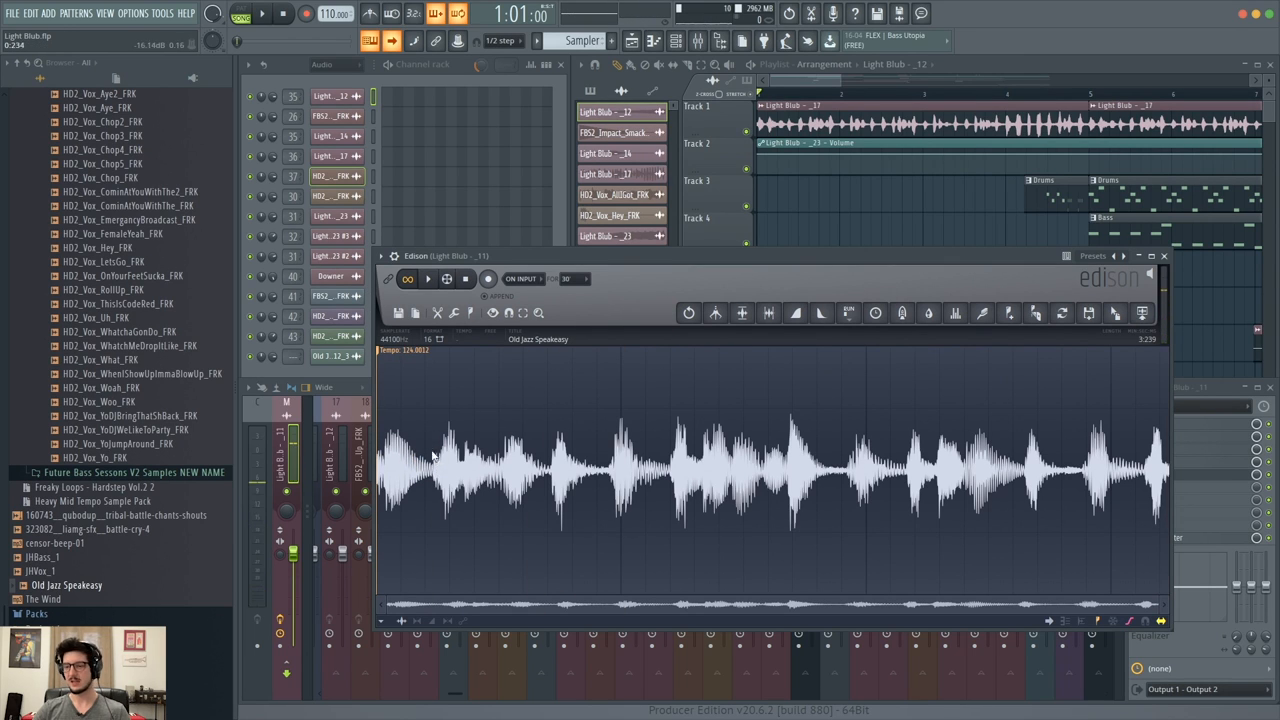
pyautogui.moveTo(435, 460); pyautogui.dragTo(390, 460)
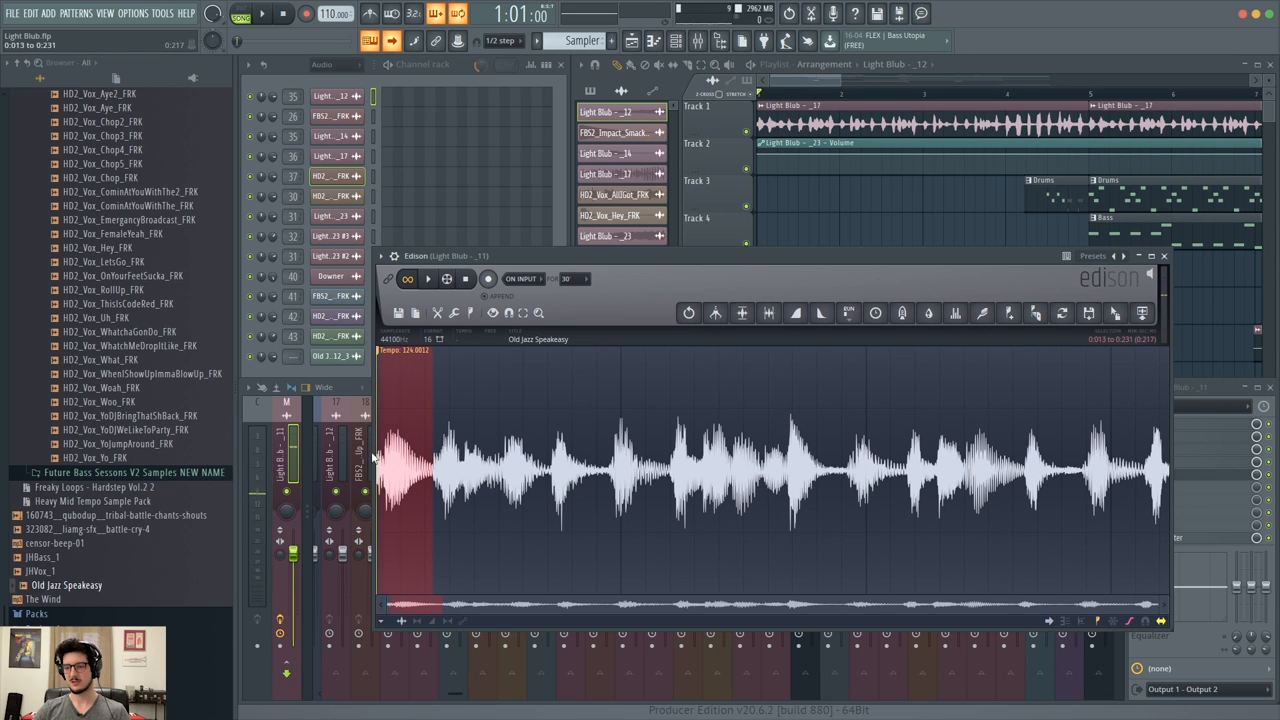
pyautogui.click(428, 278)
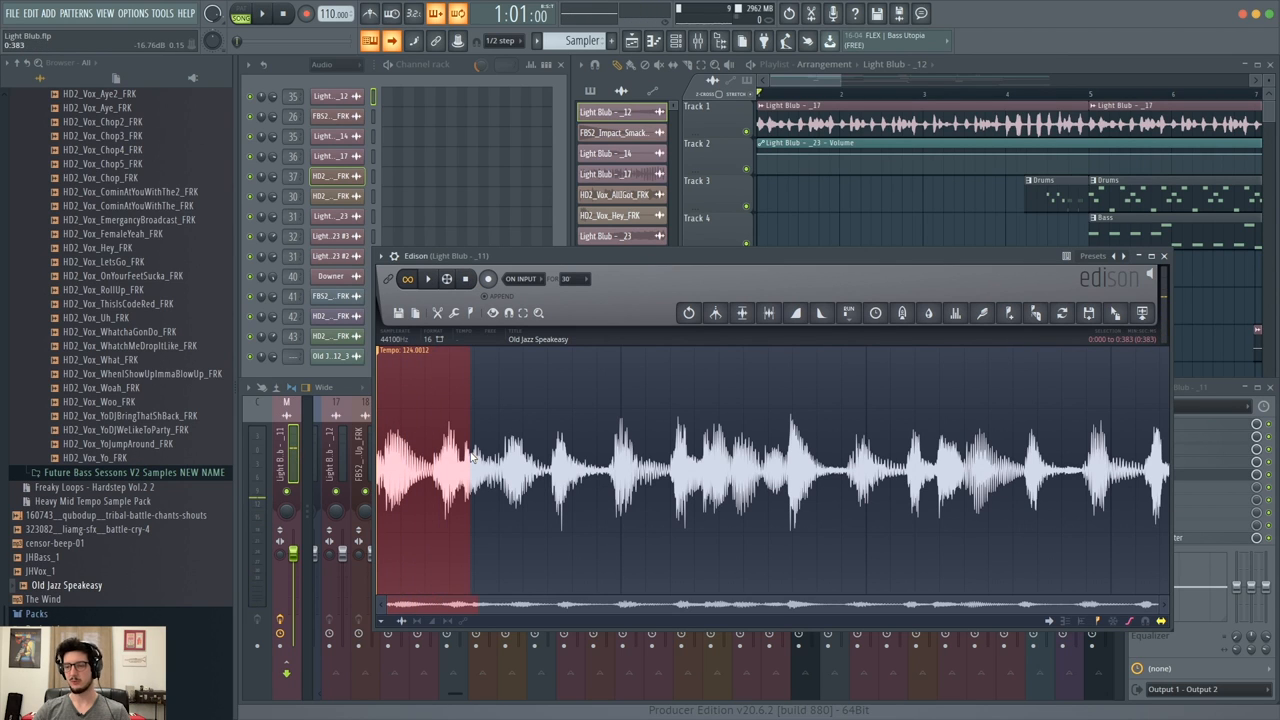
pyautogui.click(432, 470)
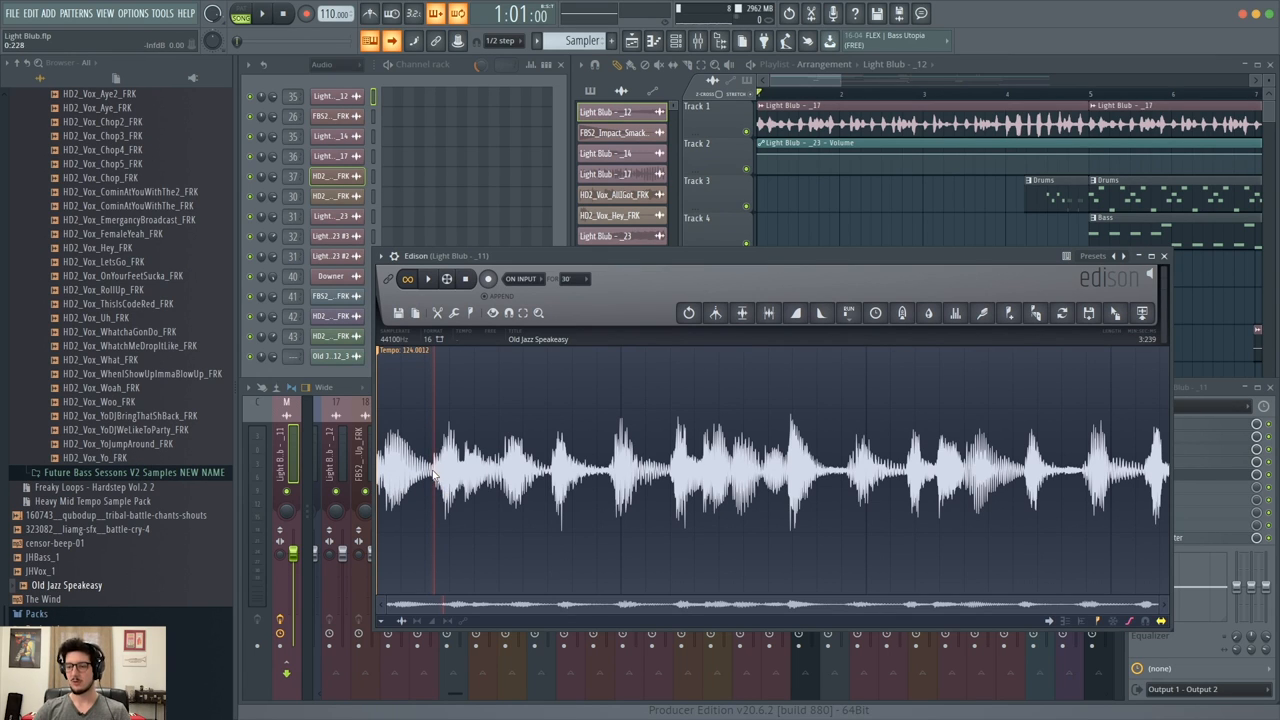
pyautogui.moveTo(430, 470); pyautogui.dragTo(560, 470)
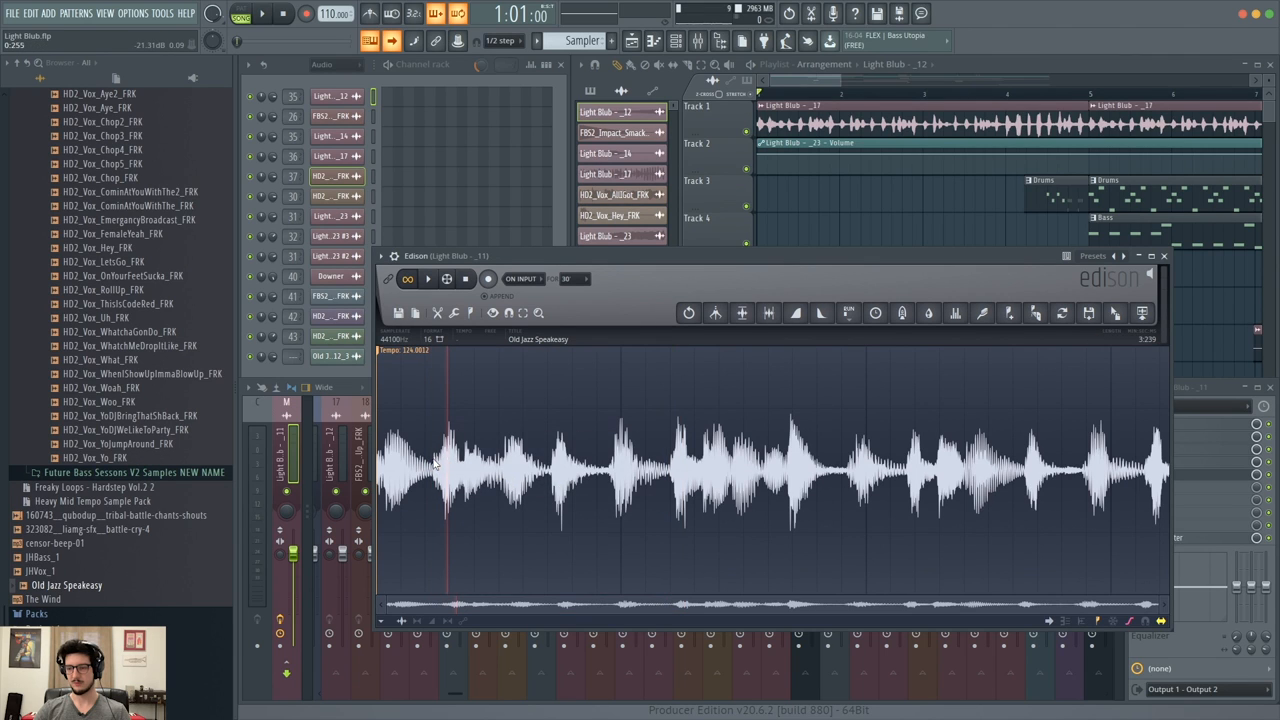
pyautogui.moveTo(437, 460); pyautogui.dragTo(455, 460)
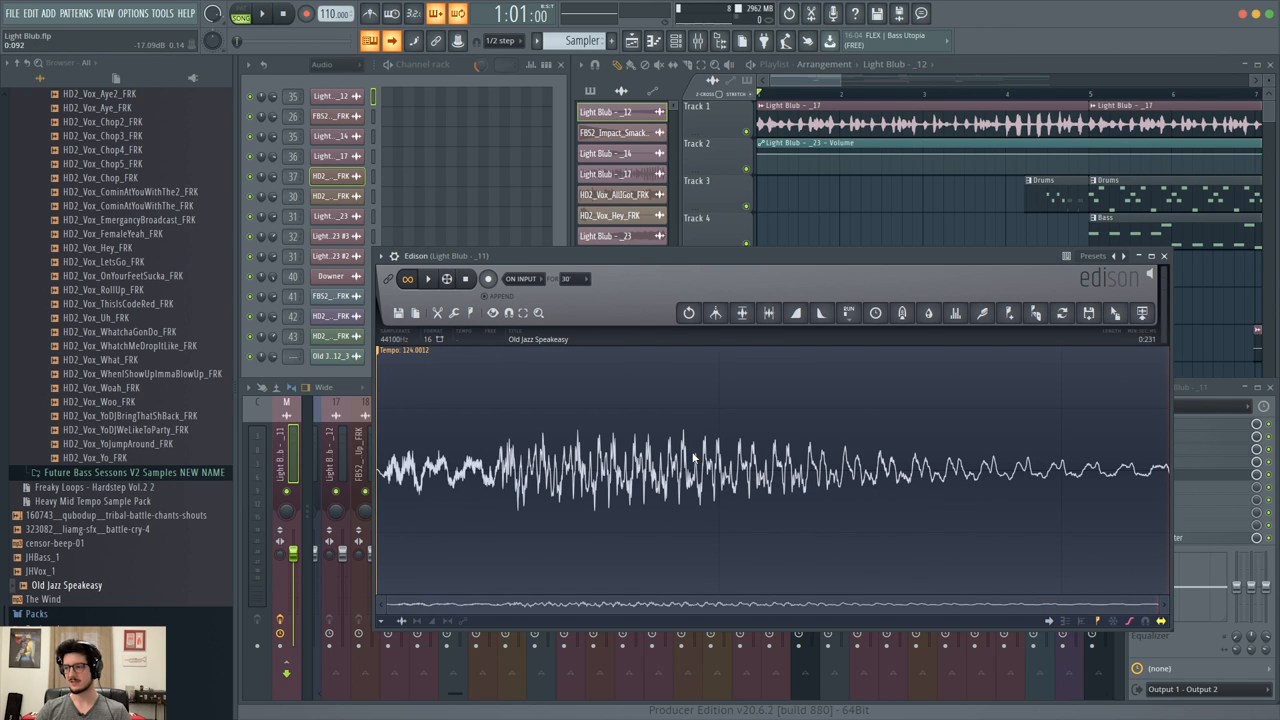
pyautogui.click(406, 278)
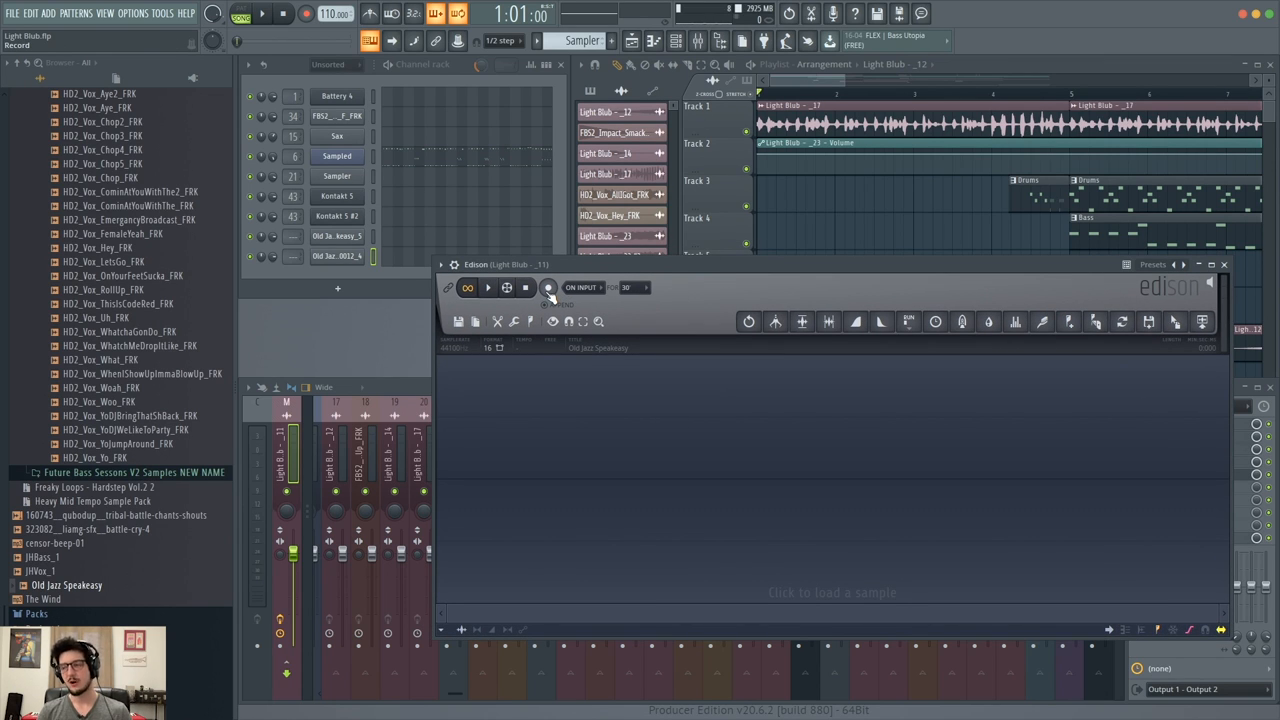
pyautogui.click(548, 287)
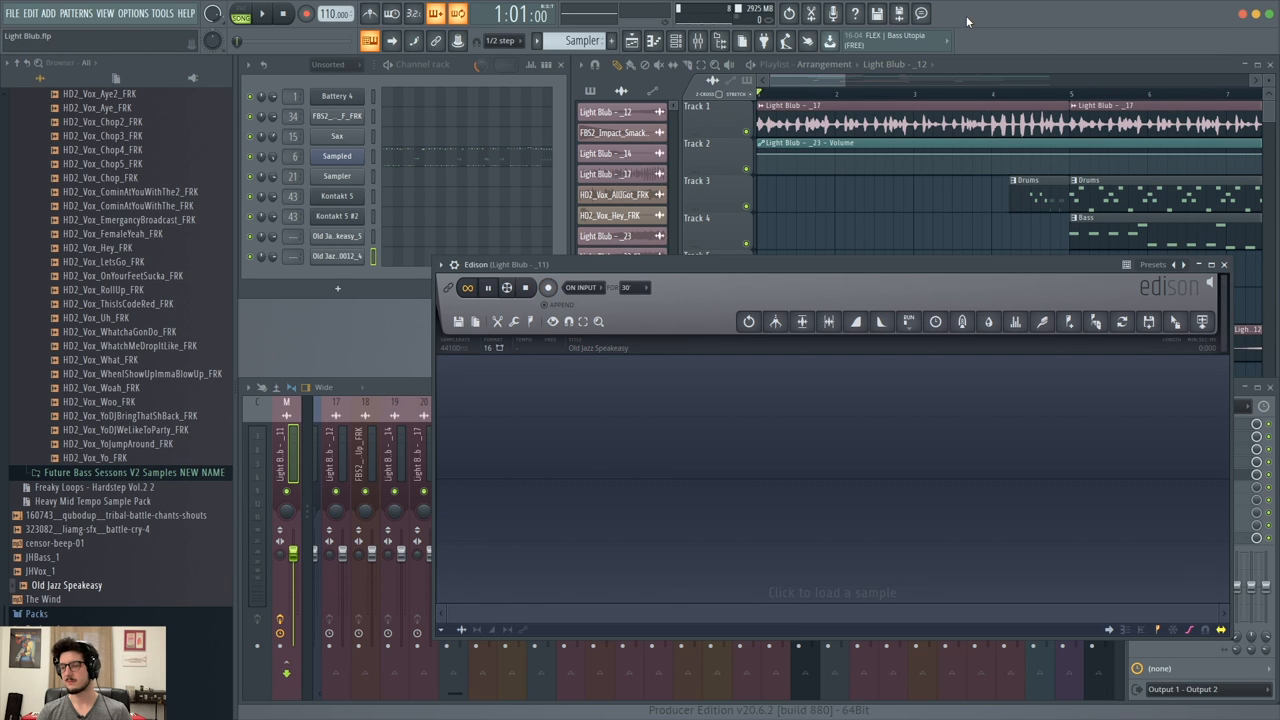
pyautogui.click(548, 287)
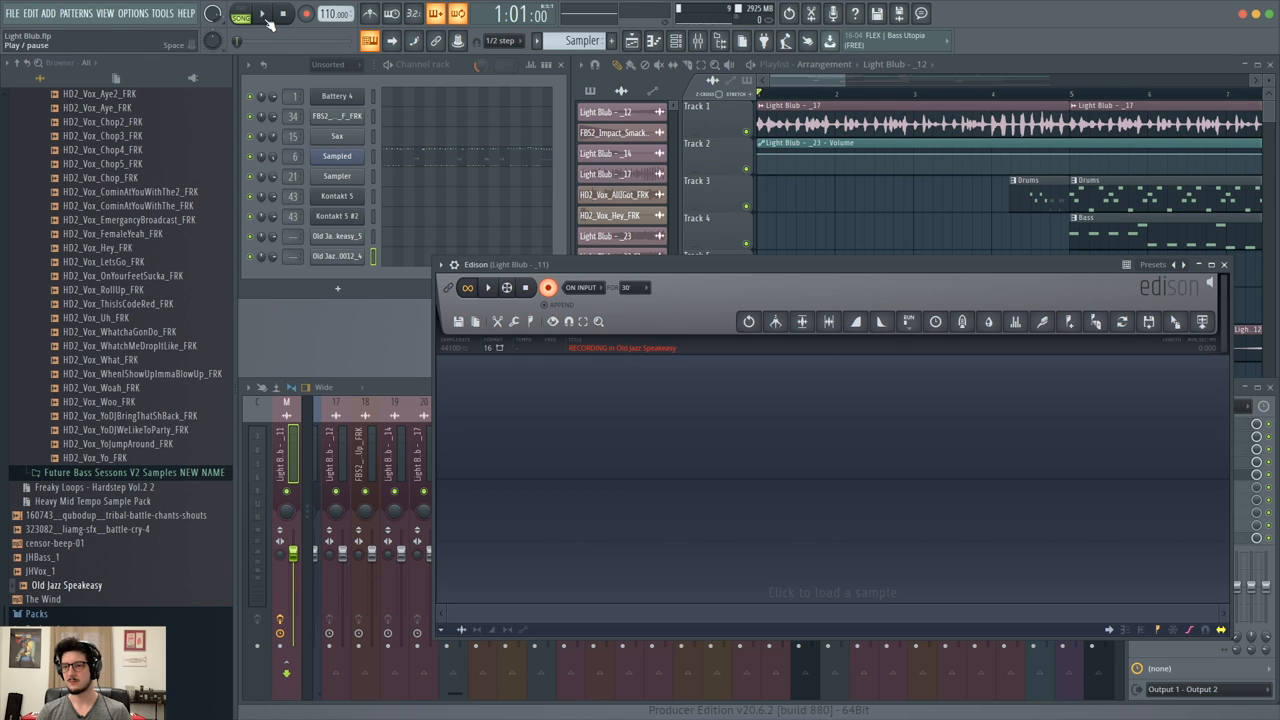
pyautogui.click(262, 13)
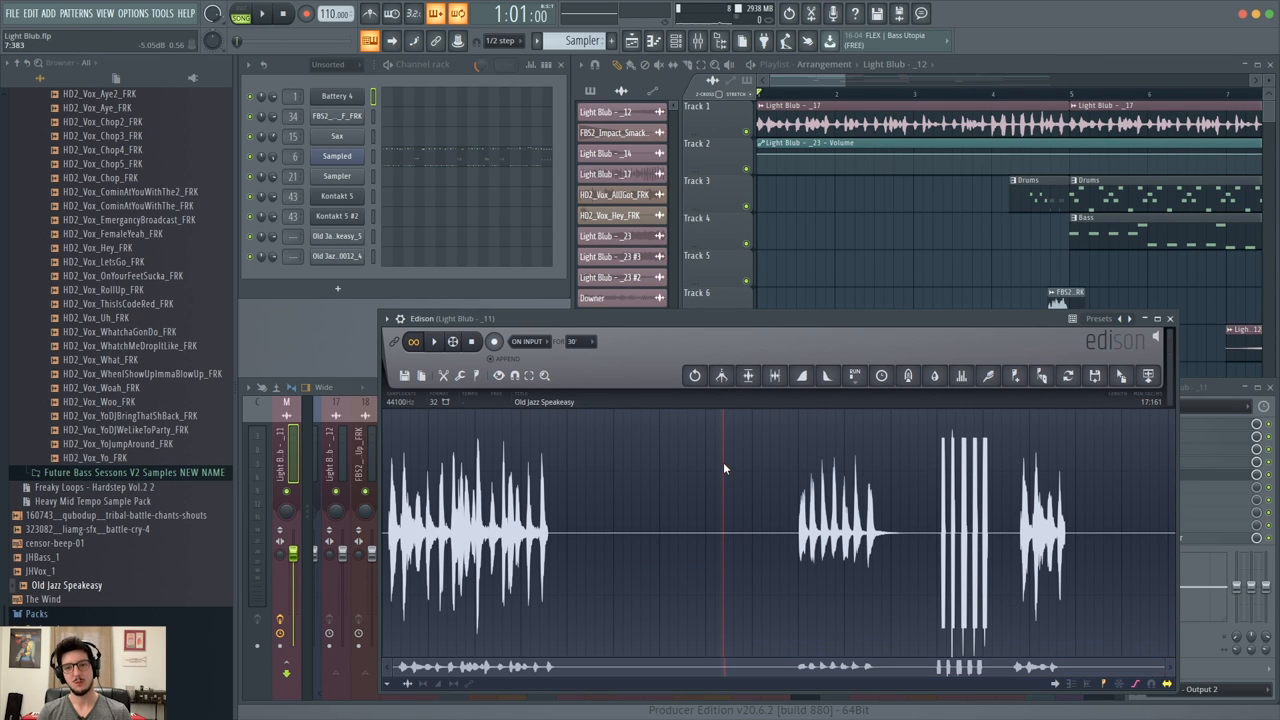
pyautogui.moveTo(920, 196)
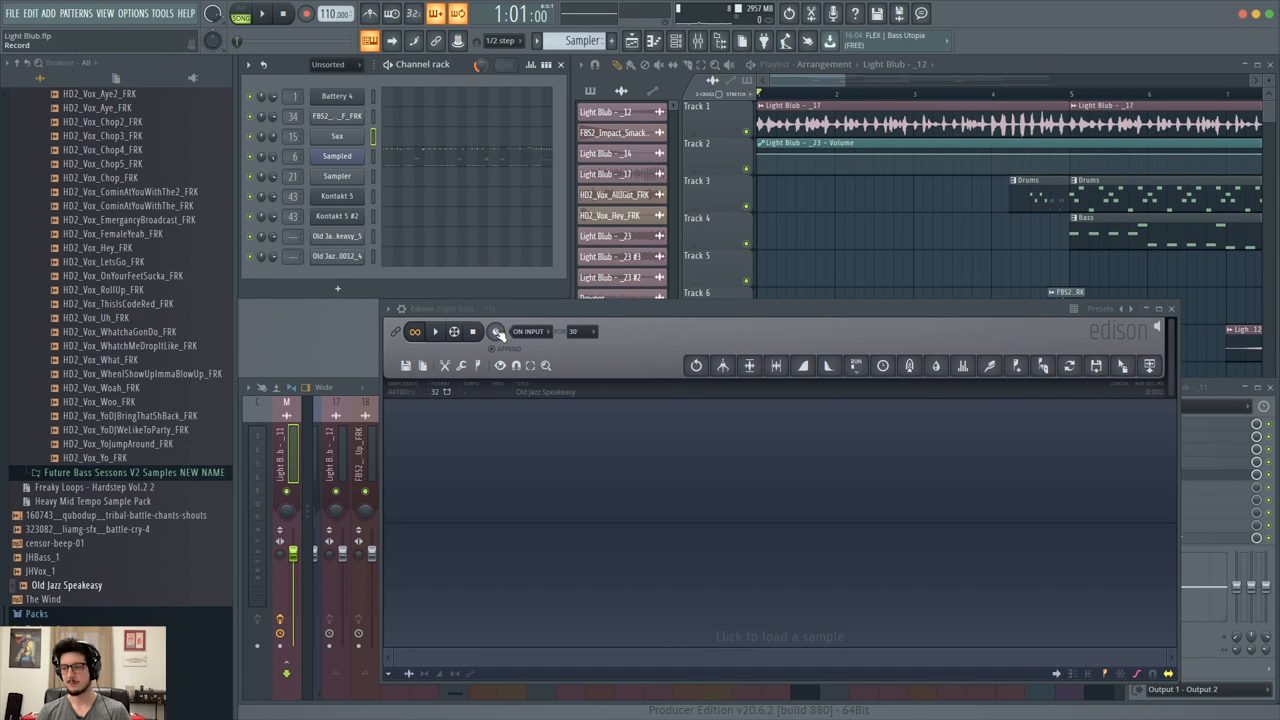
# Record a new roughly 4-second take of repeated hits into Edison and select it all.
pyautogui.click(495, 331)
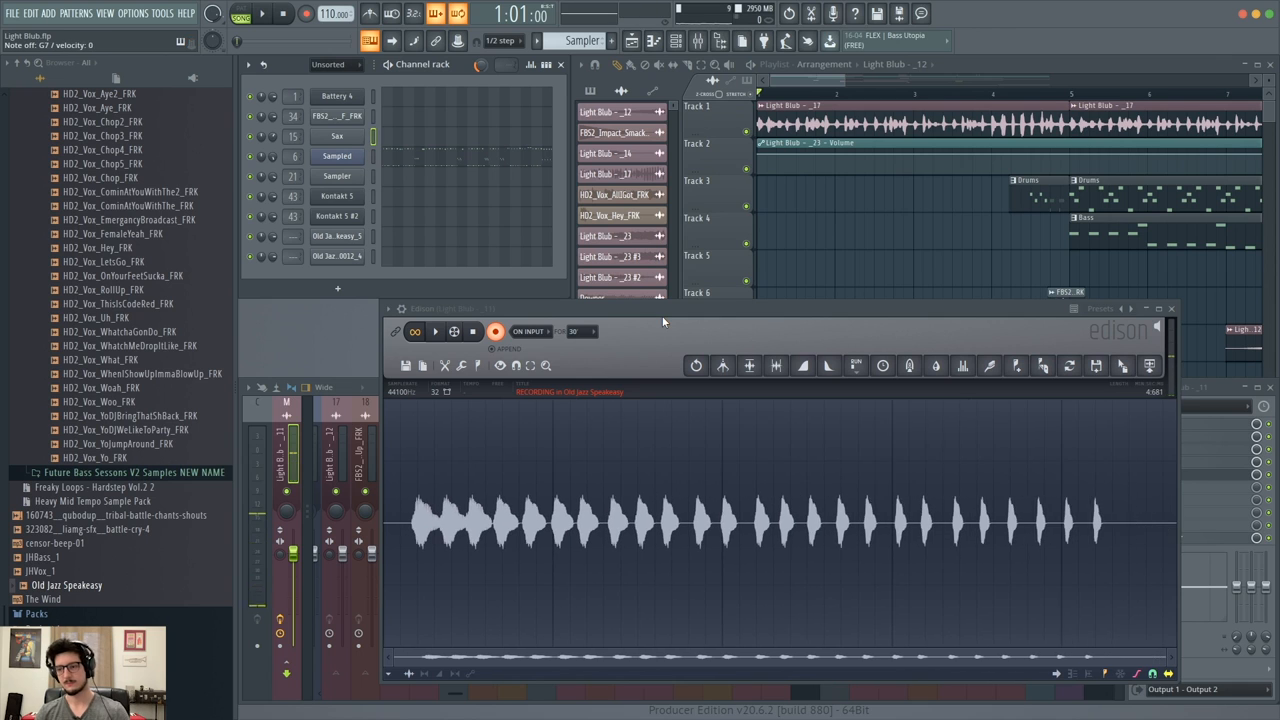
pyautogui.click(495, 331)
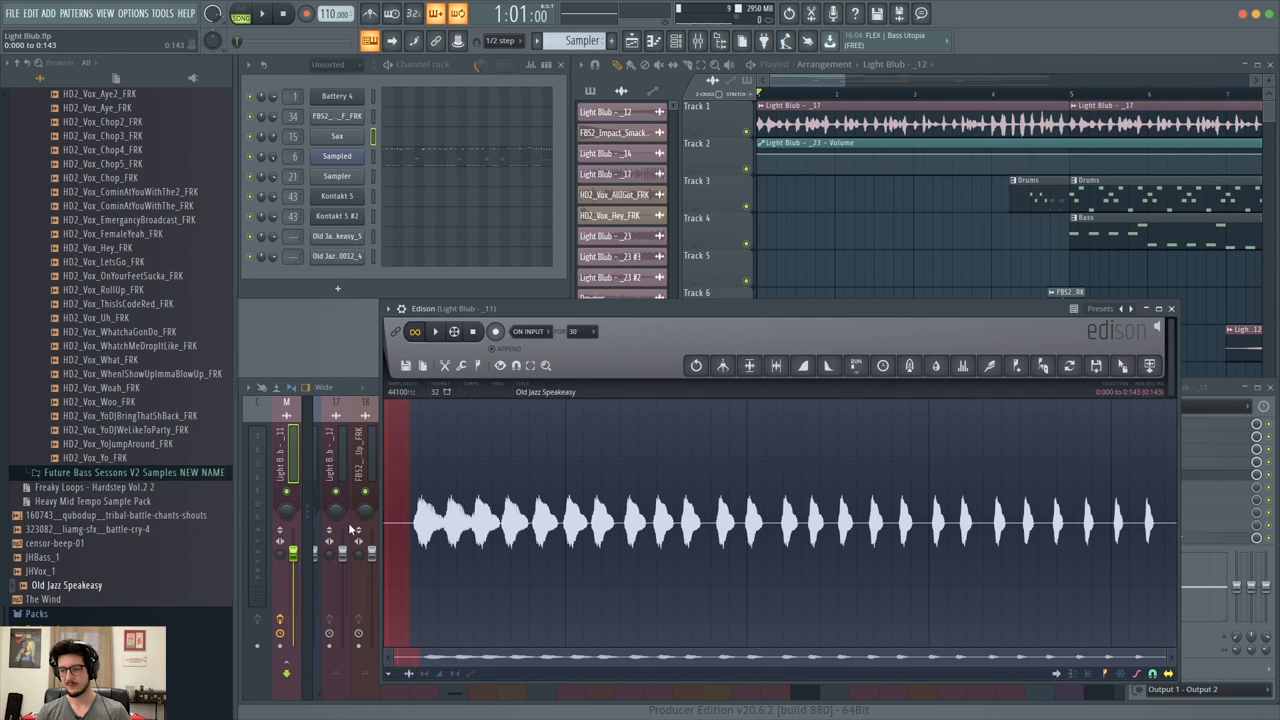
pyautogui.click(435, 331)
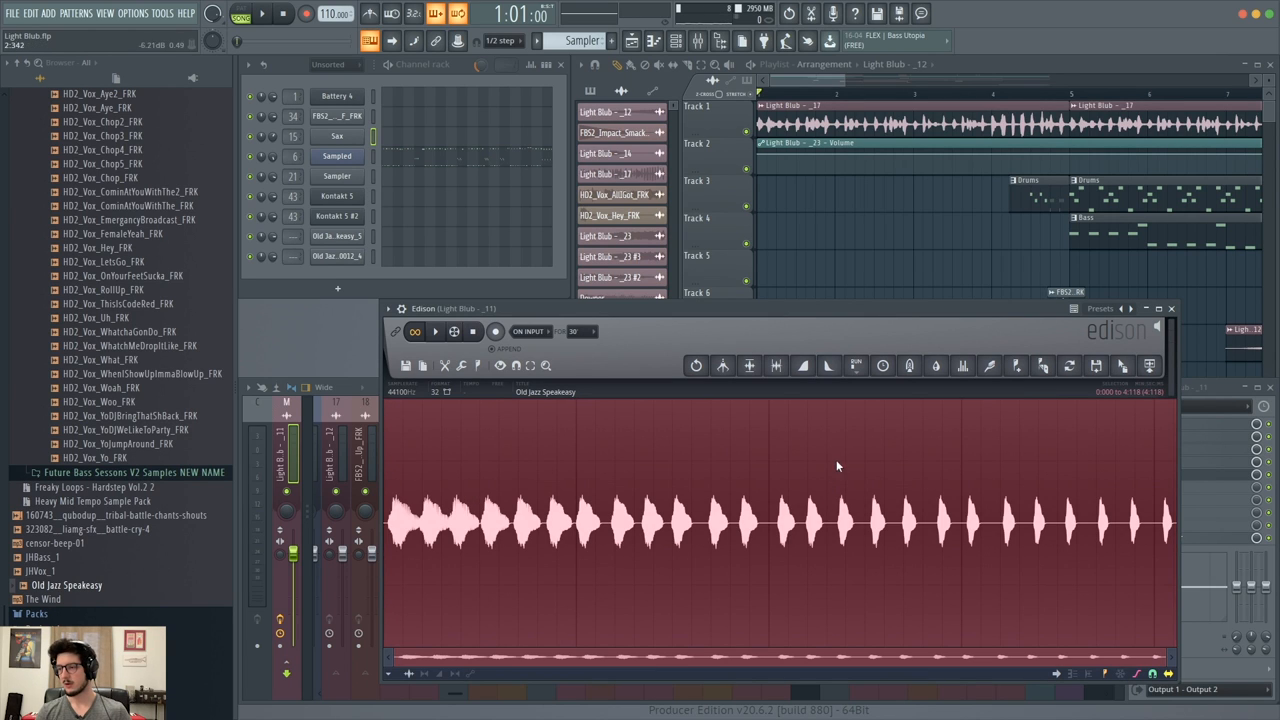
# Blur the recording with a rise-and-fall impulse curve, preview it, and accept the smear.
pyautogui.click(909, 365)
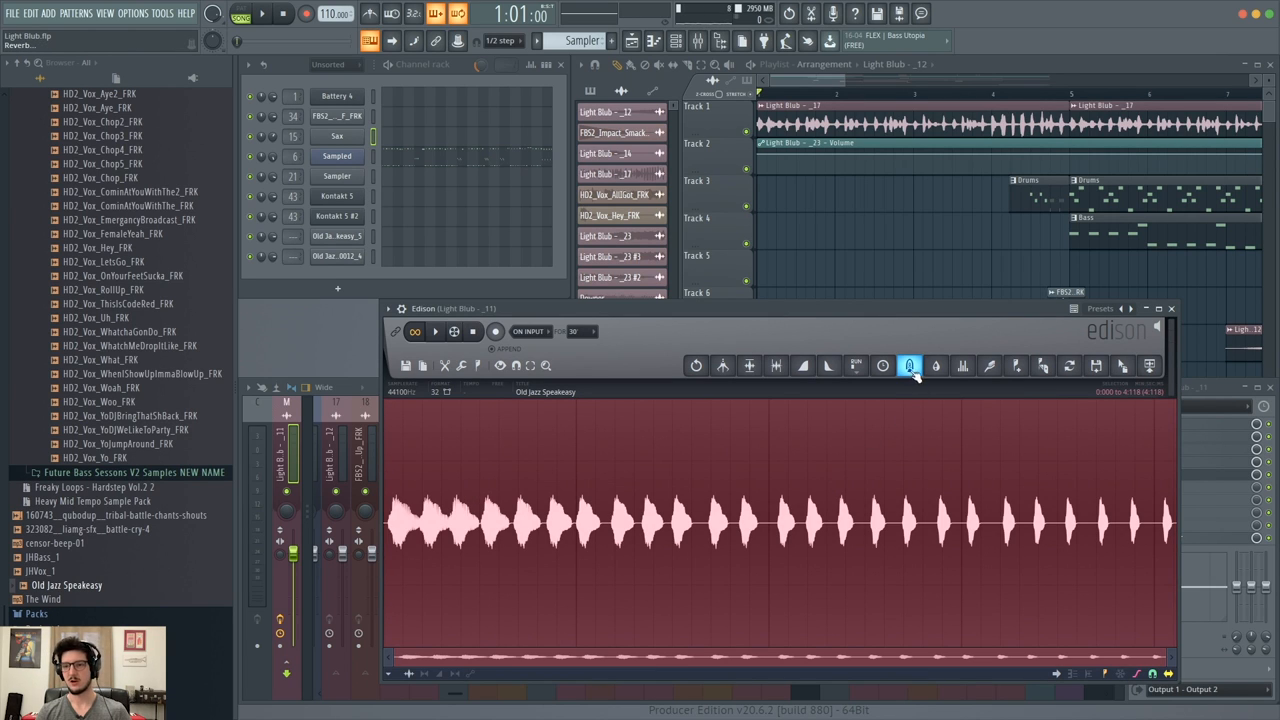
pyautogui.click(909, 365)
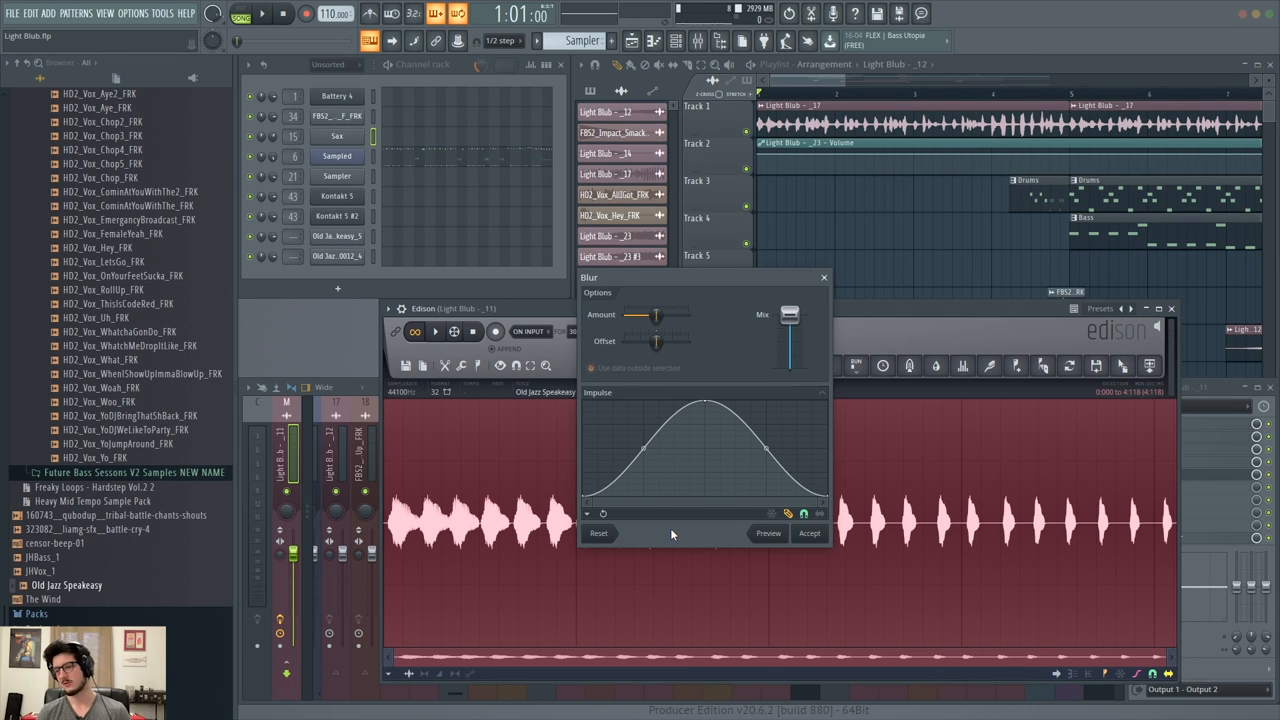
pyautogui.moveTo(660, 315); pyautogui.dragTo(655, 315)
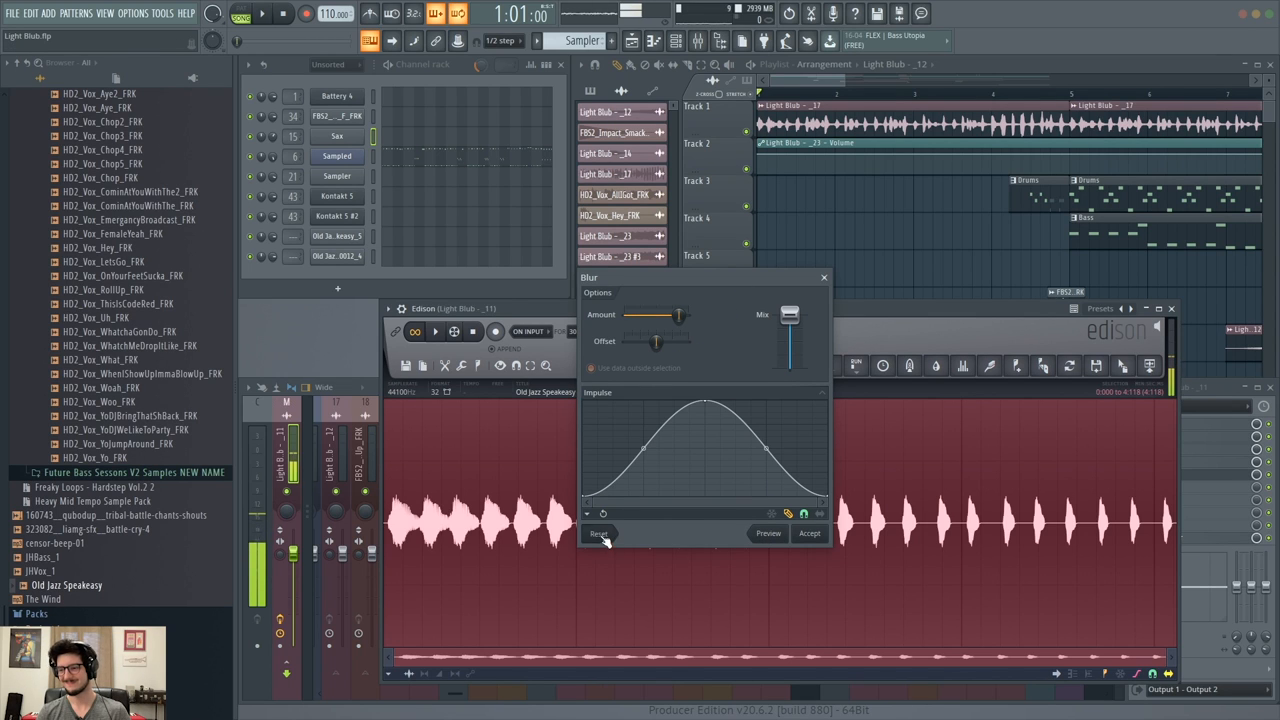
pyautogui.moveTo(680, 314); pyautogui.dragTo(640, 314)
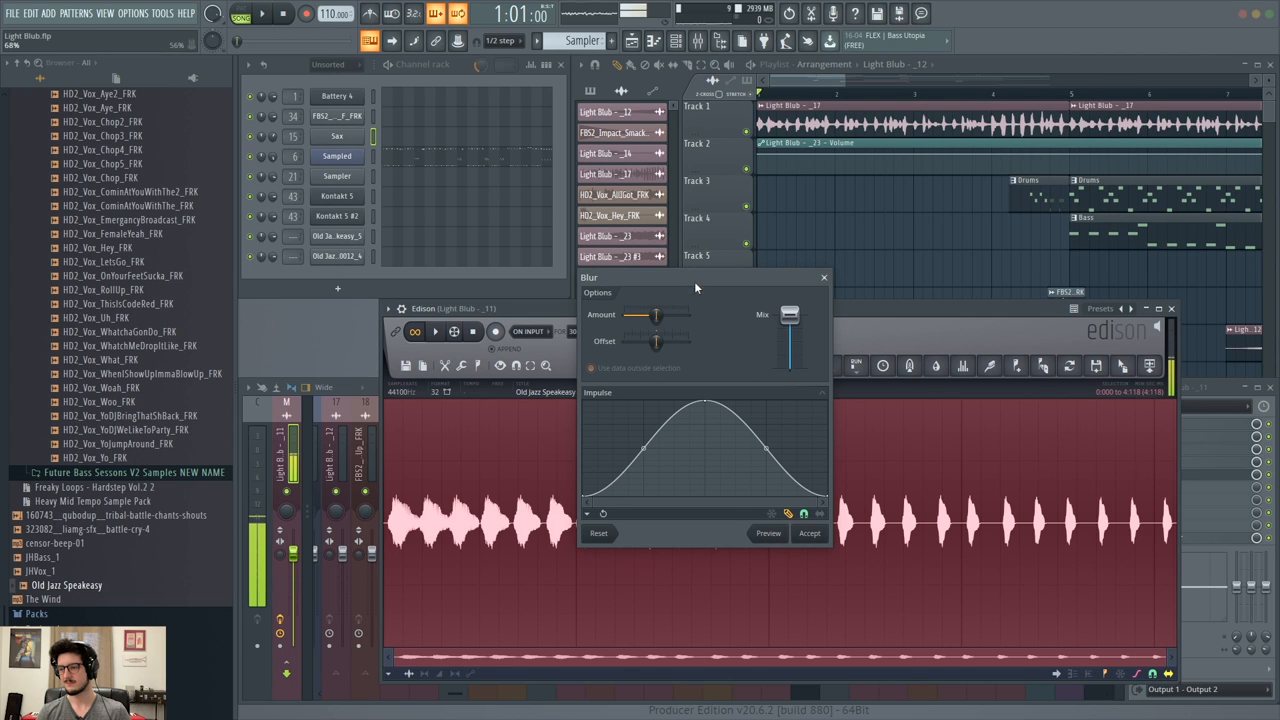
pyautogui.moveTo(728, 337)
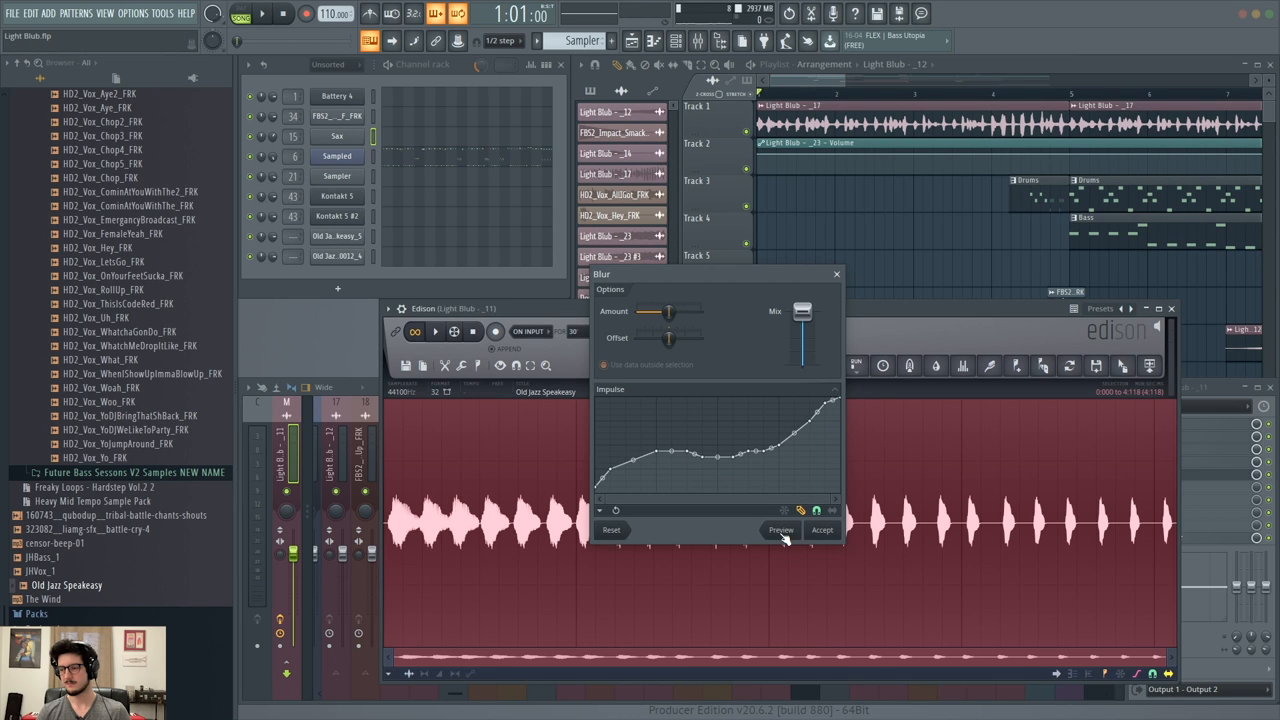
pyautogui.click(781, 530)
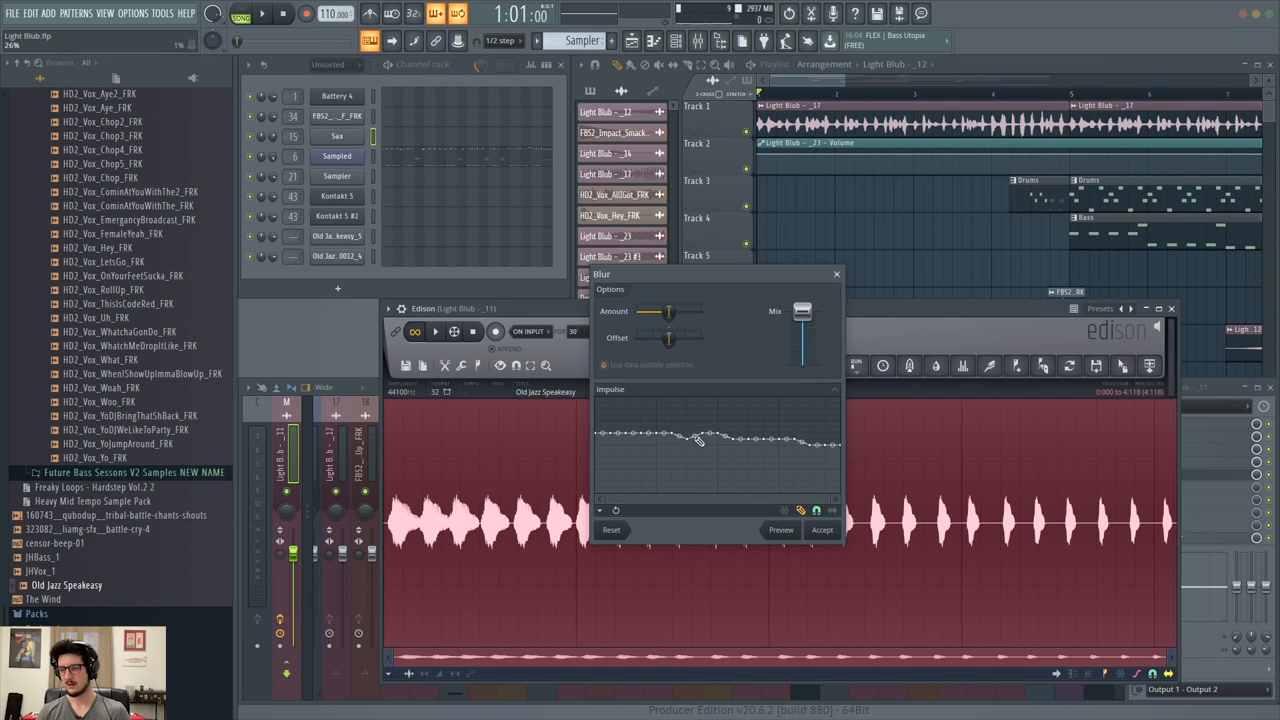
pyautogui.moveTo(700, 440); pyautogui.dragTo(800, 438)
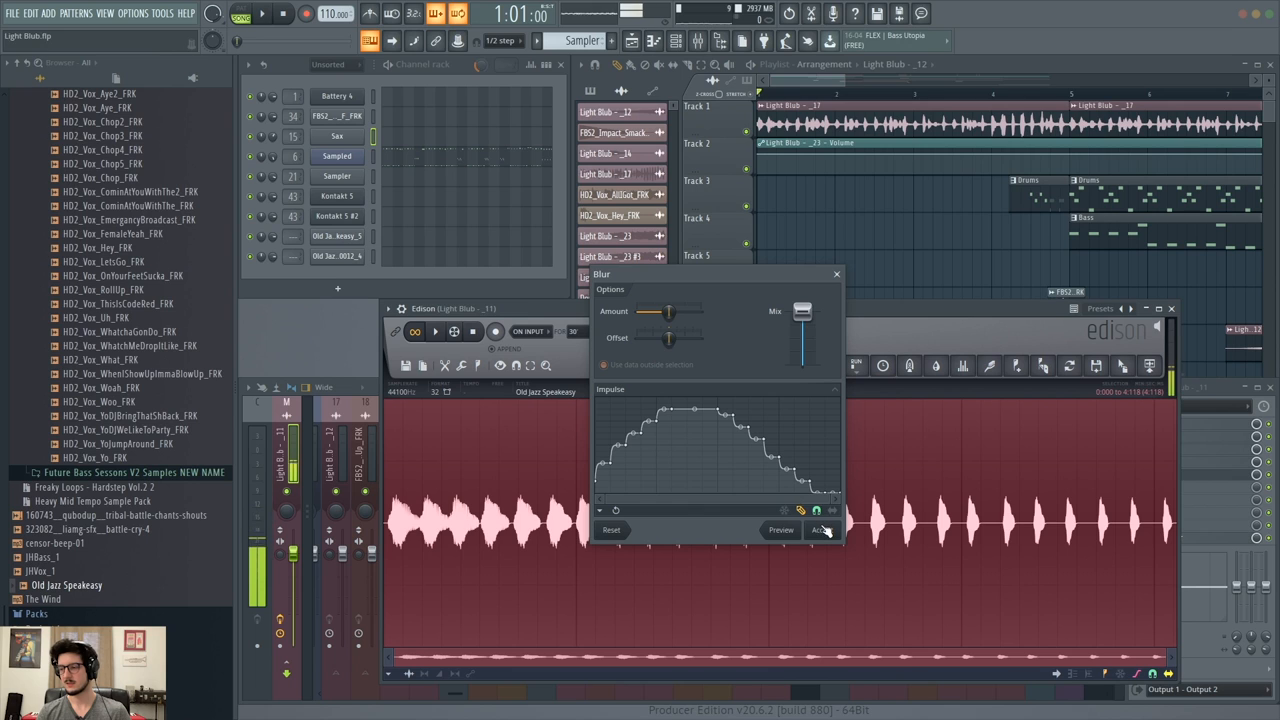
pyautogui.click(820, 530)
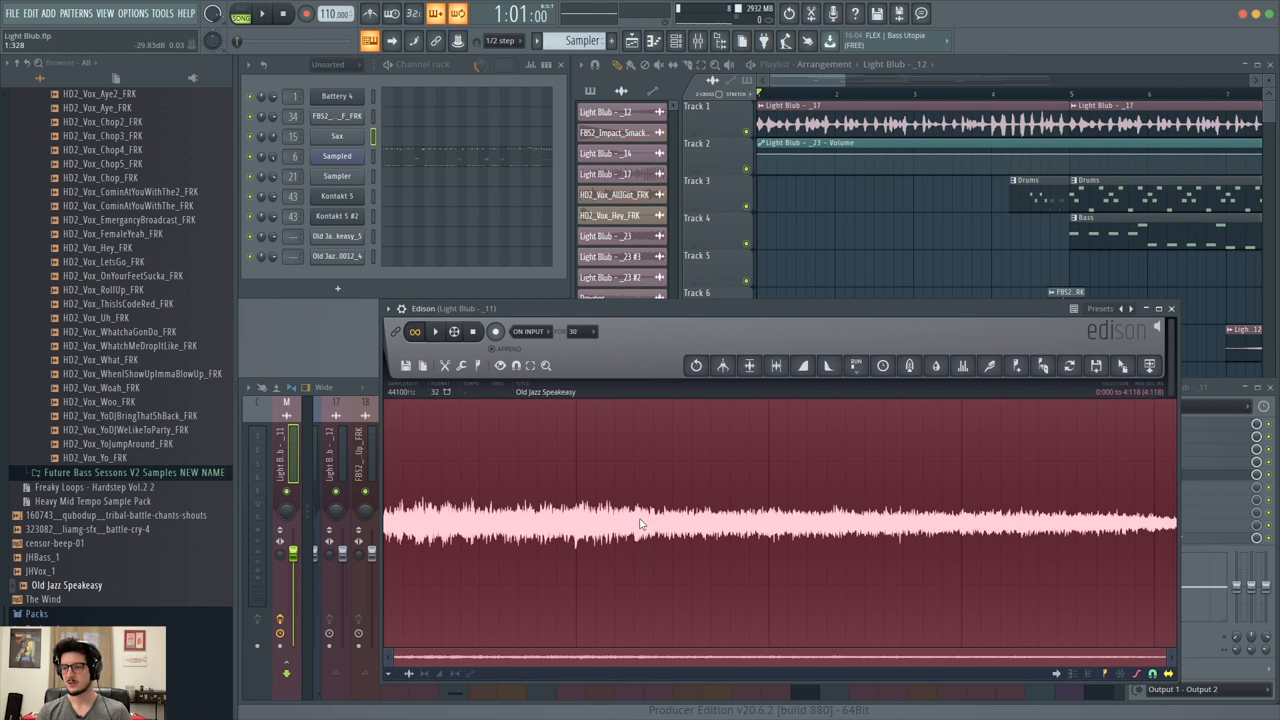
pyautogui.click(803, 365)
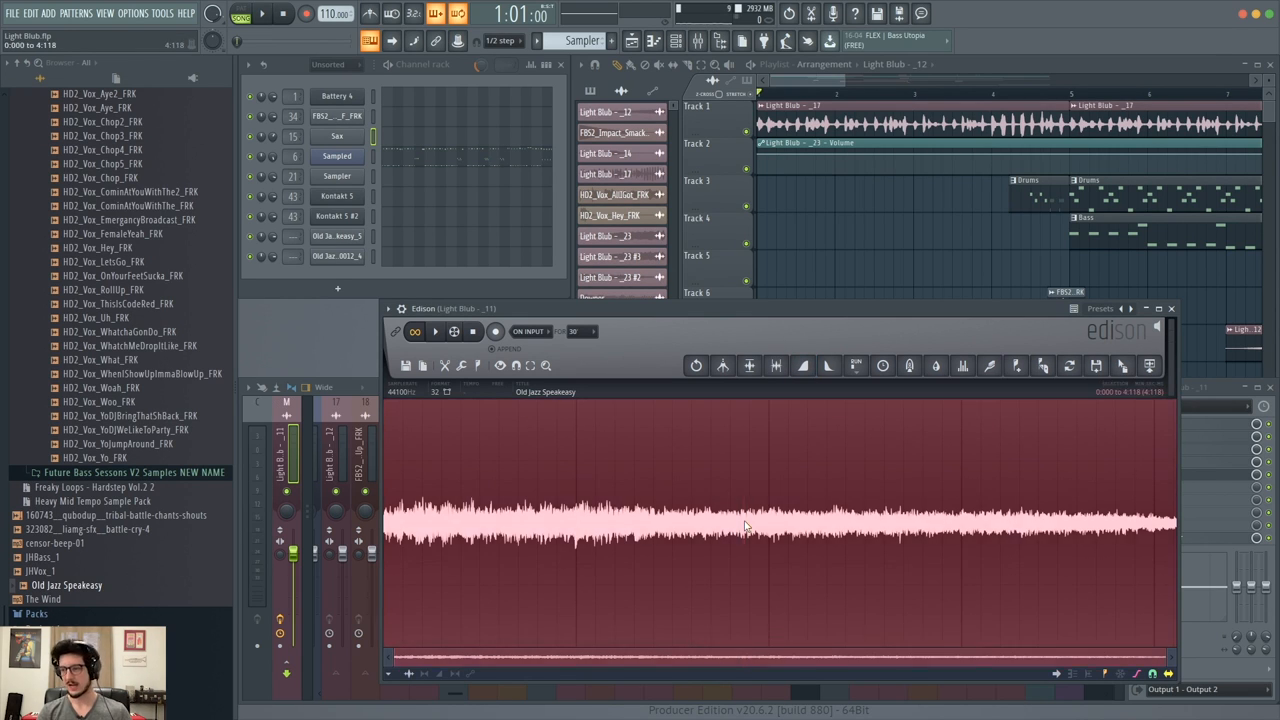
pyautogui.click(803, 365)
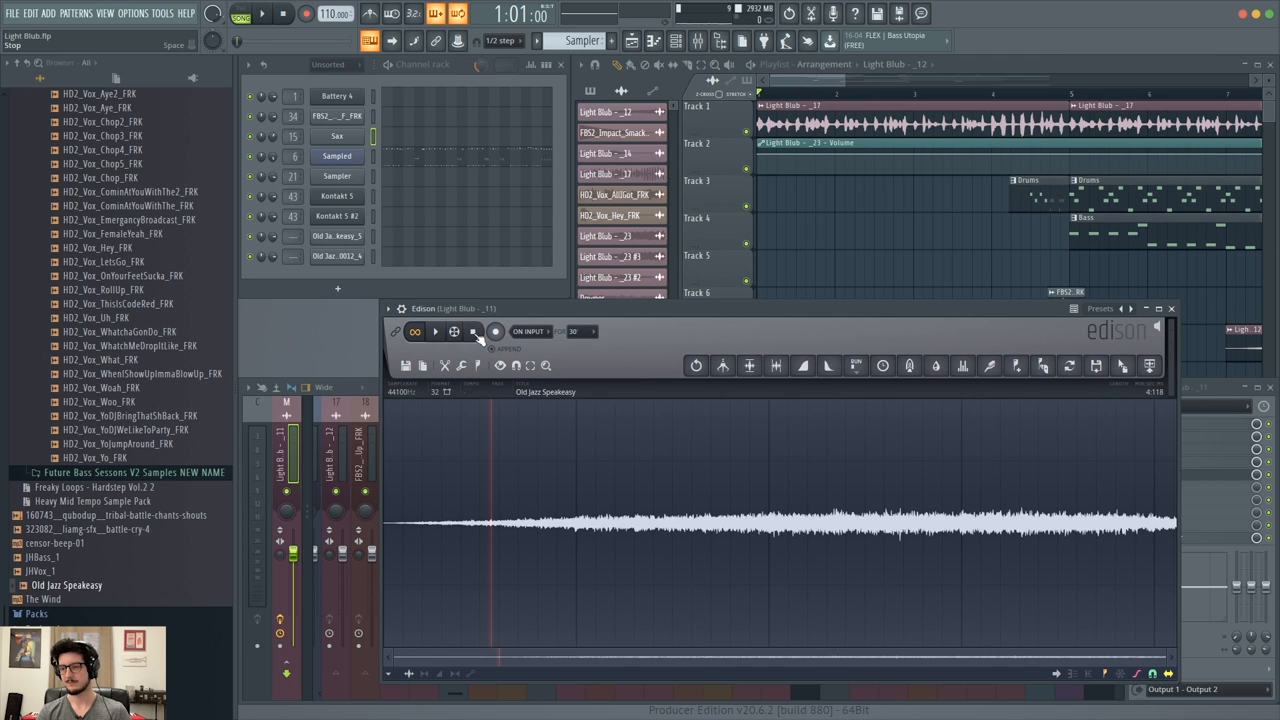
pyautogui.click(435, 331)
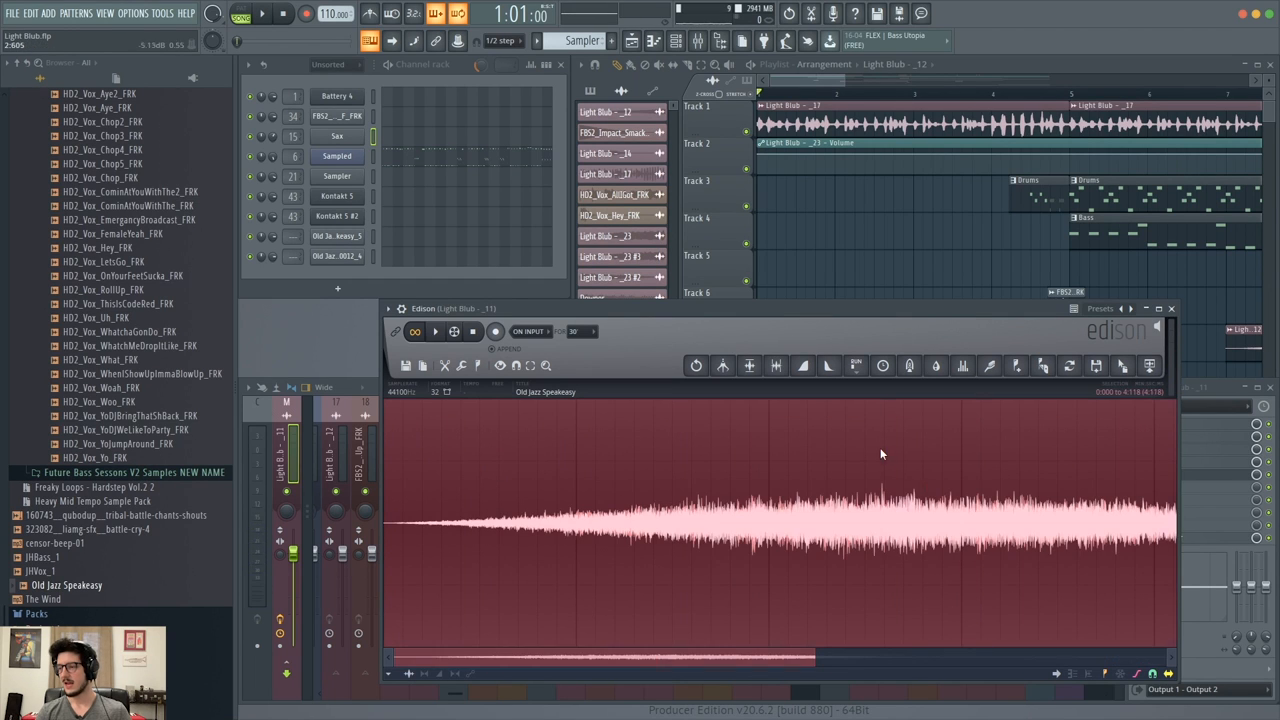
pyautogui.moveTo(792, 468)
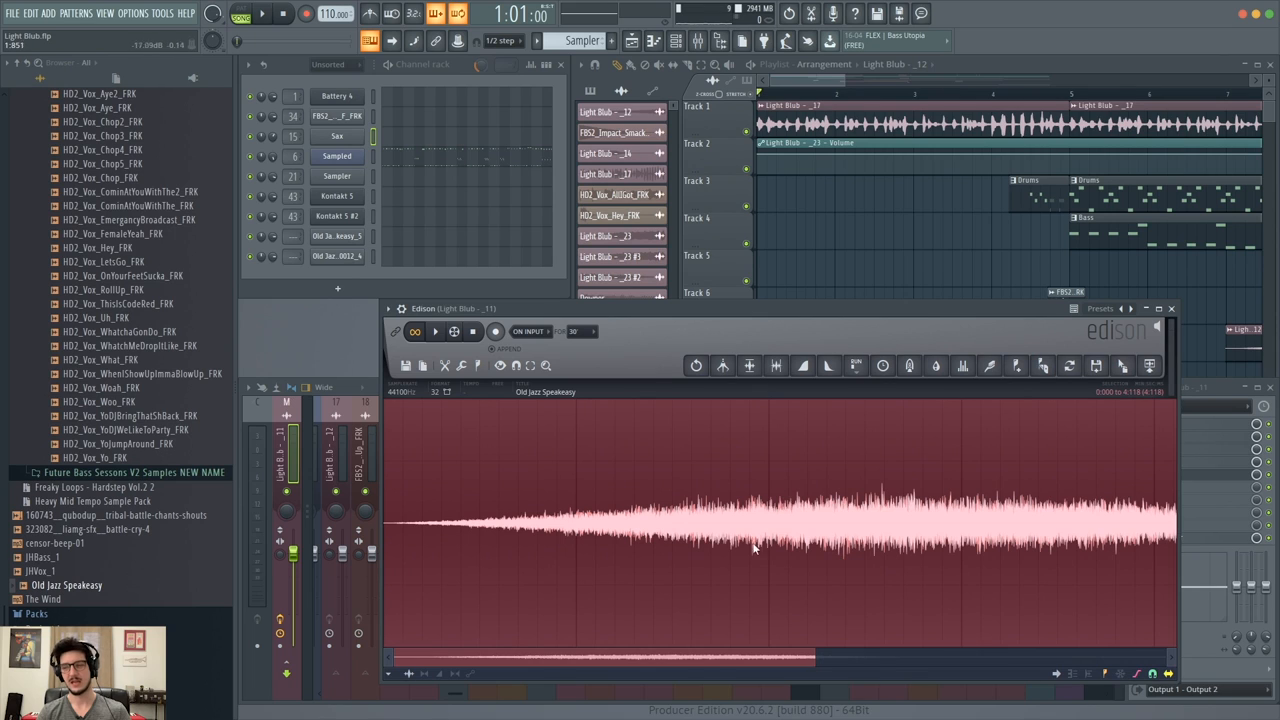
pyautogui.moveTo(796, 480)
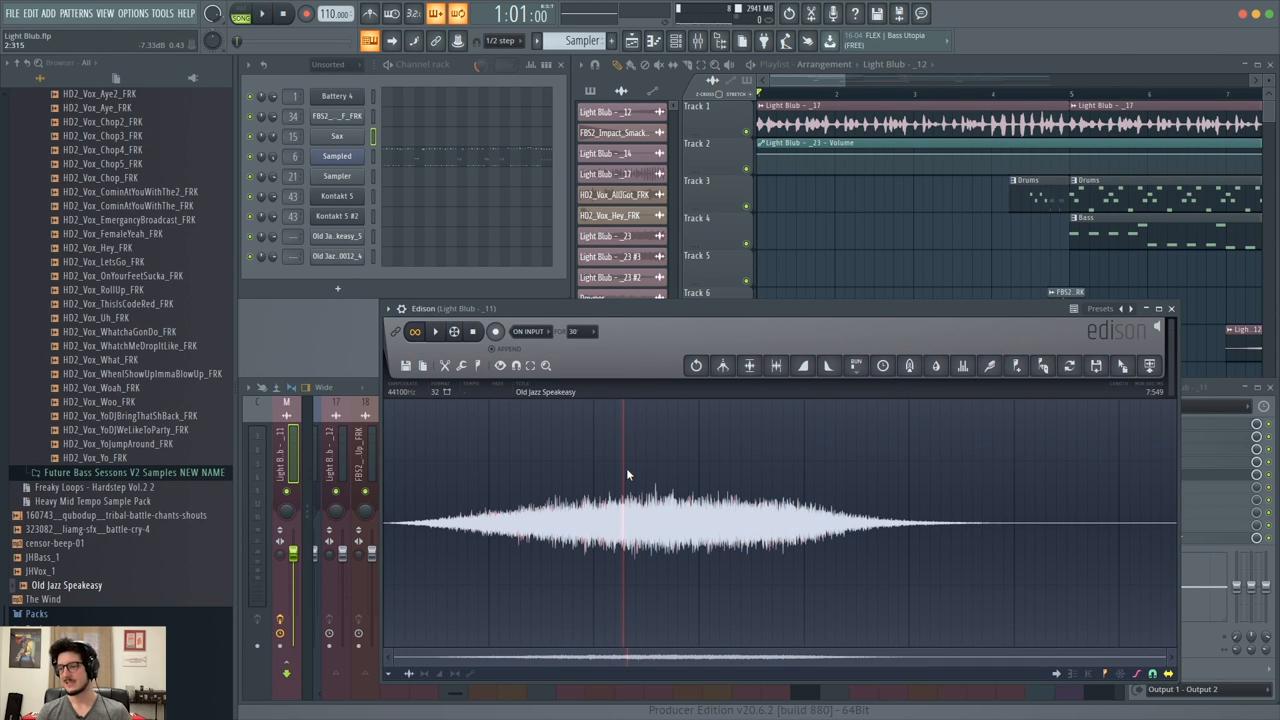
# Audition the 2.8-second swelling jazz cut and normalize its volume.
pyautogui.click(749, 366)
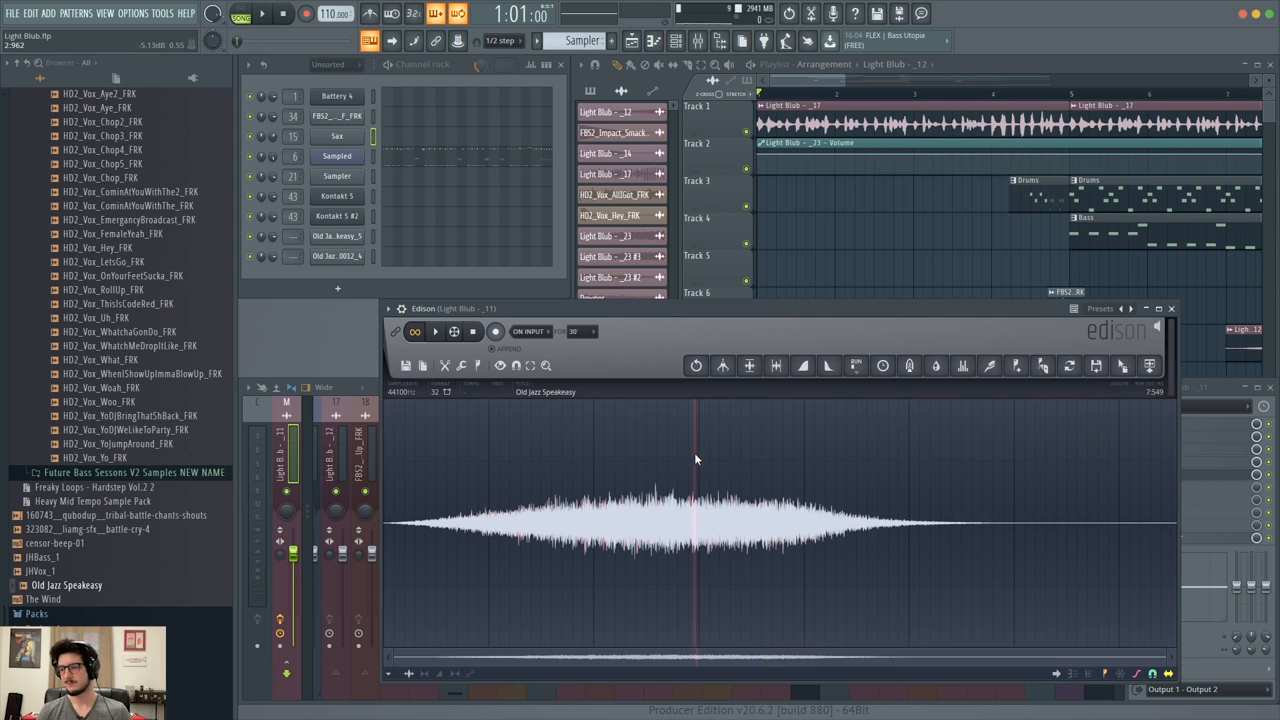
pyautogui.click(749, 365)
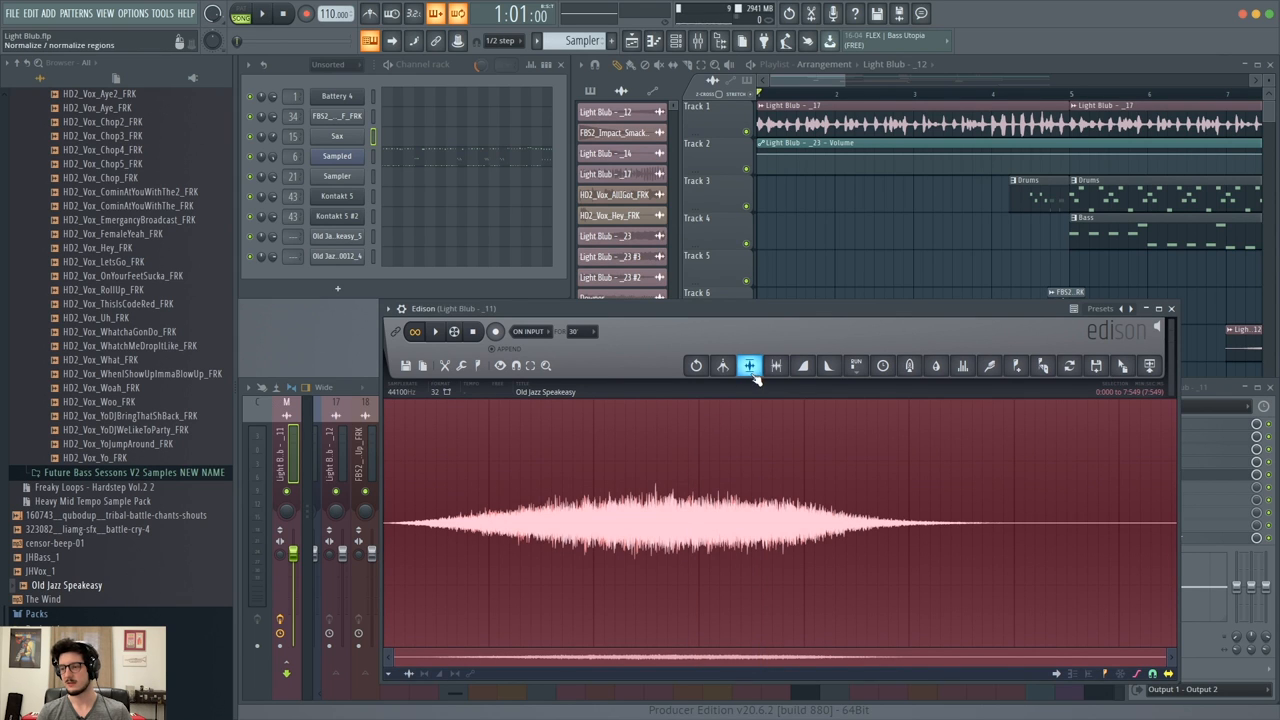
pyautogui.click(749, 365)
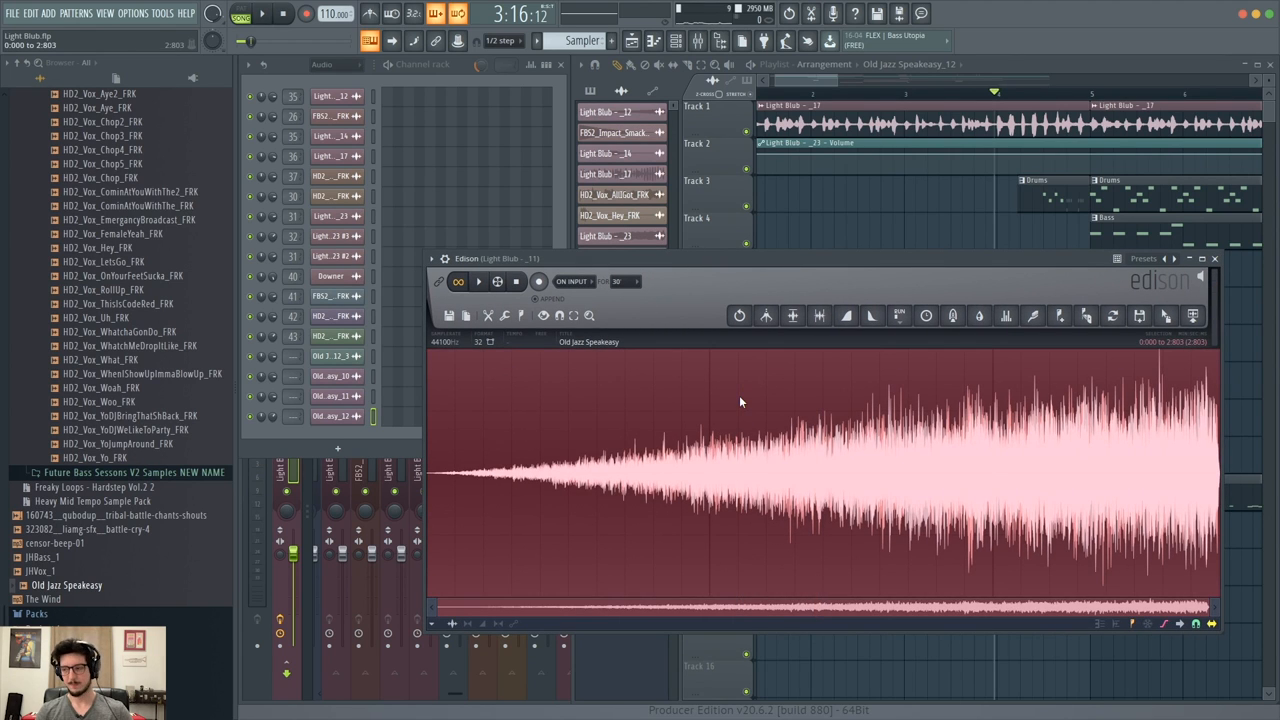
# Audition the build-up that ends at its loudest point.
pyautogui.click(539, 281)
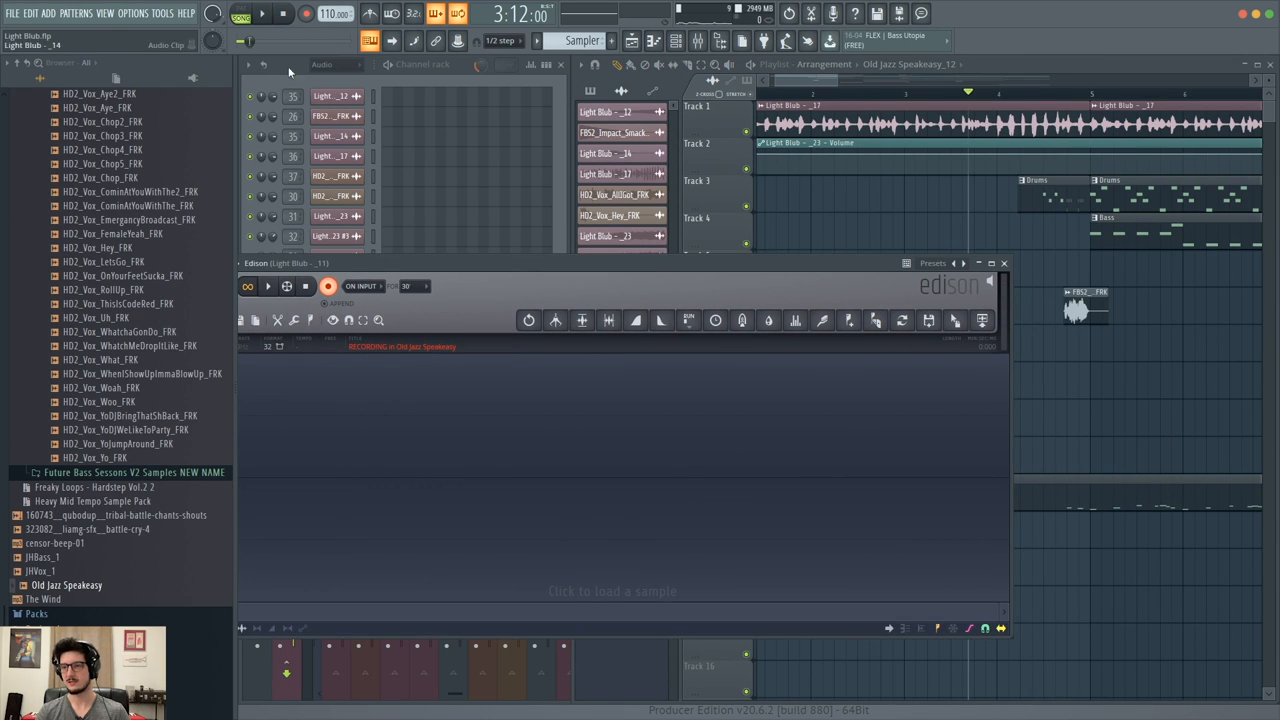
# Load the 4.5-second hits sample and trim it to one 0.19-second hit.
pyautogui.click(262, 13)
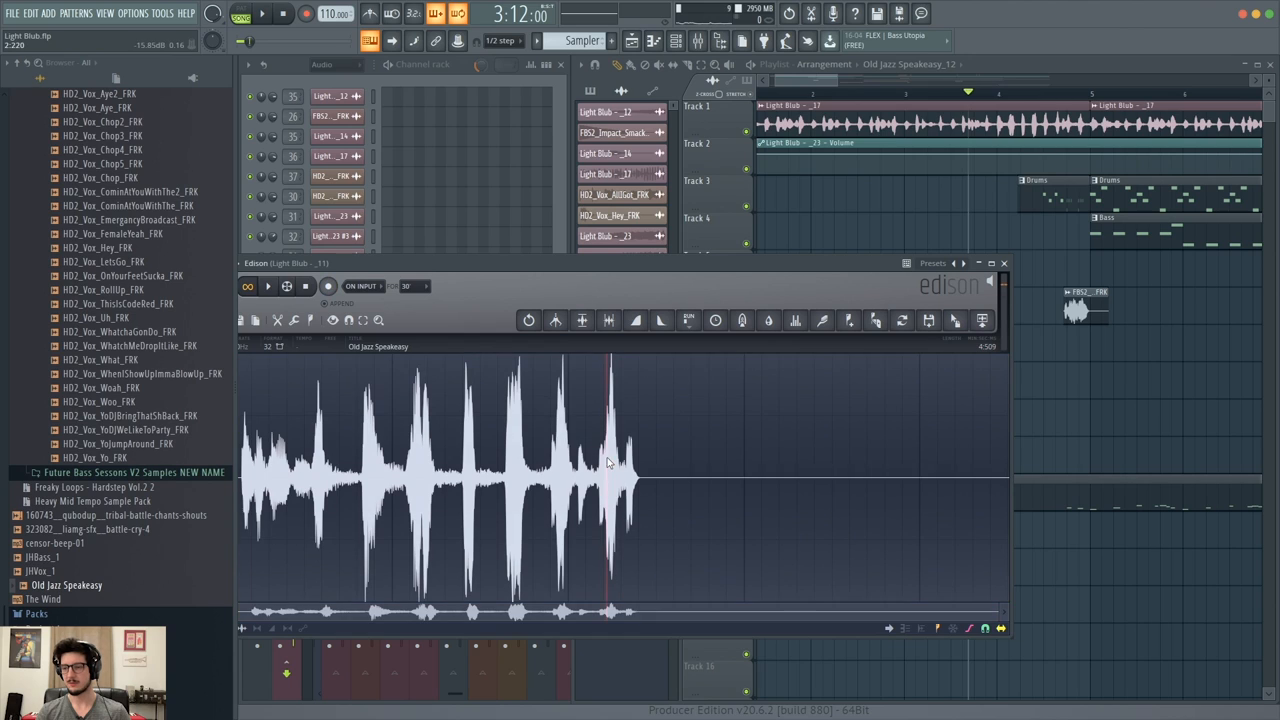
pyautogui.click(267, 286)
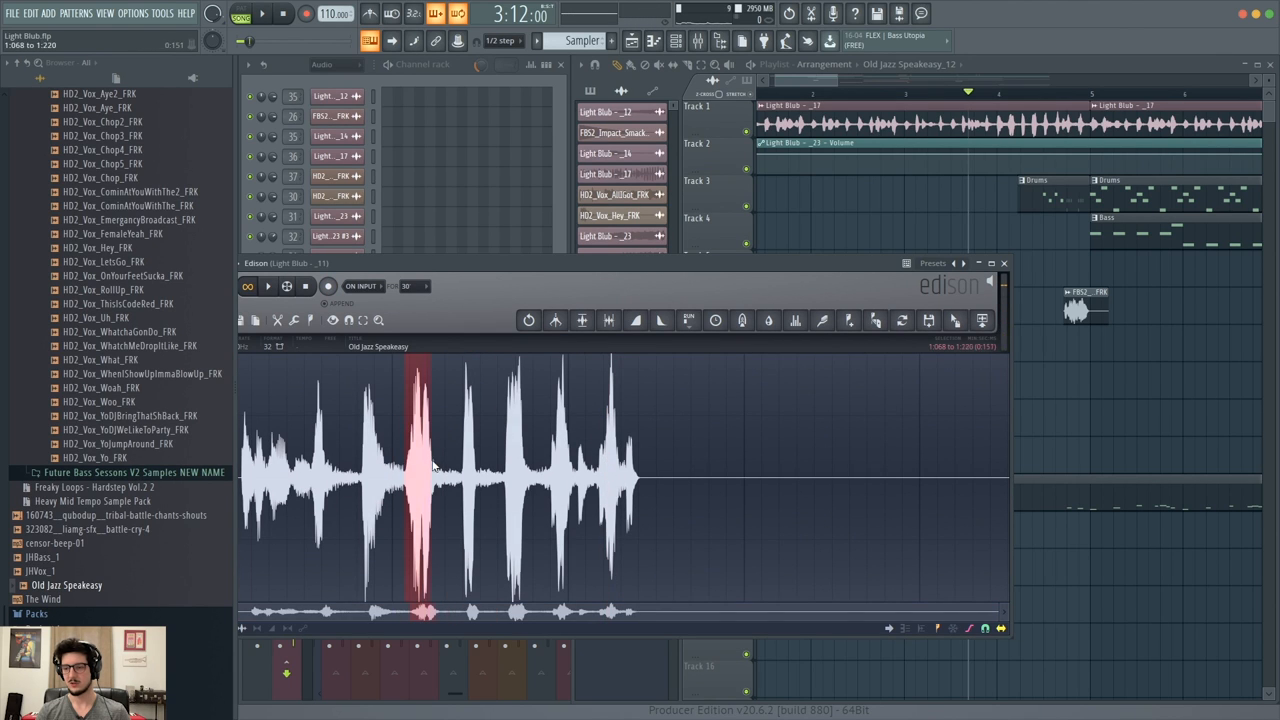
pyautogui.moveTo(430, 470); pyautogui.dragTo(960, 470)
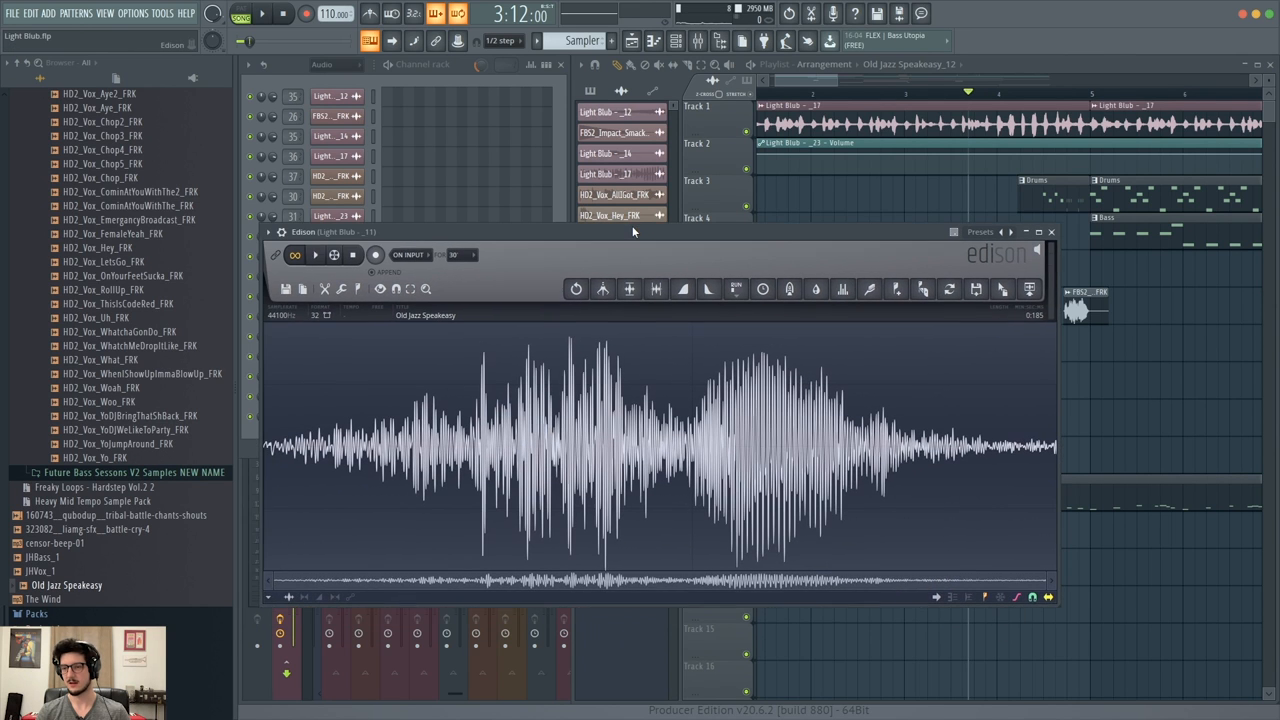
pyautogui.click(315, 255)
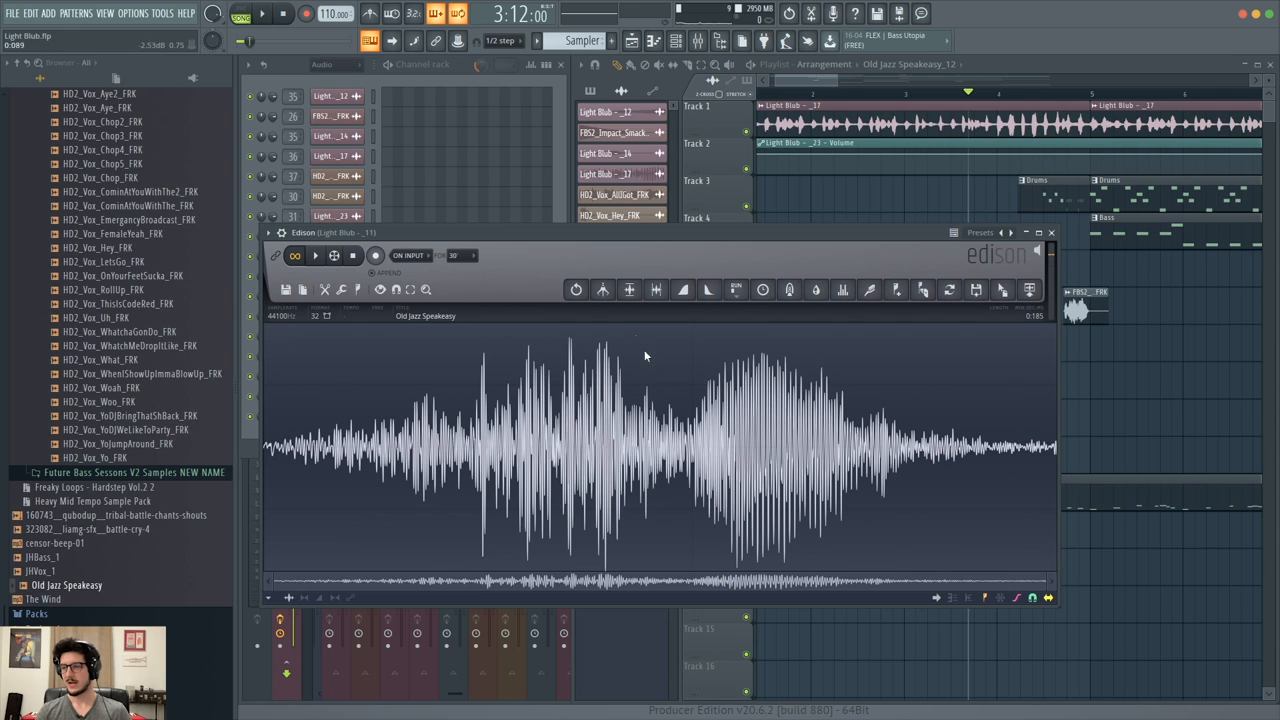
pyautogui.moveTo(611, 389)
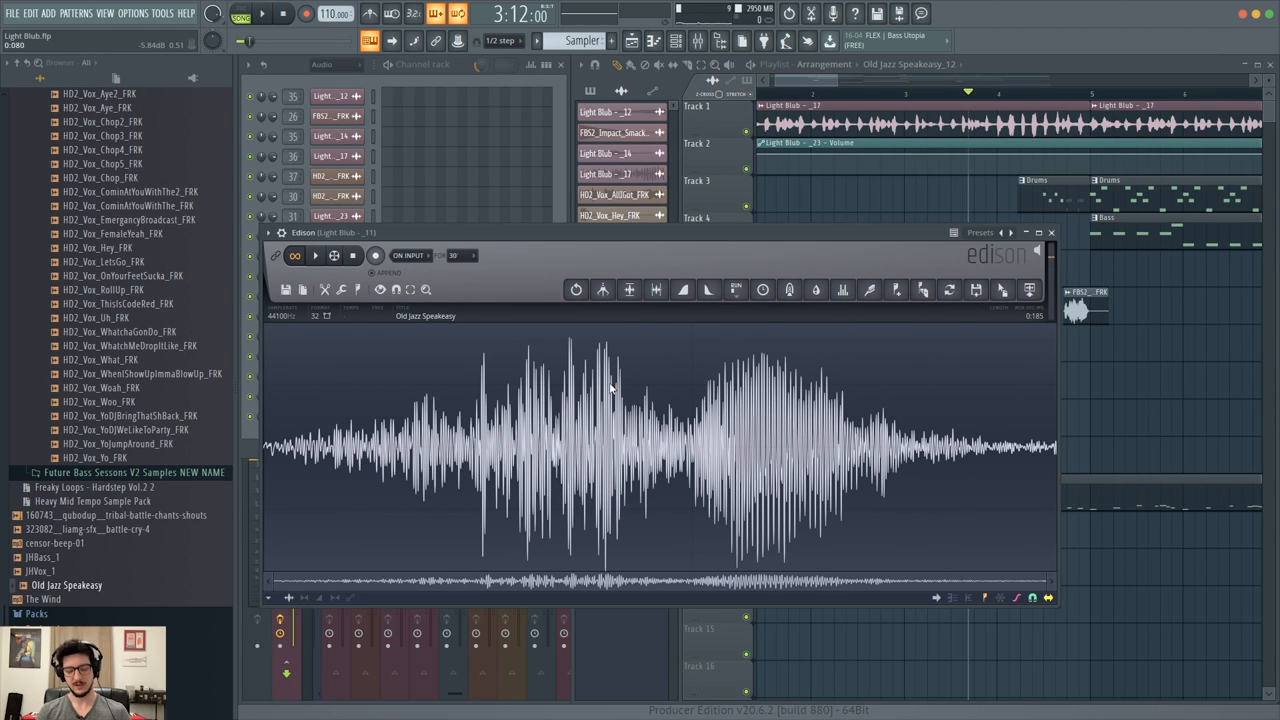
# Time-stretch the whole hit to about 0.74 seconds with the Time stretcher / pitch shifter.
pyautogui.click(763, 290)
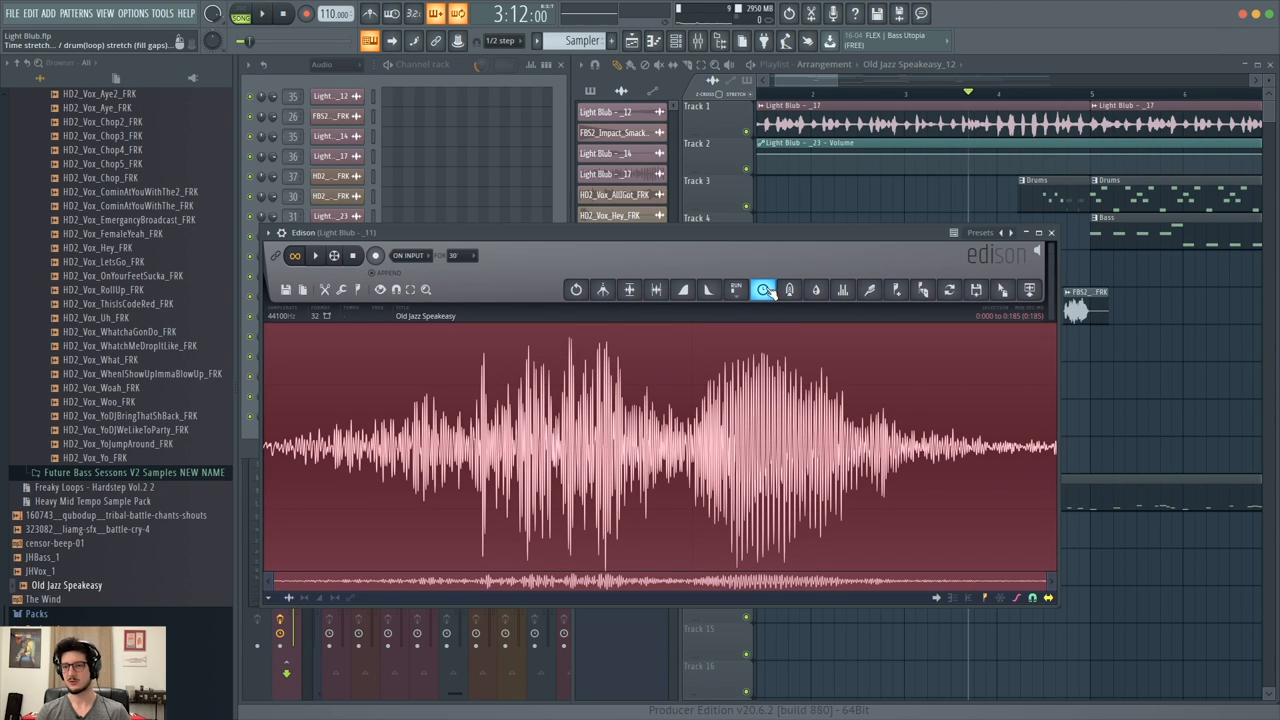
pyautogui.click(764, 289)
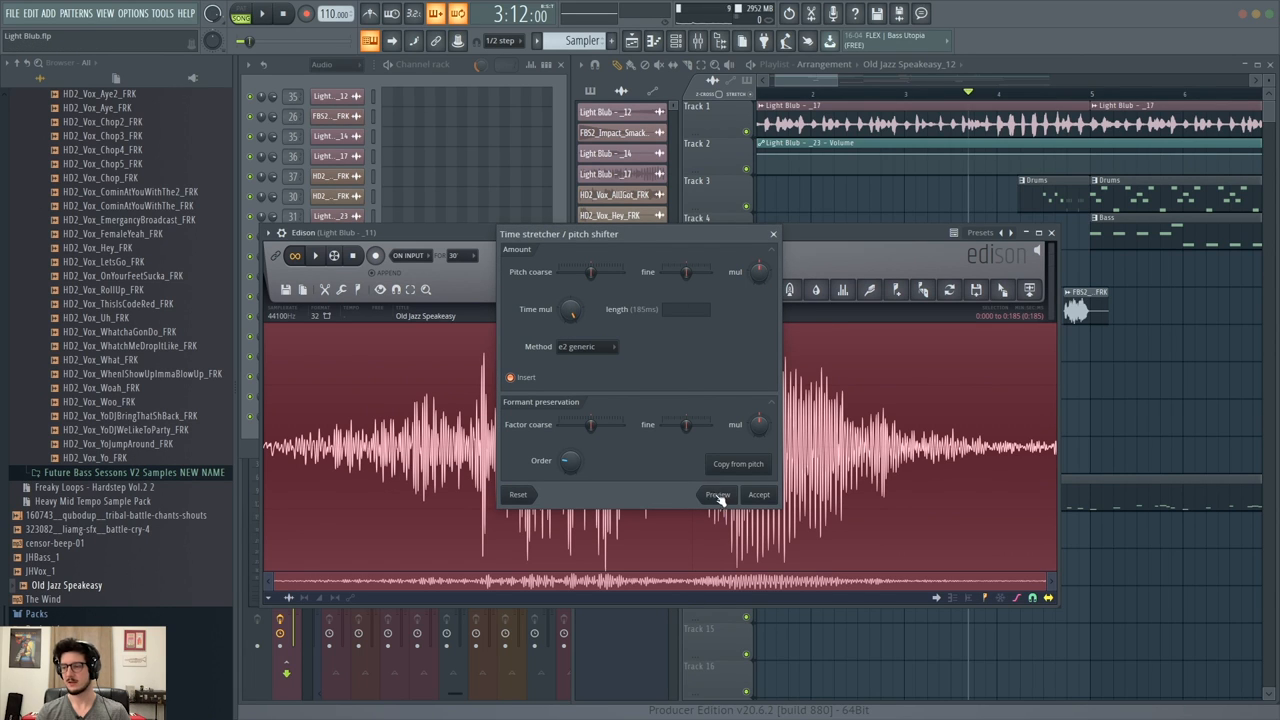
pyautogui.click(717, 494)
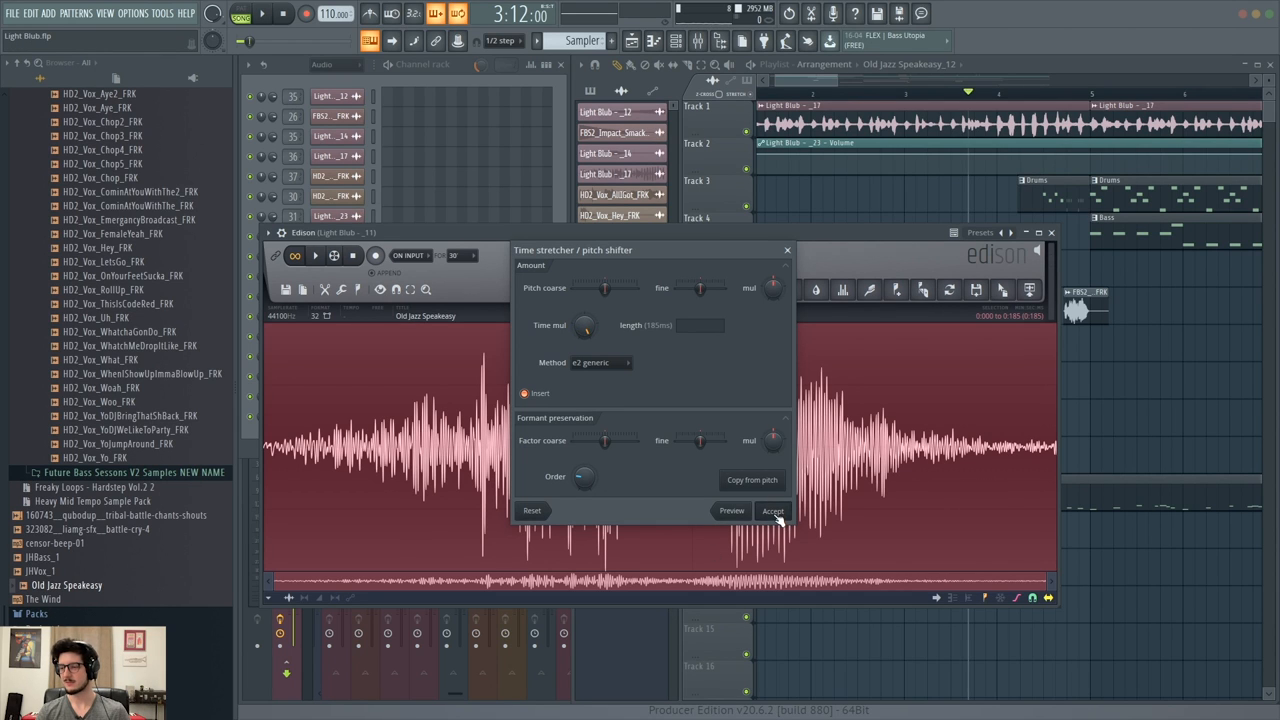
pyautogui.click(772, 510)
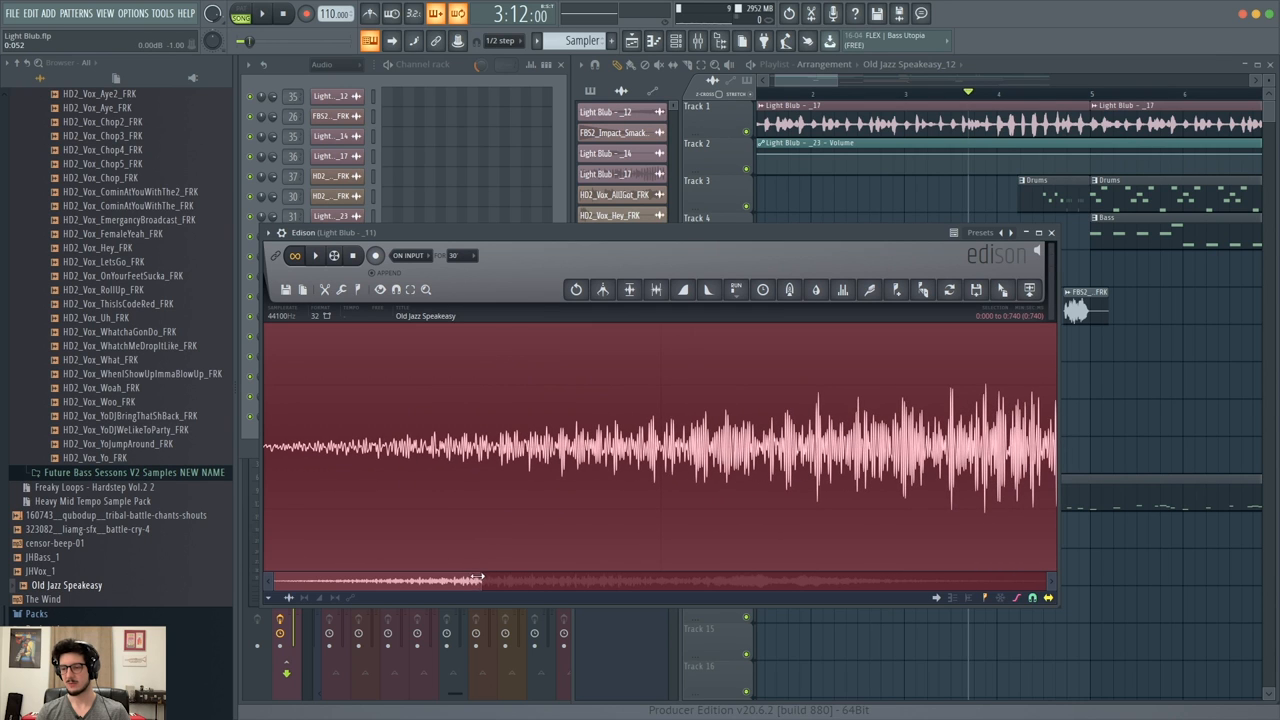
pyautogui.click(315, 255)
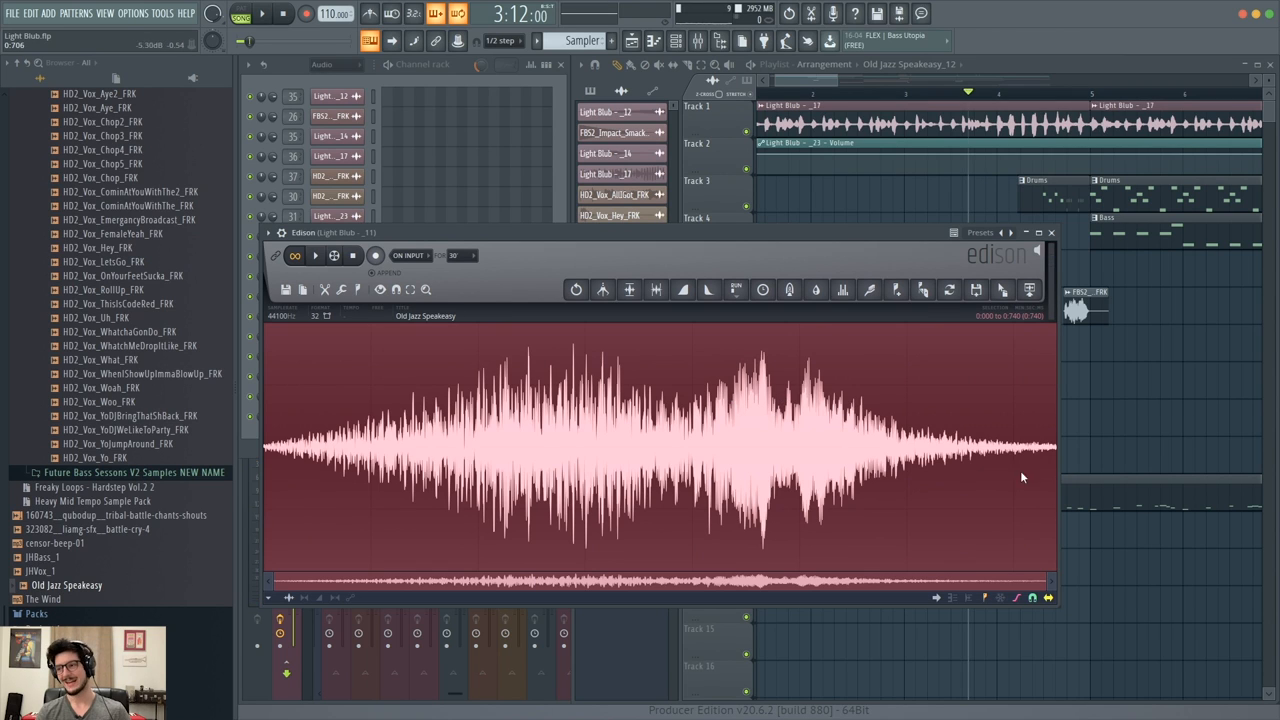
# Apply convolution reverb with the Default impulse and Add tail to the stretched hit.
pyautogui.click(922, 290)
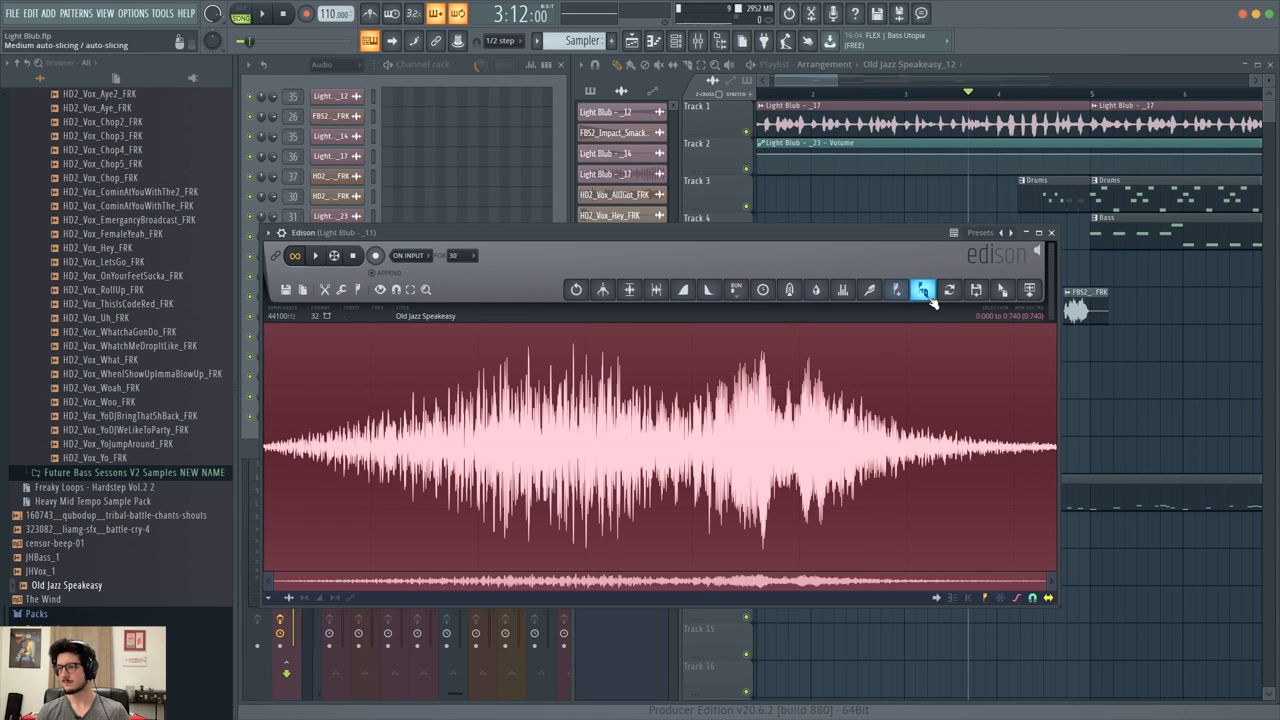
pyautogui.click(789, 290)
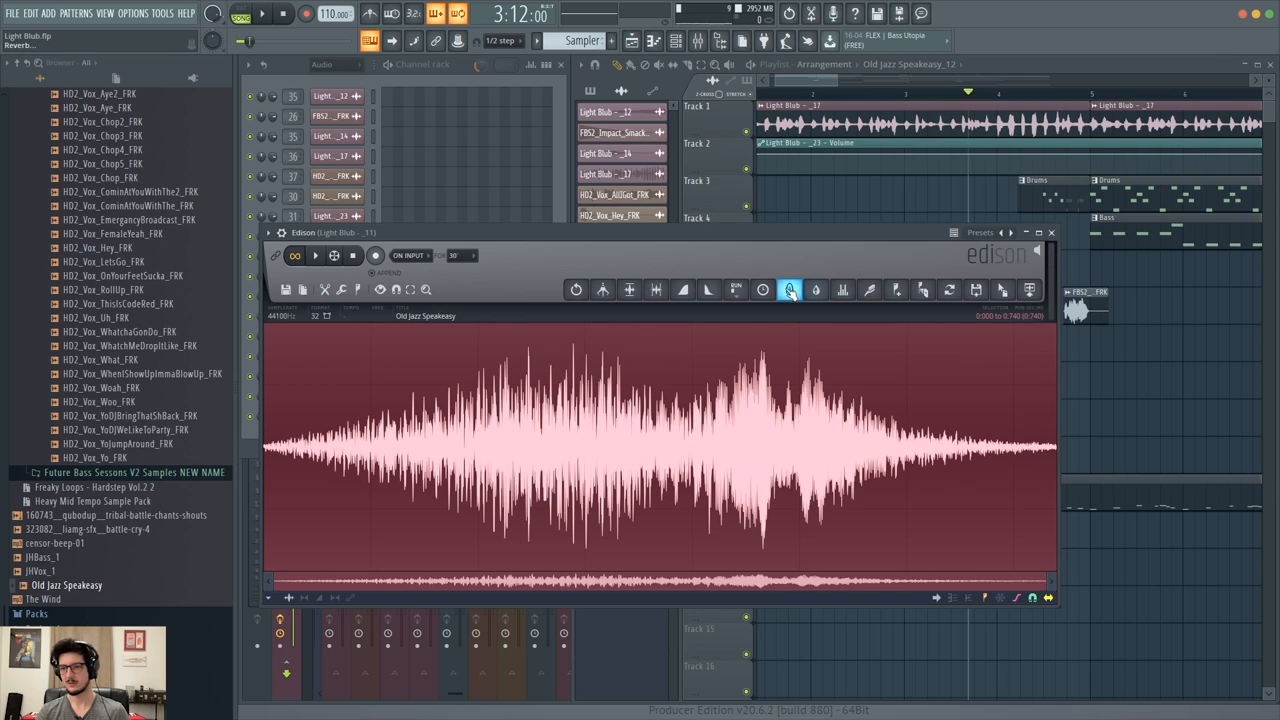
pyautogui.click(790, 290)
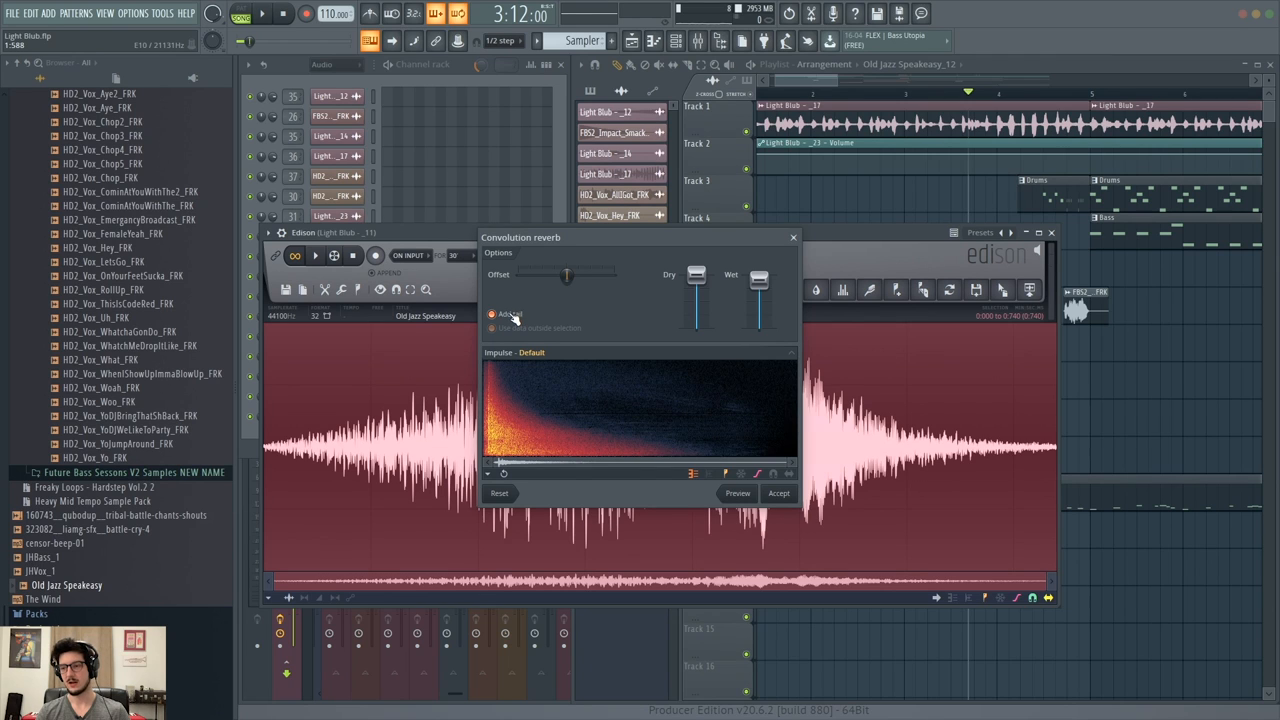
pyautogui.moveTo(990, 405)
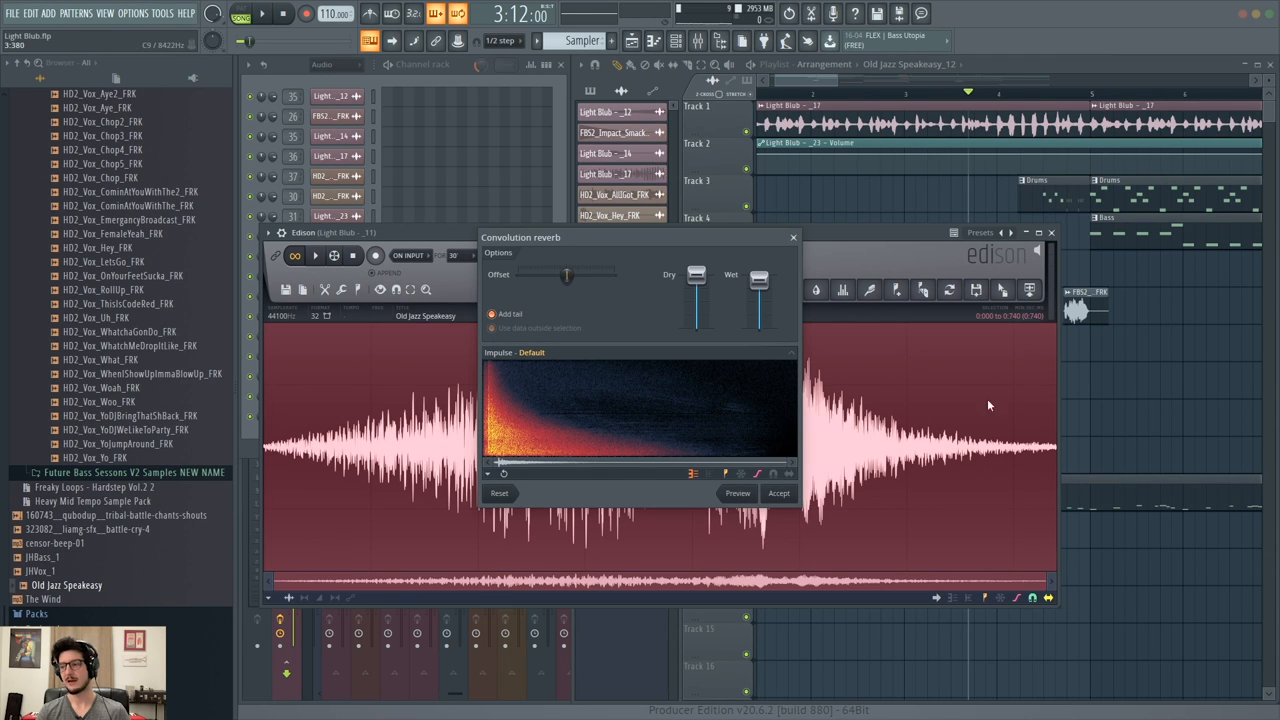
pyautogui.moveTo(925, 442)
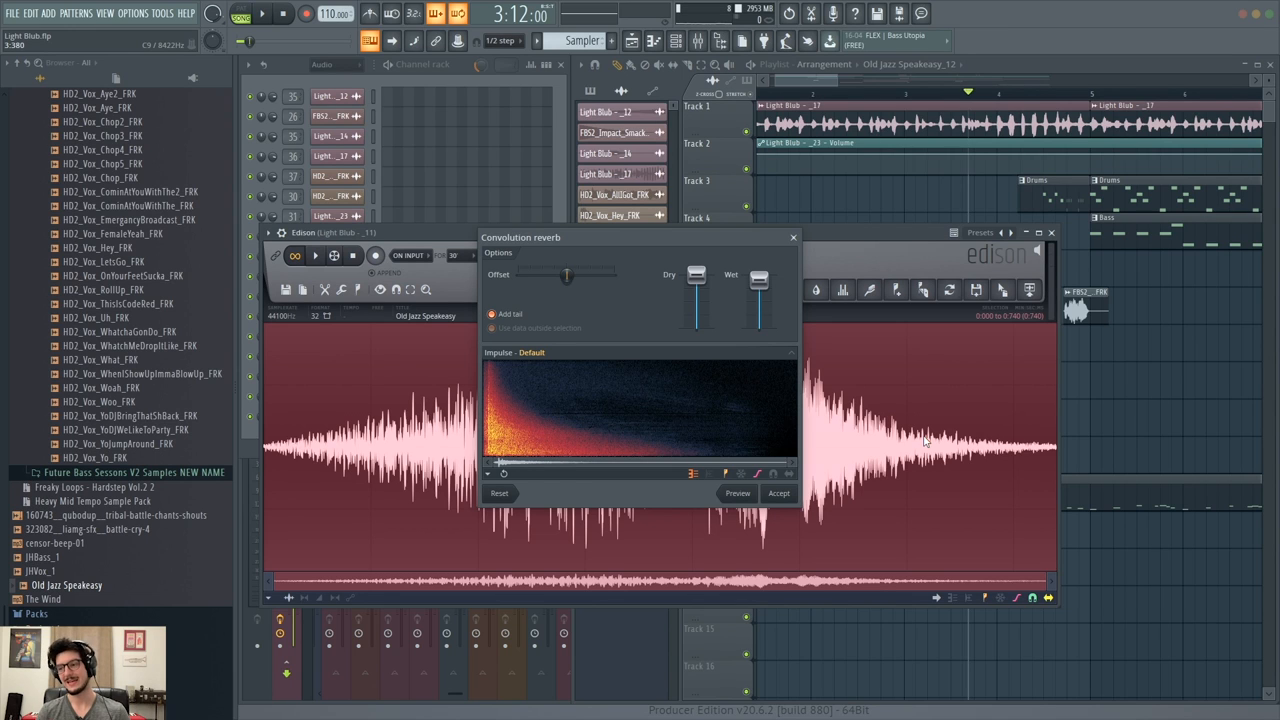
pyautogui.moveTo(735, 526)
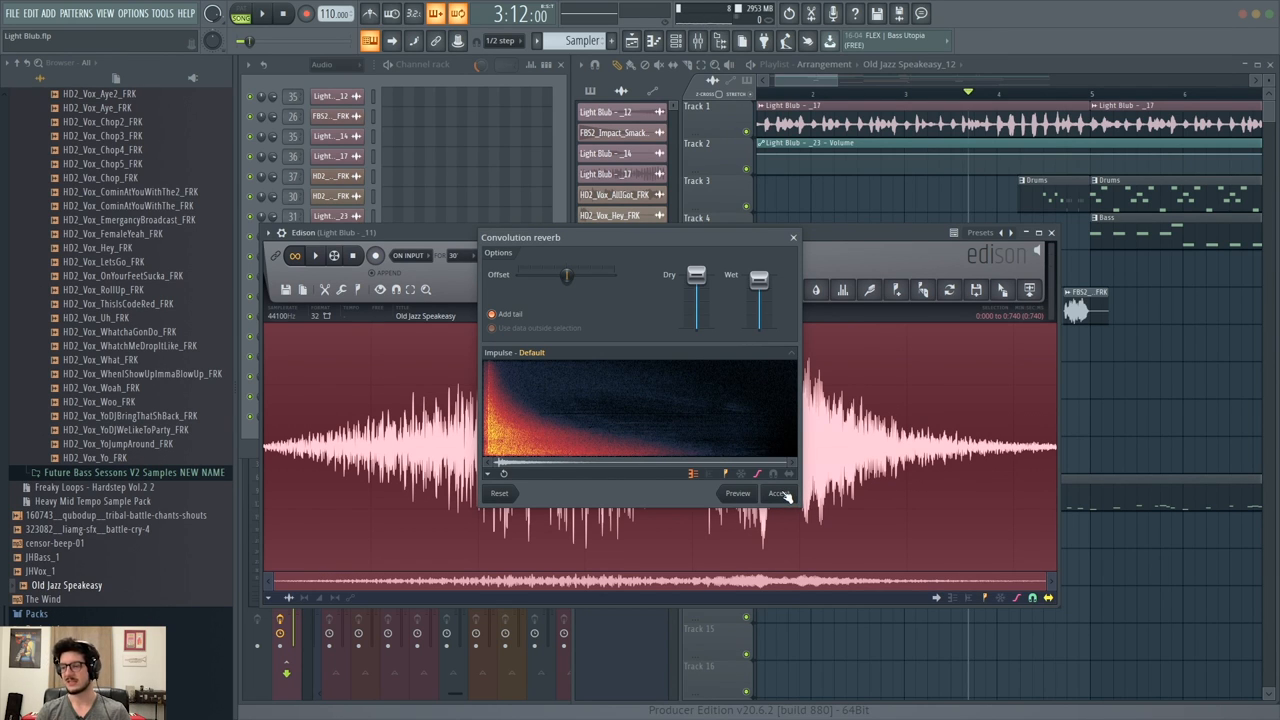
pyautogui.click(779, 493)
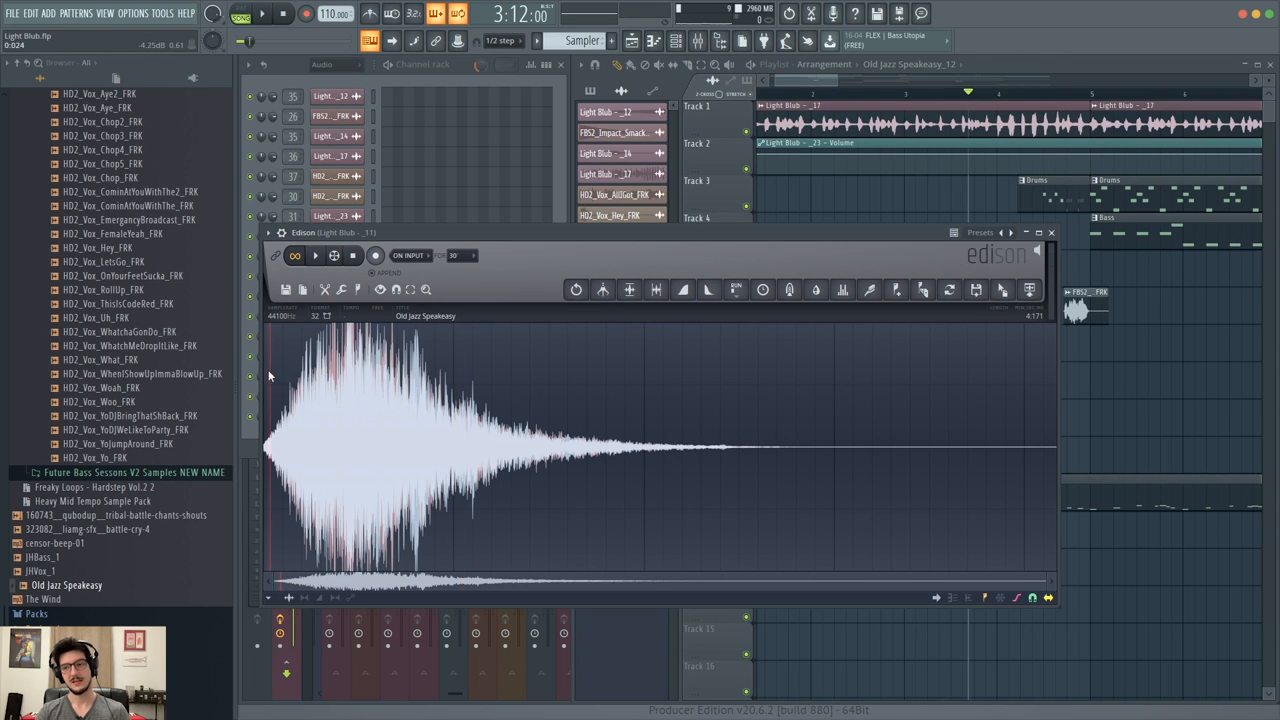
# Play back the roughly 4.2-second reverb-tailed impact sound.
pyautogui.click(314, 255)
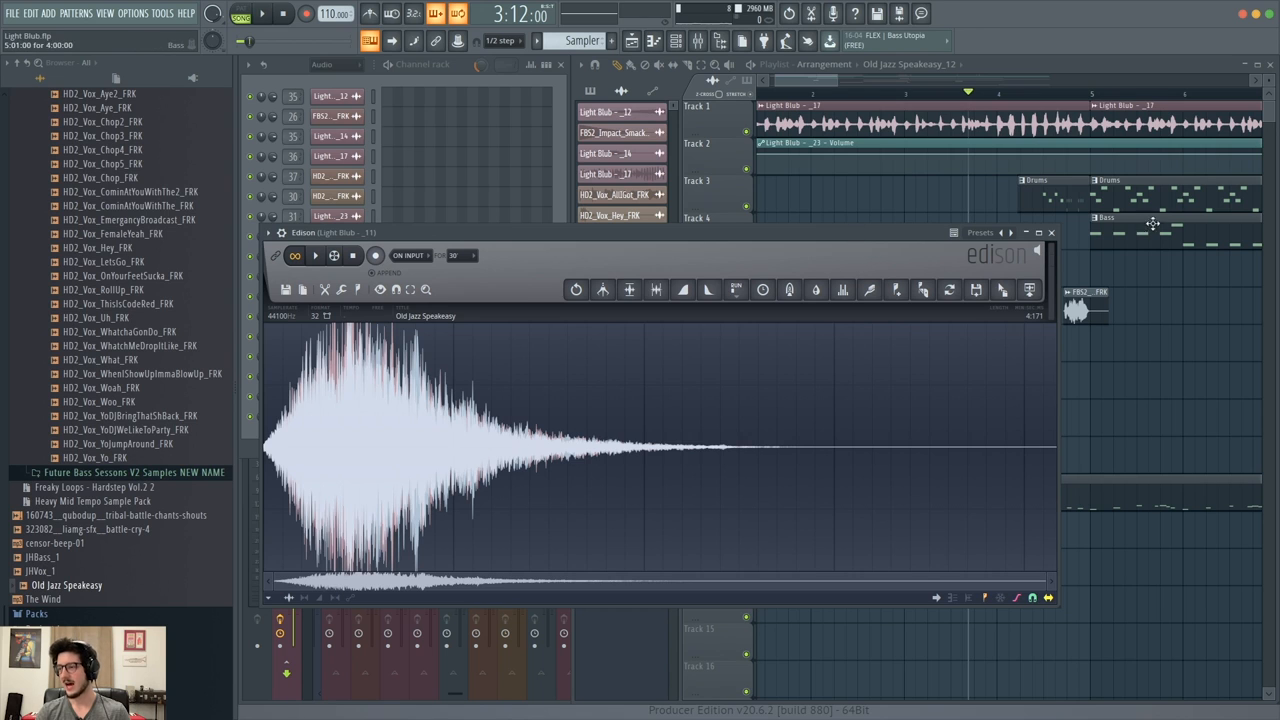
pyautogui.moveTo(1043, 242)
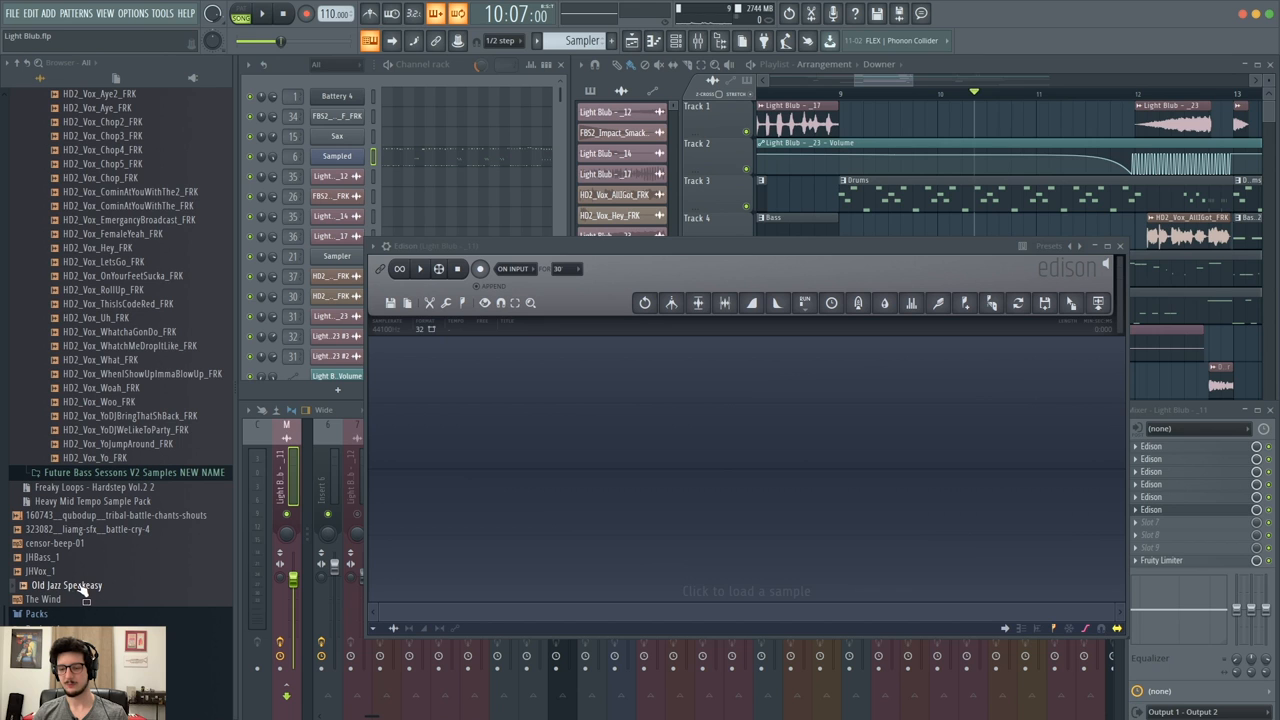
# Load the 7.7-second Old Jazz Speakeasy cut into Edison and zoom into its opening bars.
pyautogui.click(66, 585)
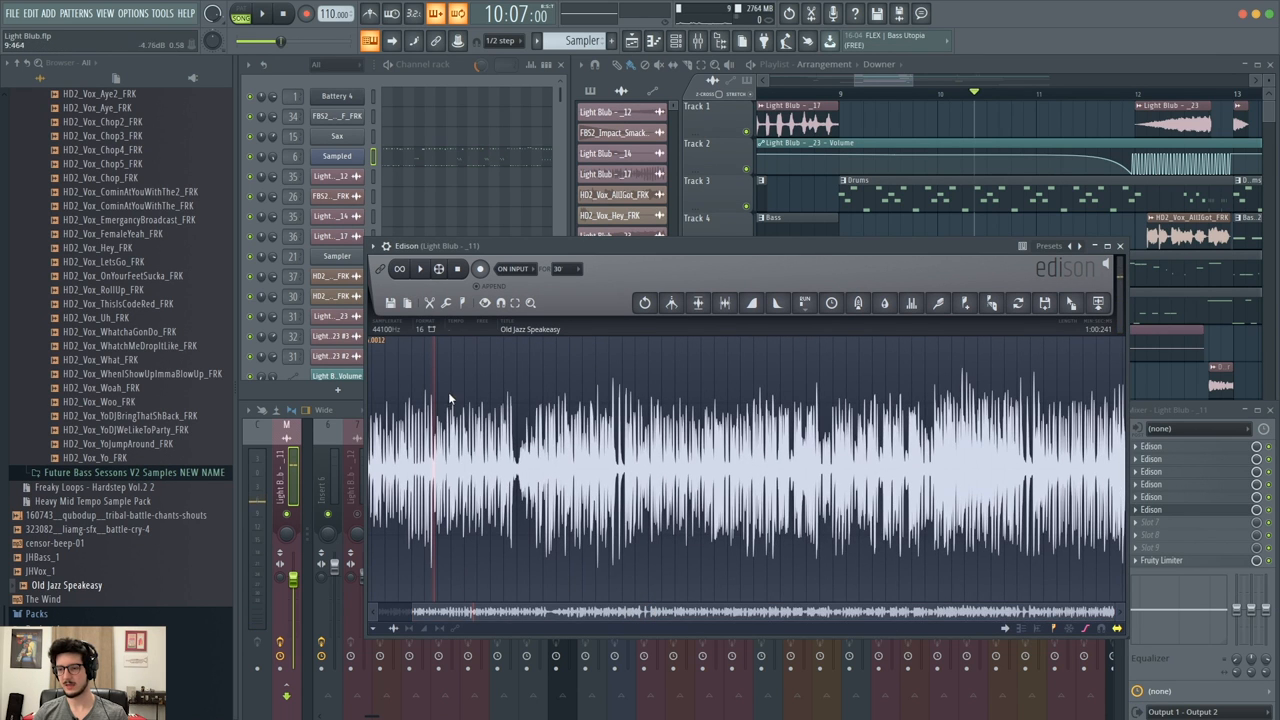
pyautogui.moveTo(435, 480); pyautogui.dragTo(1120, 480)
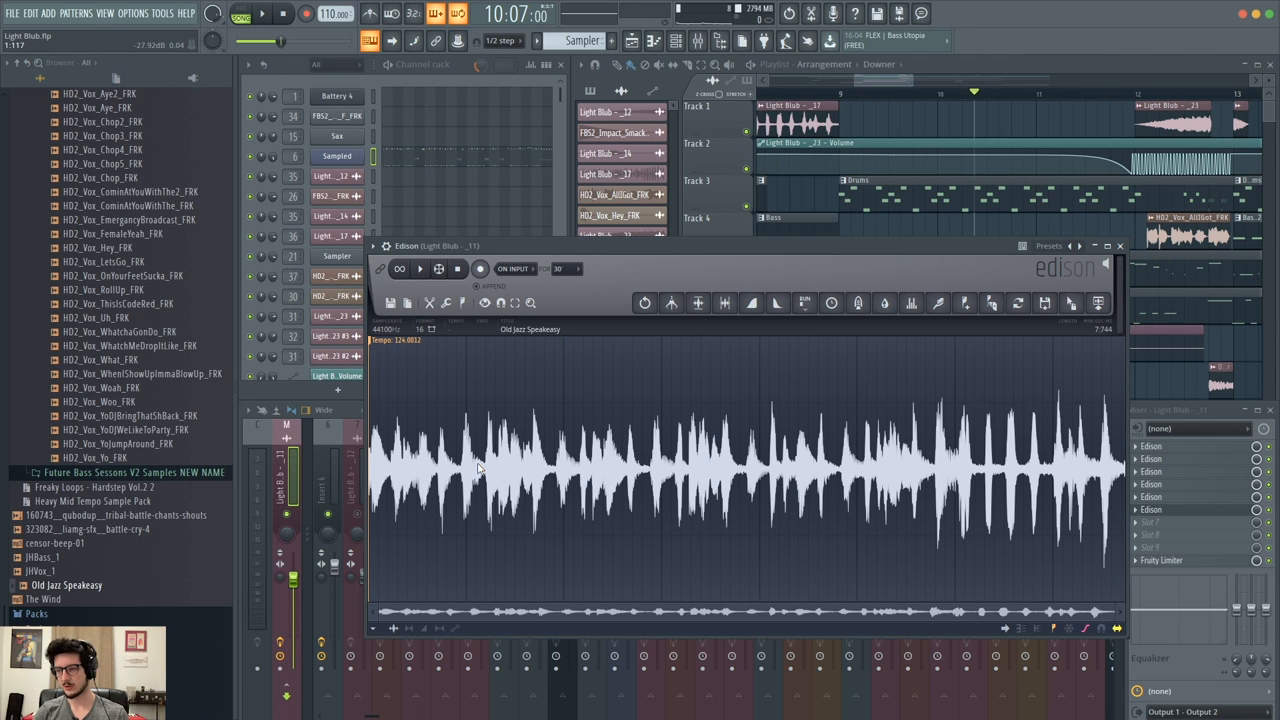
pyautogui.moveTo(965, 303)
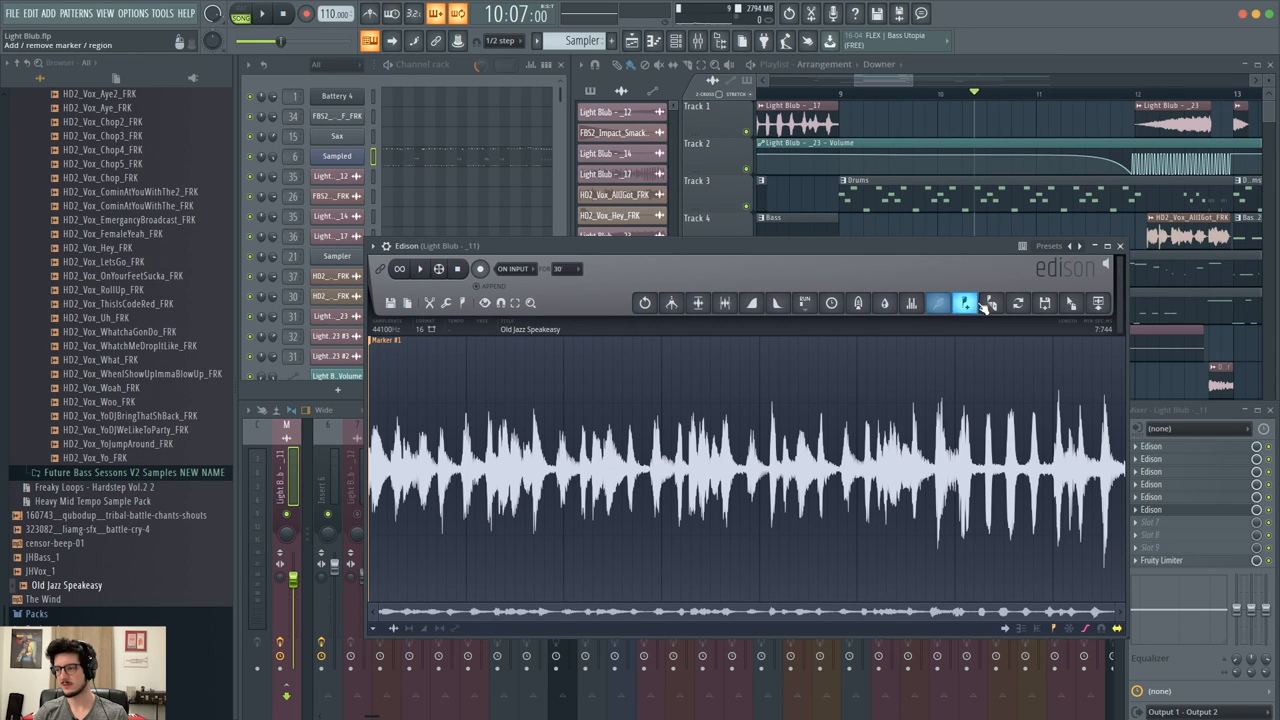
# Zoom closer and add markers at the loop's first few hits, including Marker #2.
pyautogui.click(937, 303)
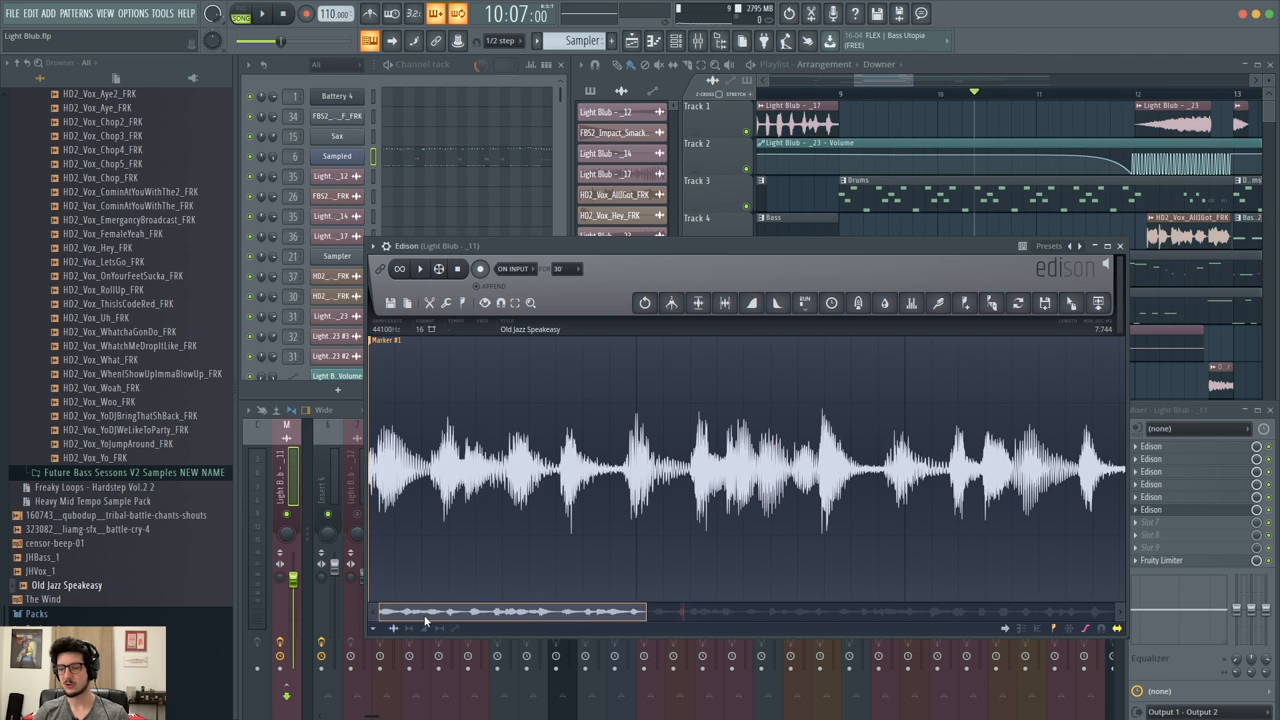
pyautogui.click(884, 303)
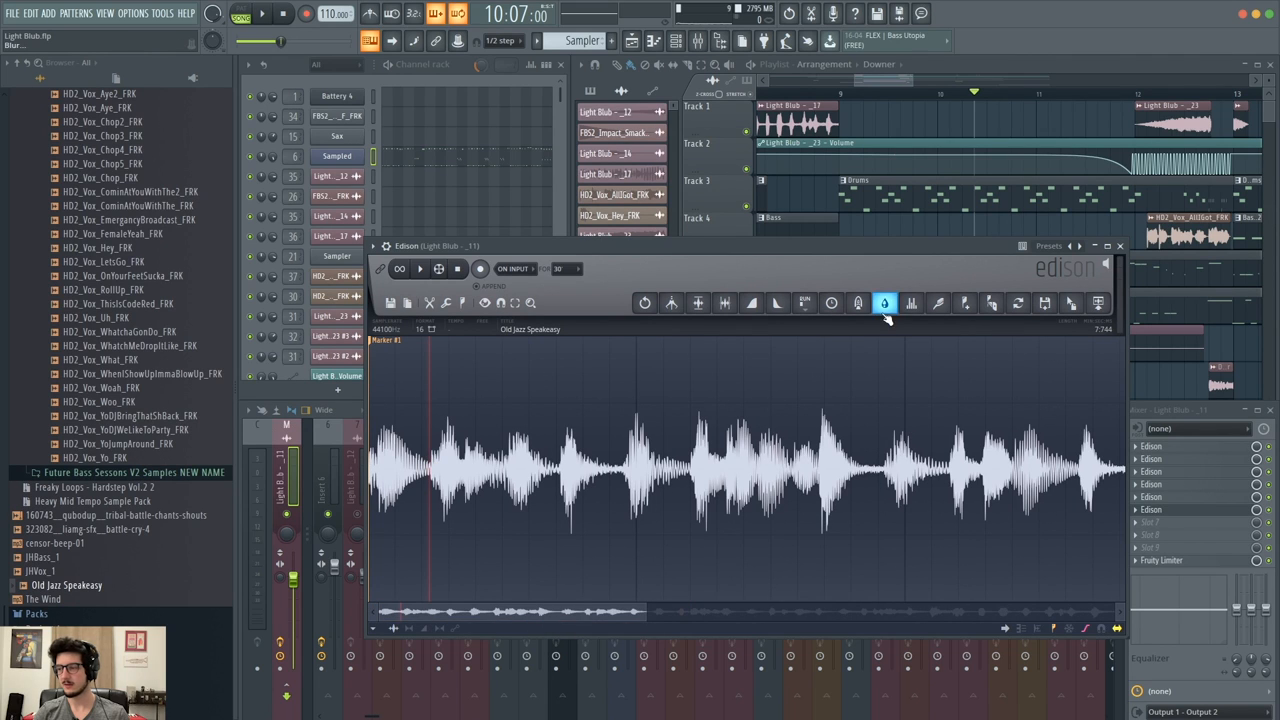
pyautogui.click(884, 303)
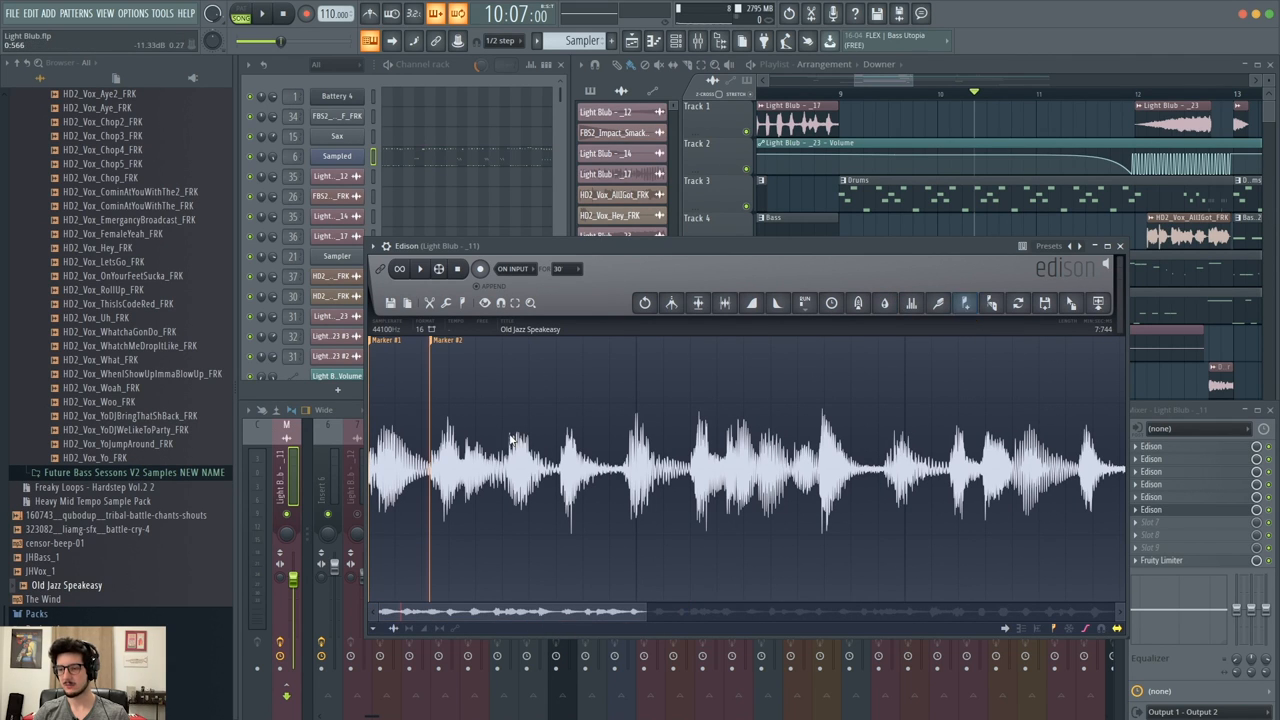
pyautogui.click(965, 303)
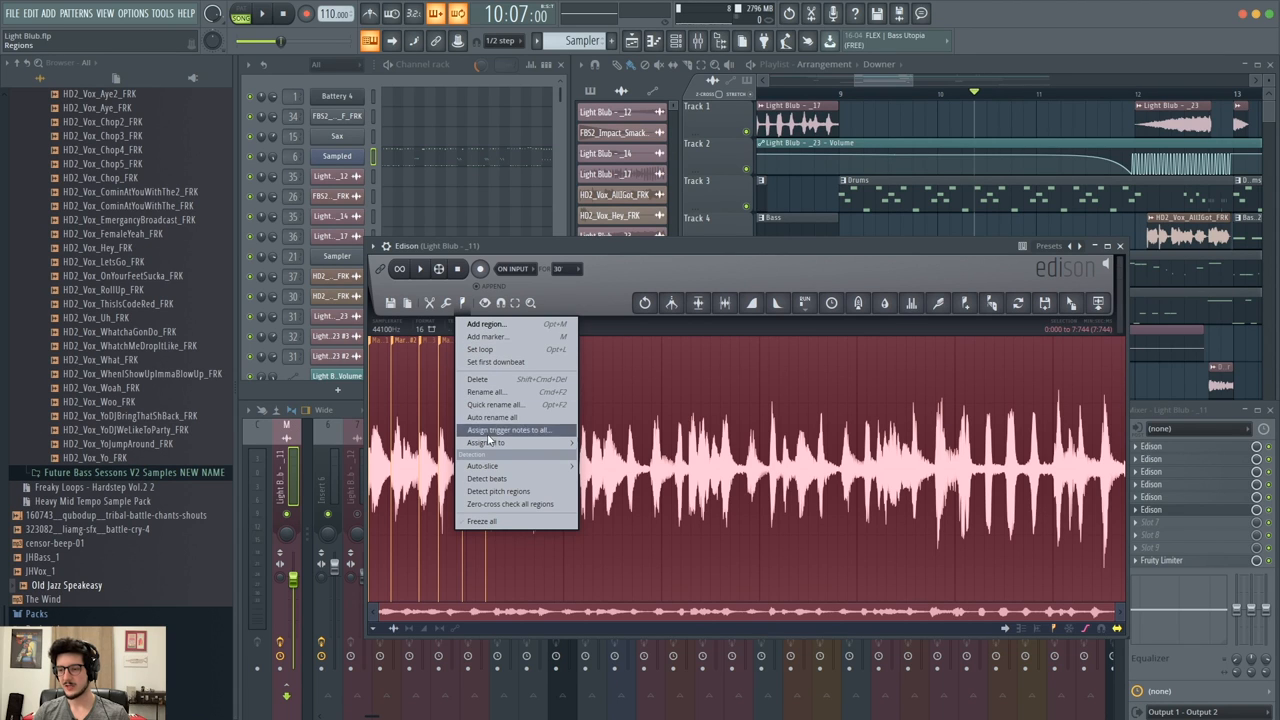
pyautogui.moveTo(483, 466)
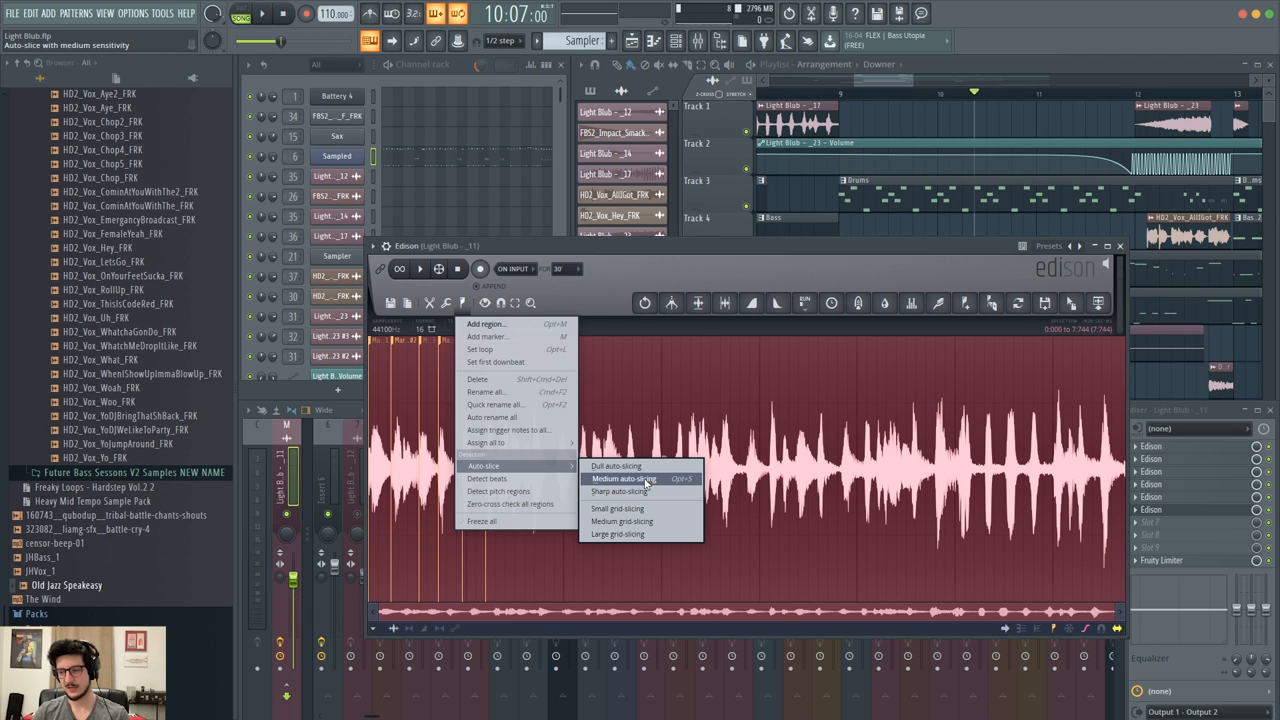
# Apply Medium auto-slicing to the jazz loop, marking slices at nearly every hit.
pyautogui.click(623, 478)
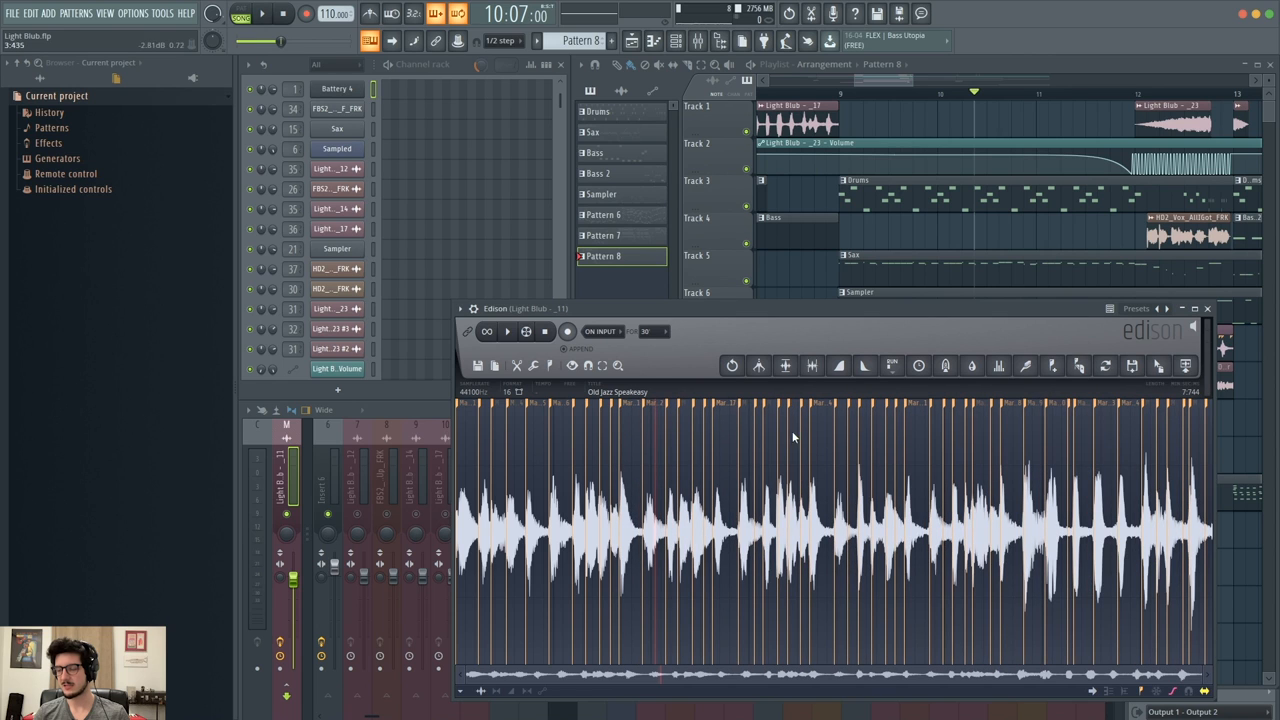
# Add a Fruity Slicer channel from the Drum category to the channel rack.
pyautogui.rightClick(735, 405)
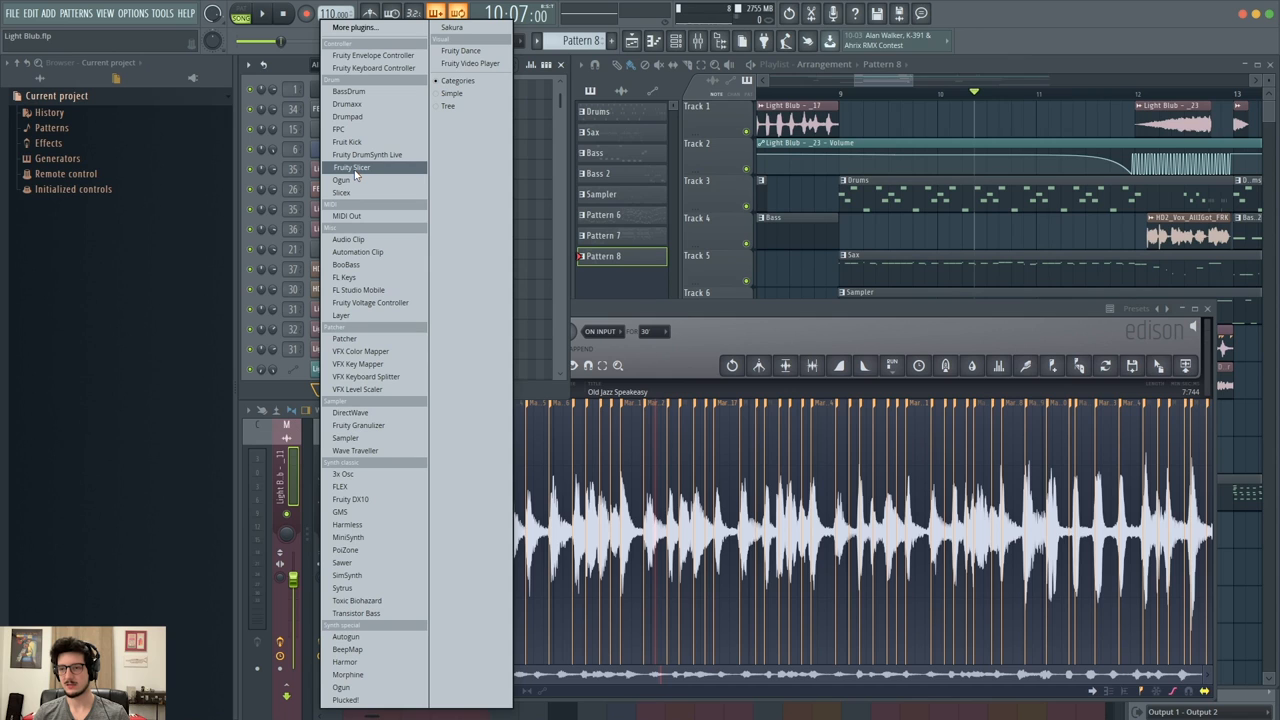
pyautogui.click(350, 167)
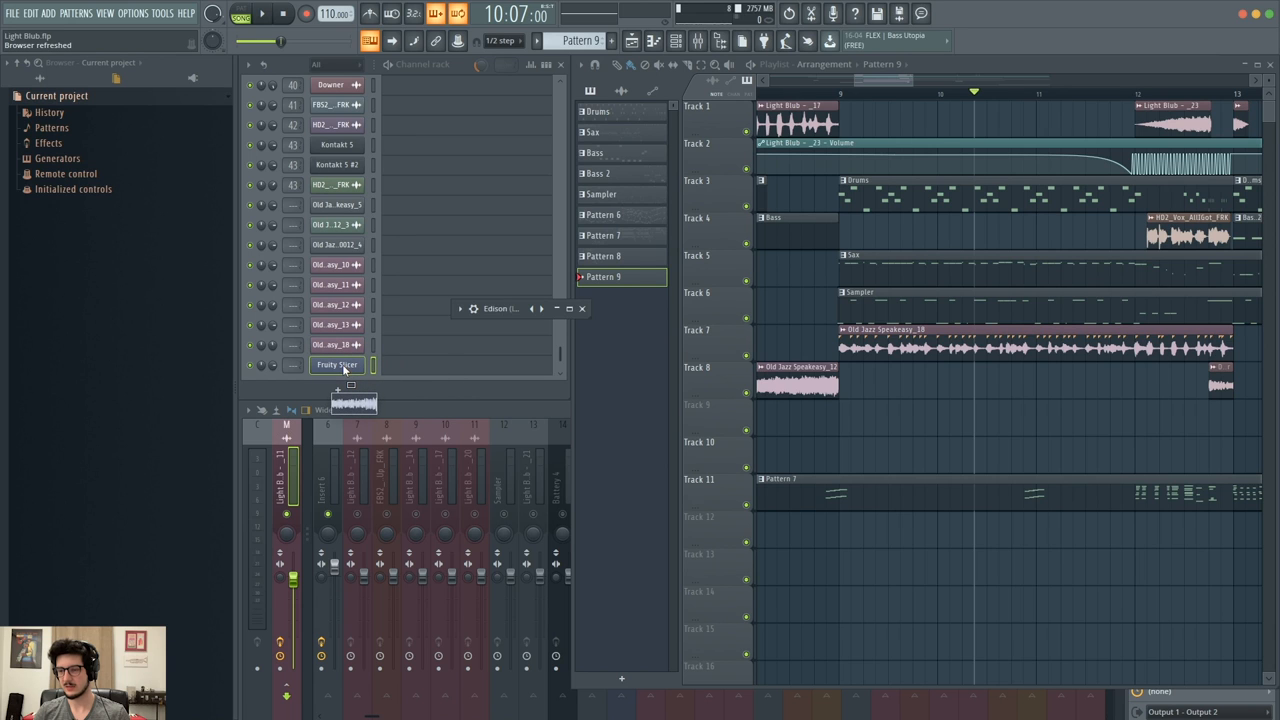
# Load the sliced jazz loop into Fruity Slicer and audition slice notes like #10.
pyautogui.click(336, 364)
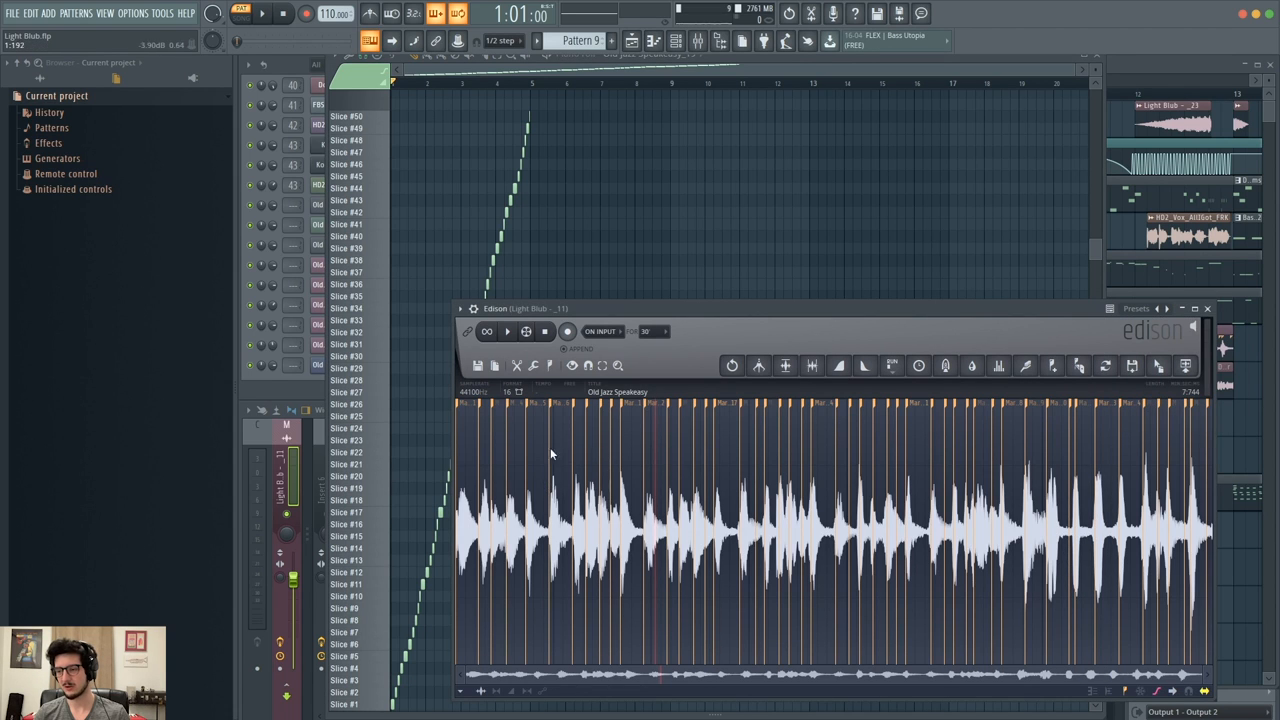
pyautogui.moveTo(553, 503)
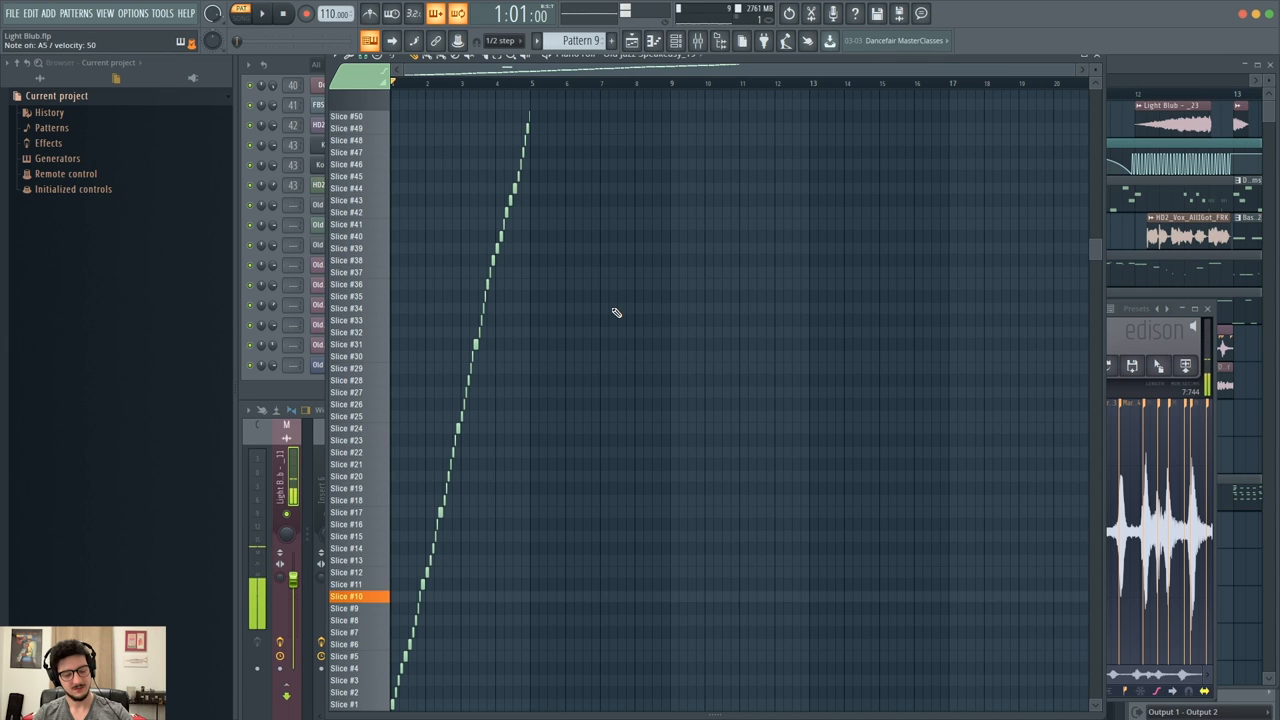
pyautogui.click(345, 440)
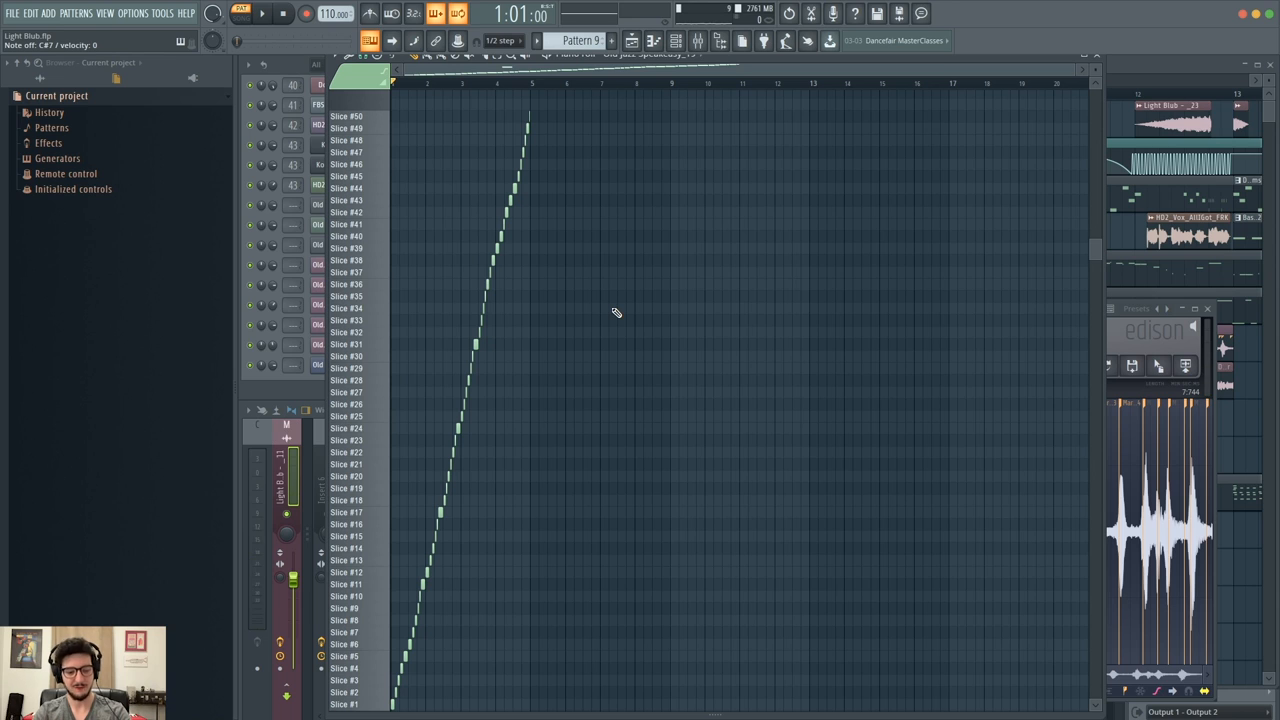
pyautogui.click(345, 668)
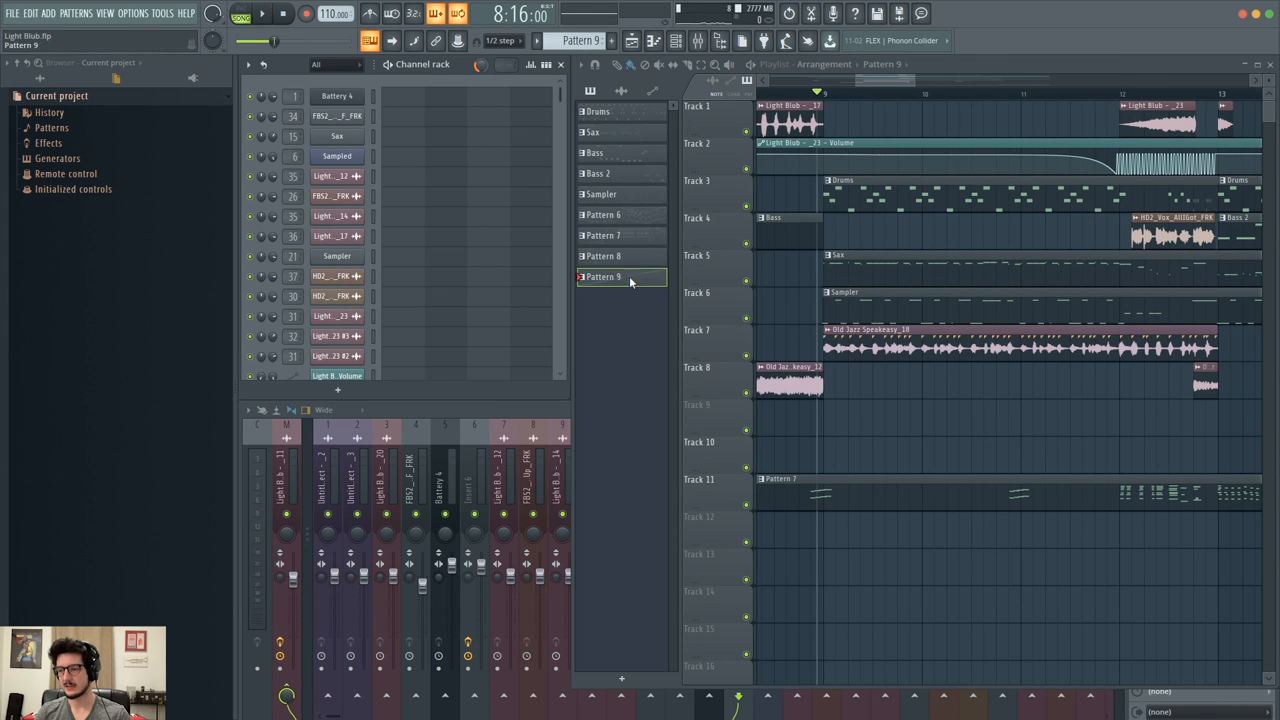
# Delete Pattern 9, then audition slice #29 in the Sampler's 12-bar beat.
pyautogui.click(651, 447)
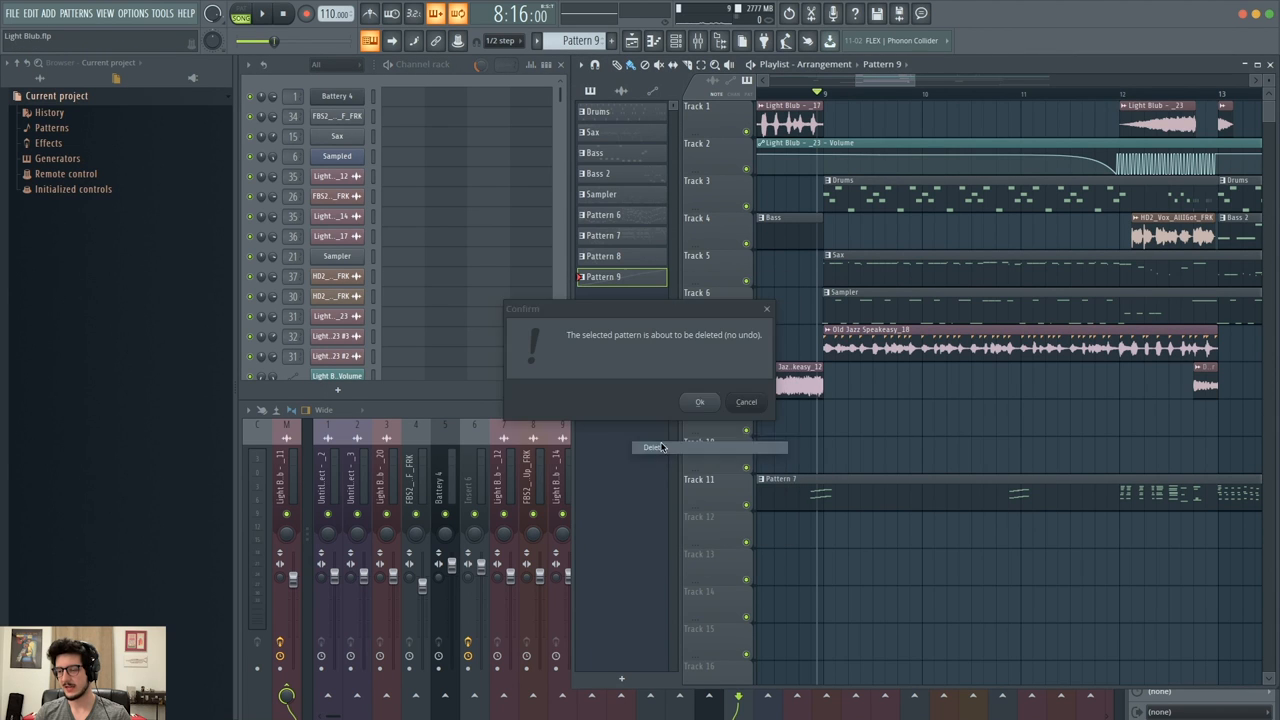
pyautogui.click(699, 401)
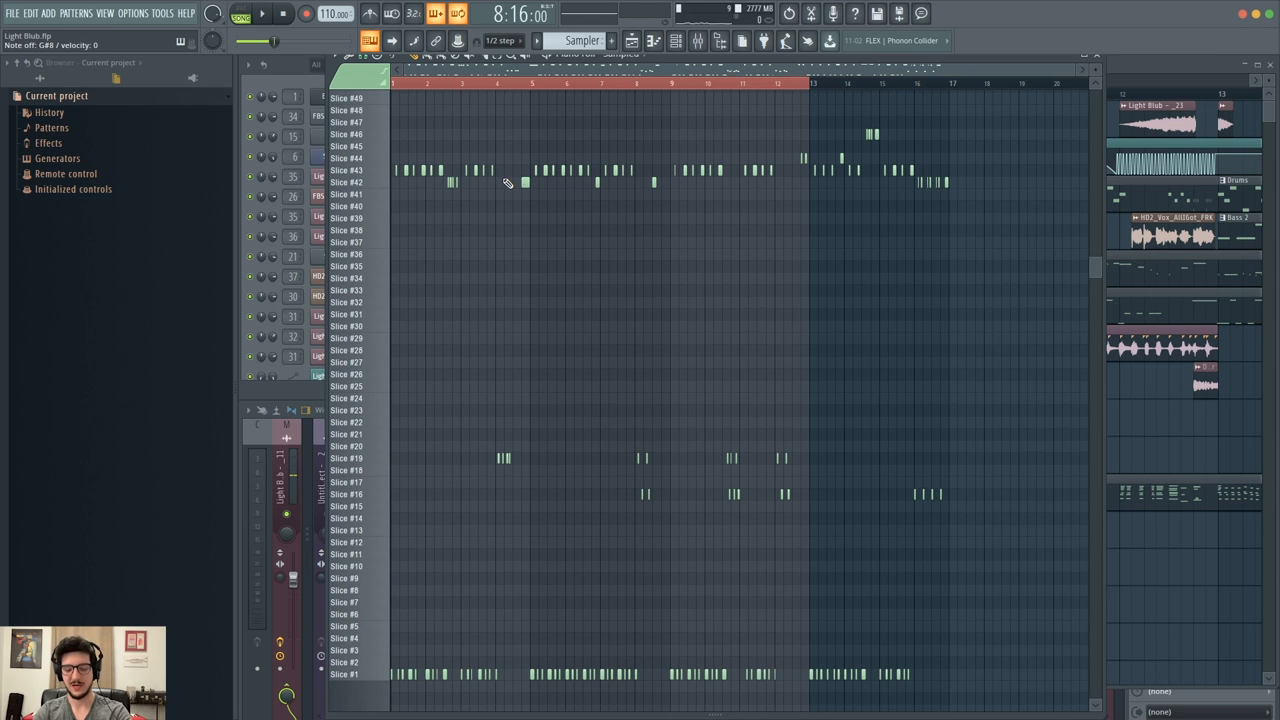
pyautogui.click(346, 338)
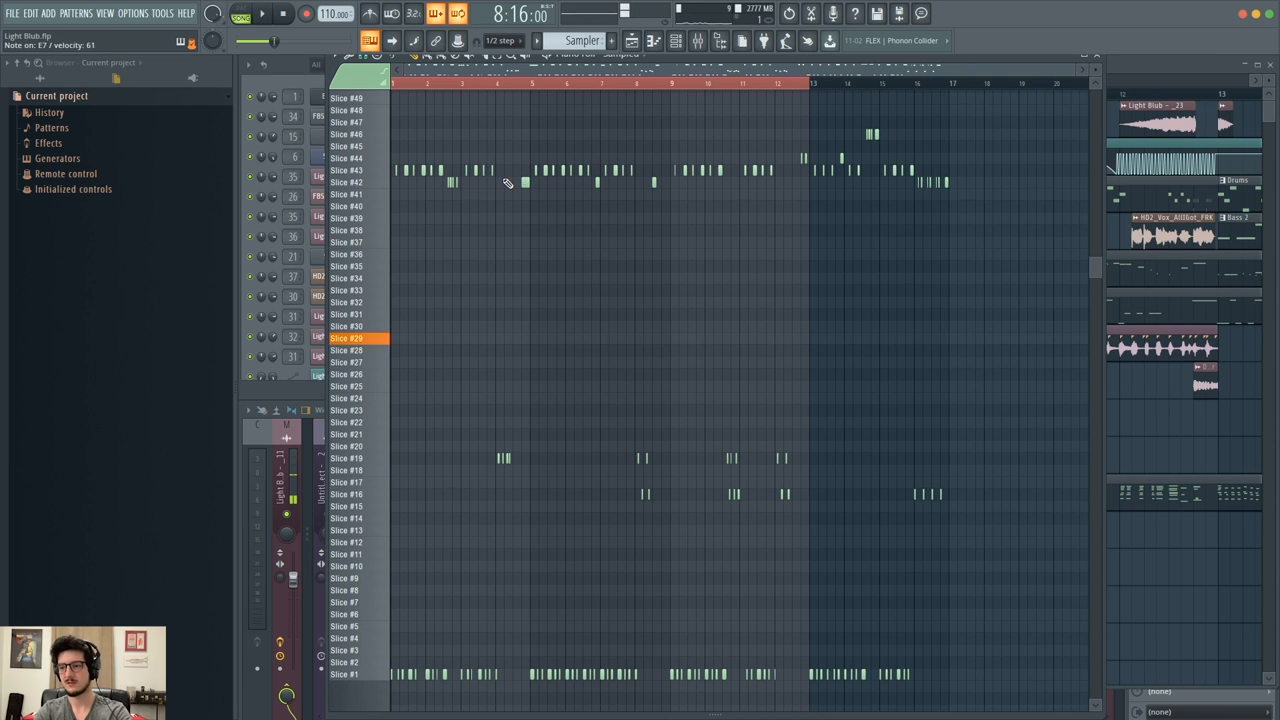